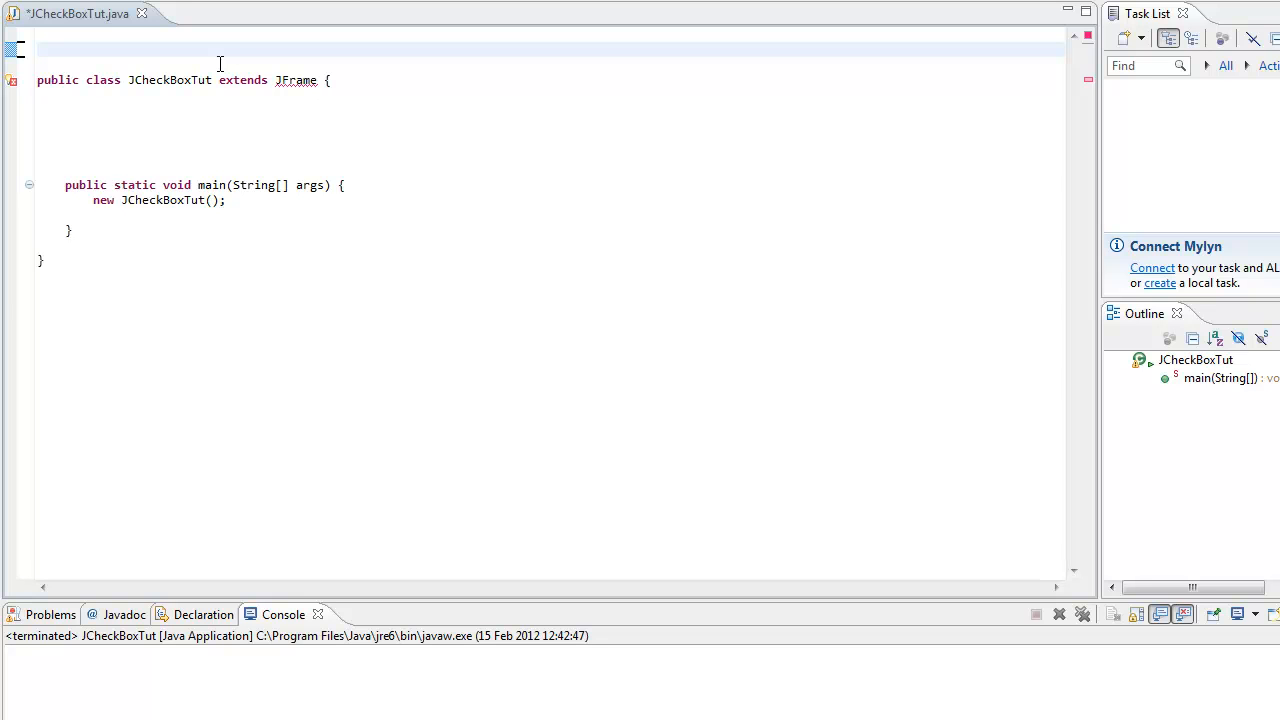
mouse_move(300, 83)
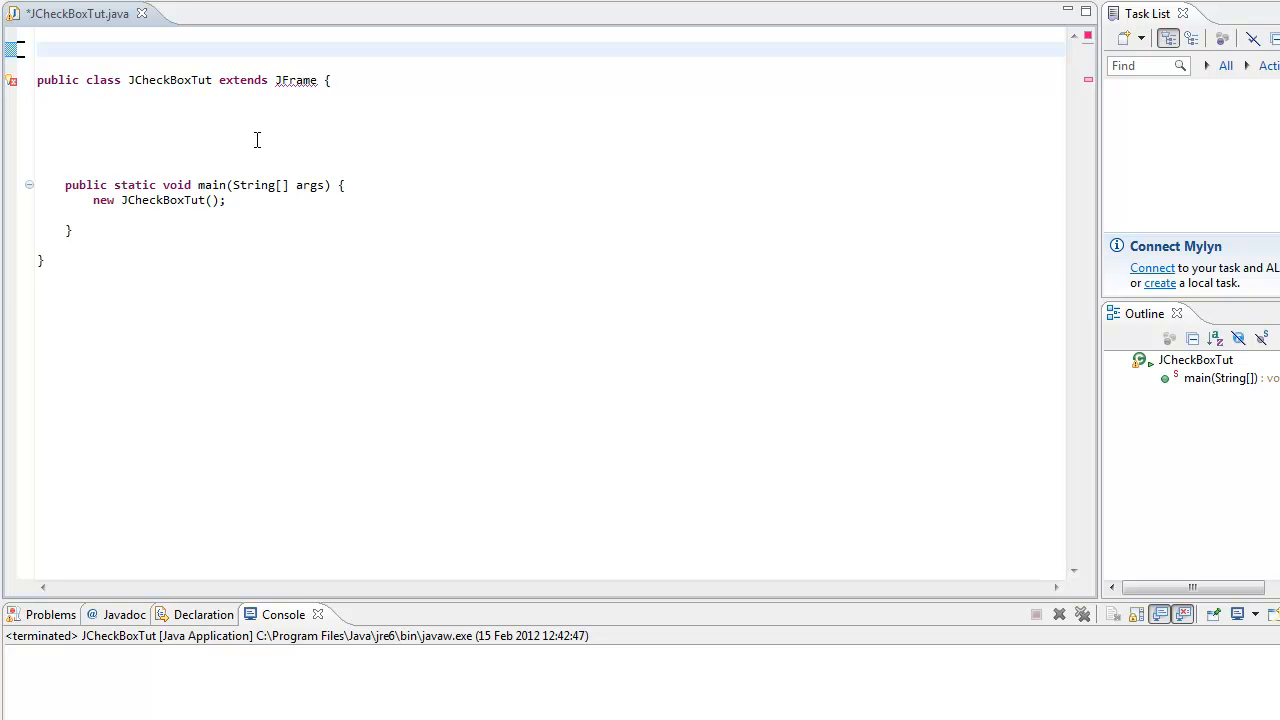
mouse_move(415, 234)
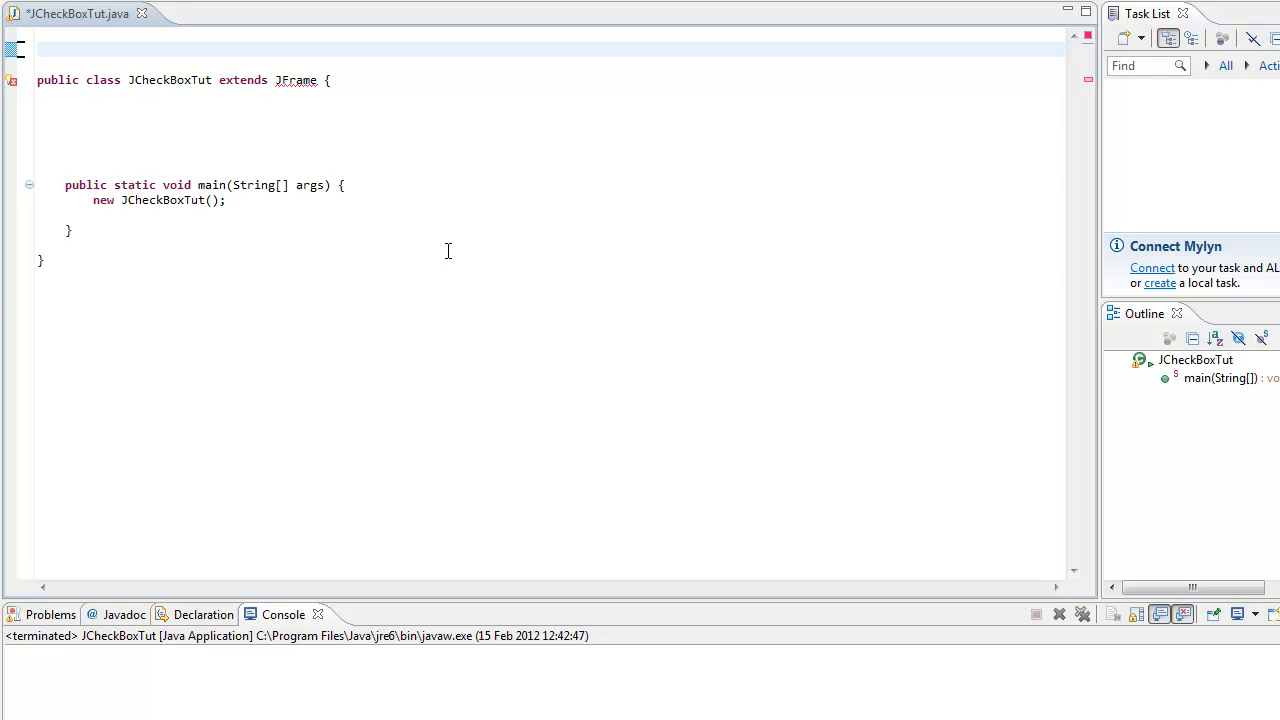
mouse_move(468, 199)
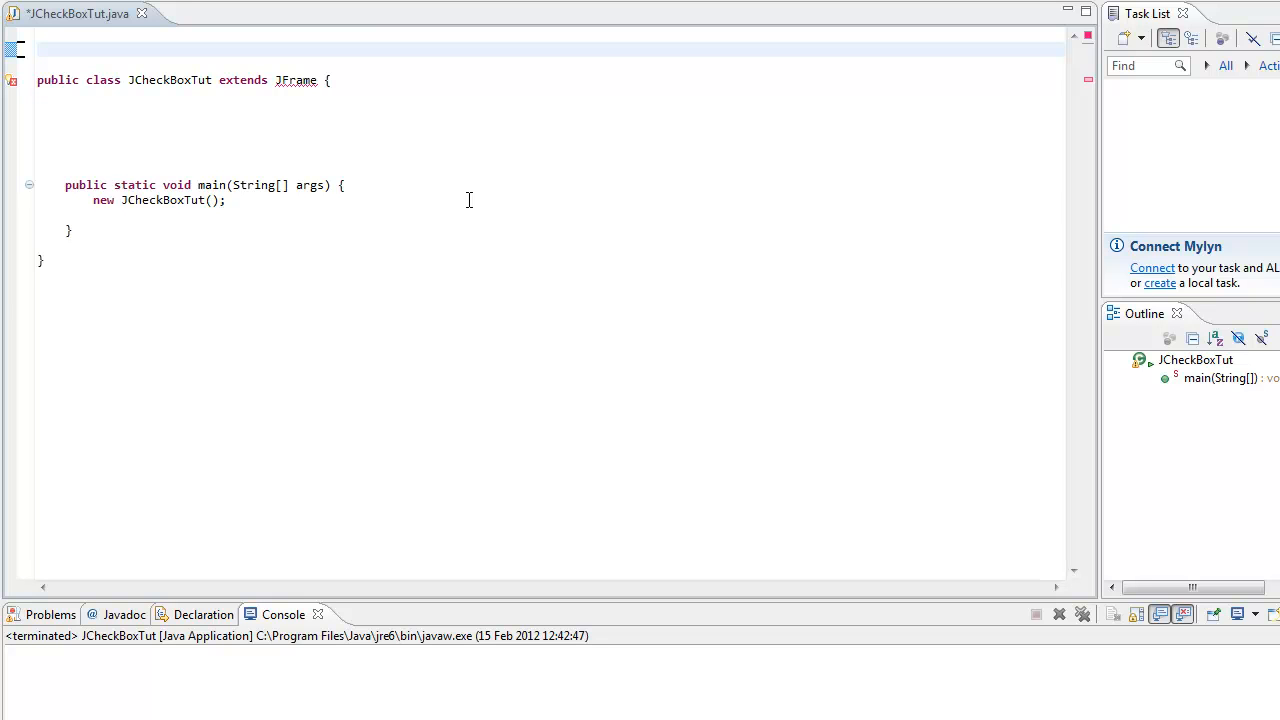
mouse_move(430, 203)
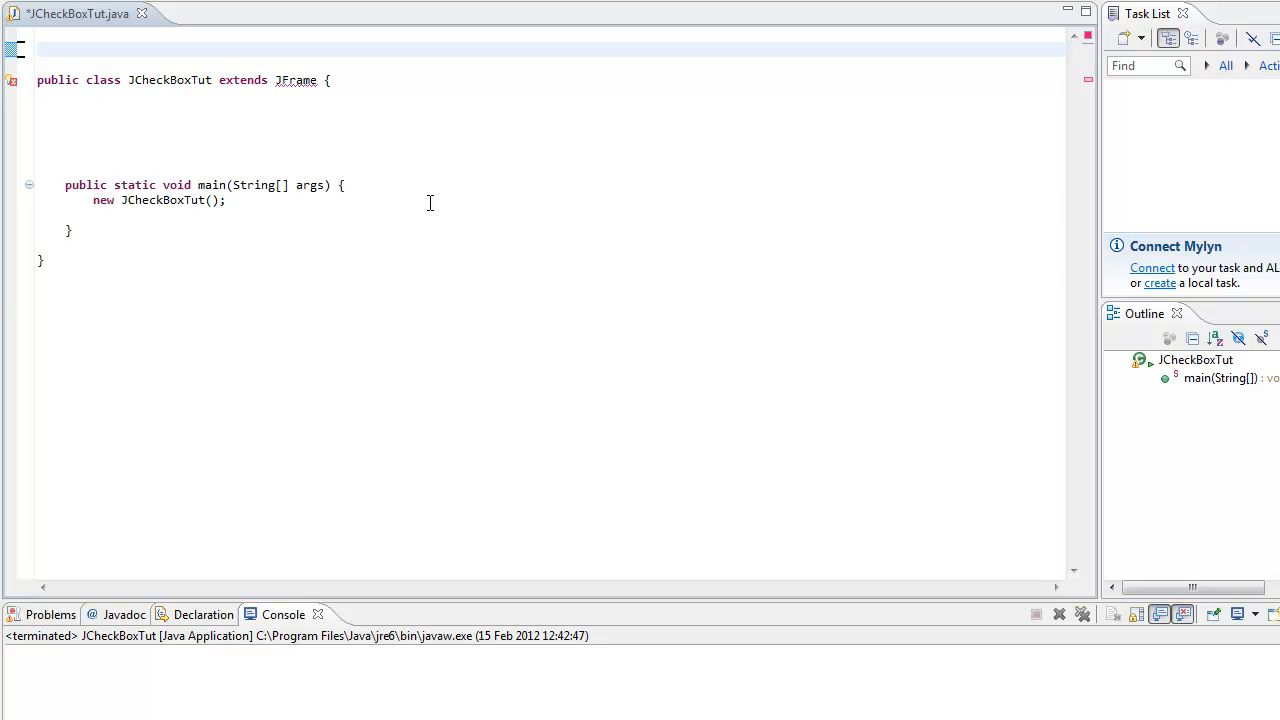
mouse_move(344, 157)
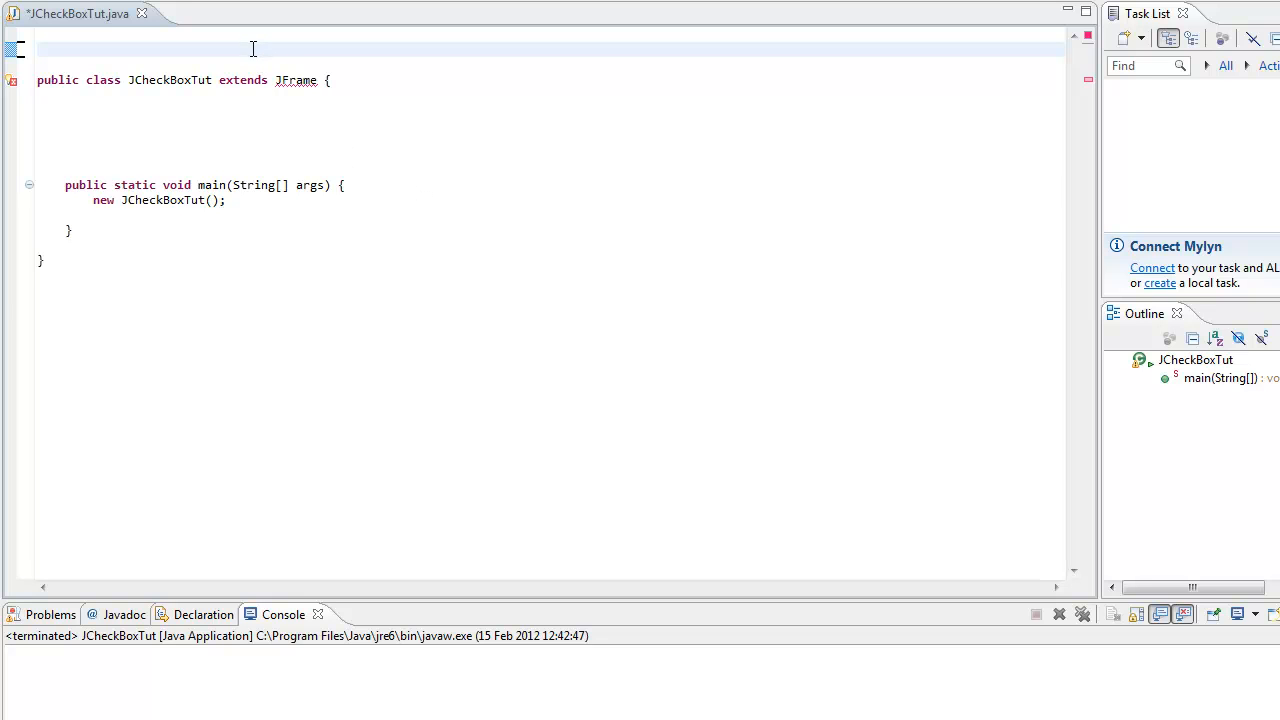
Add wildcard imports javax.swing.* and java.awt.* at the top of JCheckBoxTut.
type("import jav")
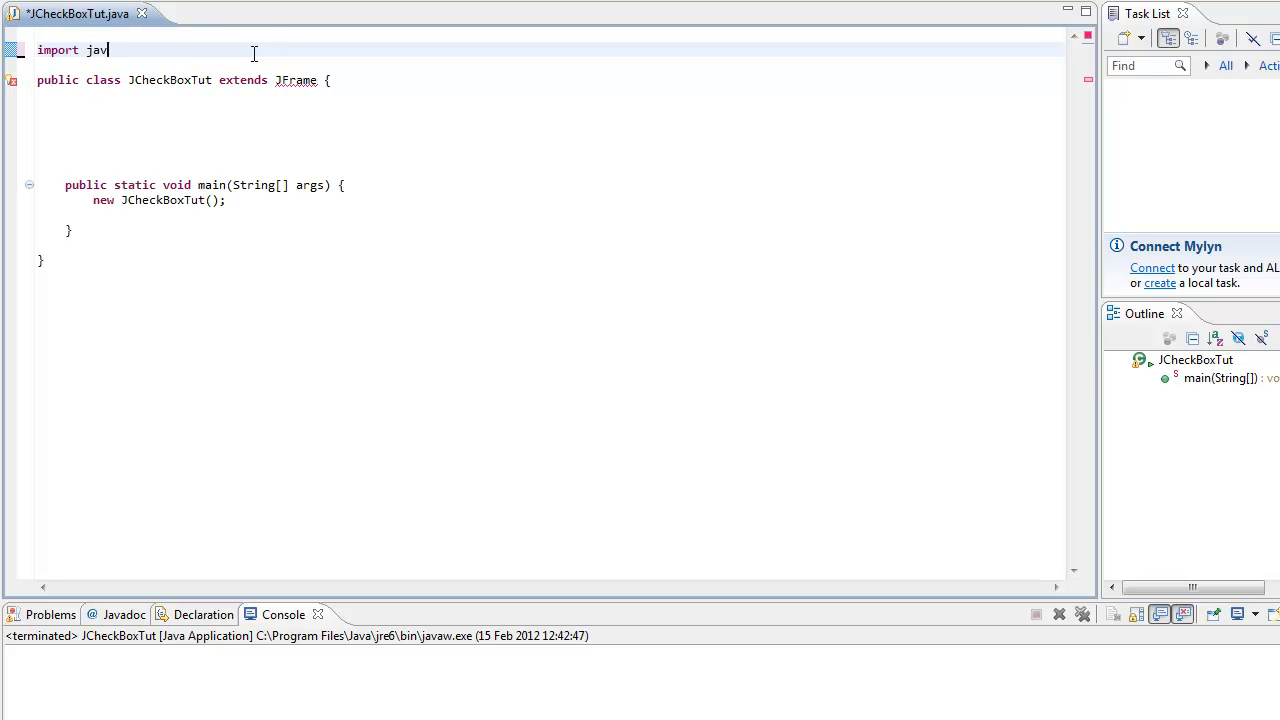
type("ax.swing")
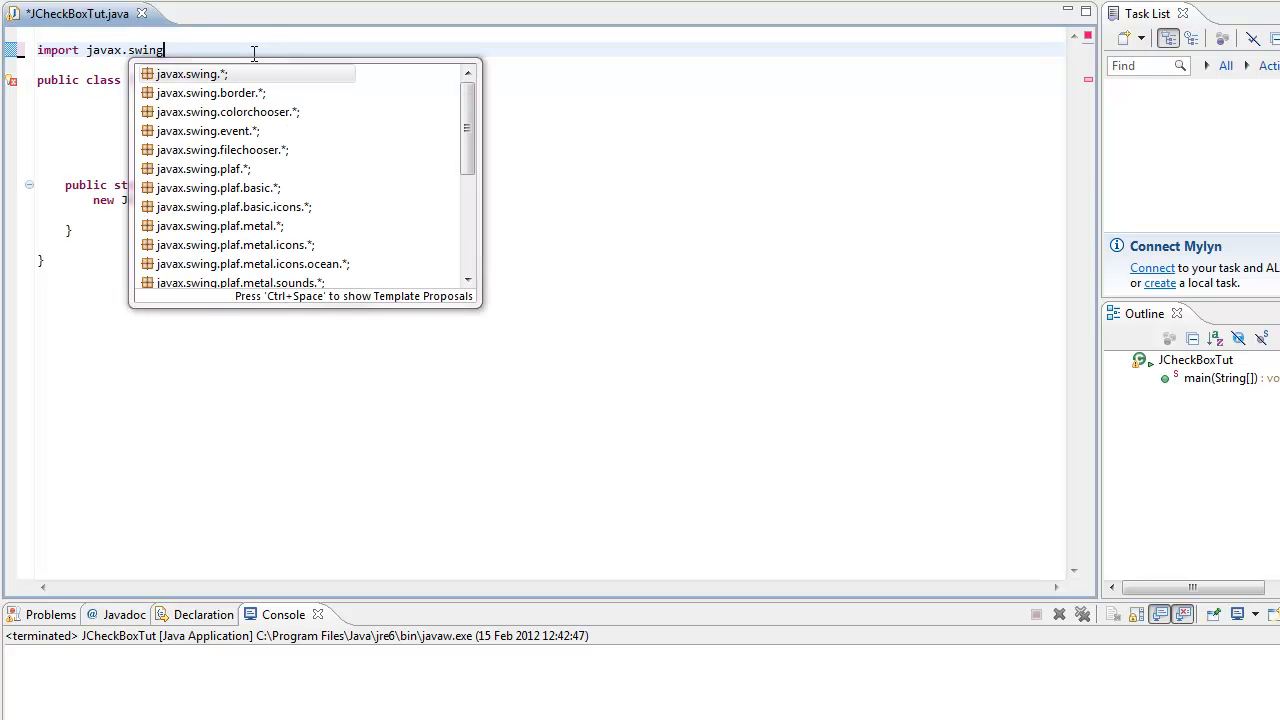
left_click(192, 73)
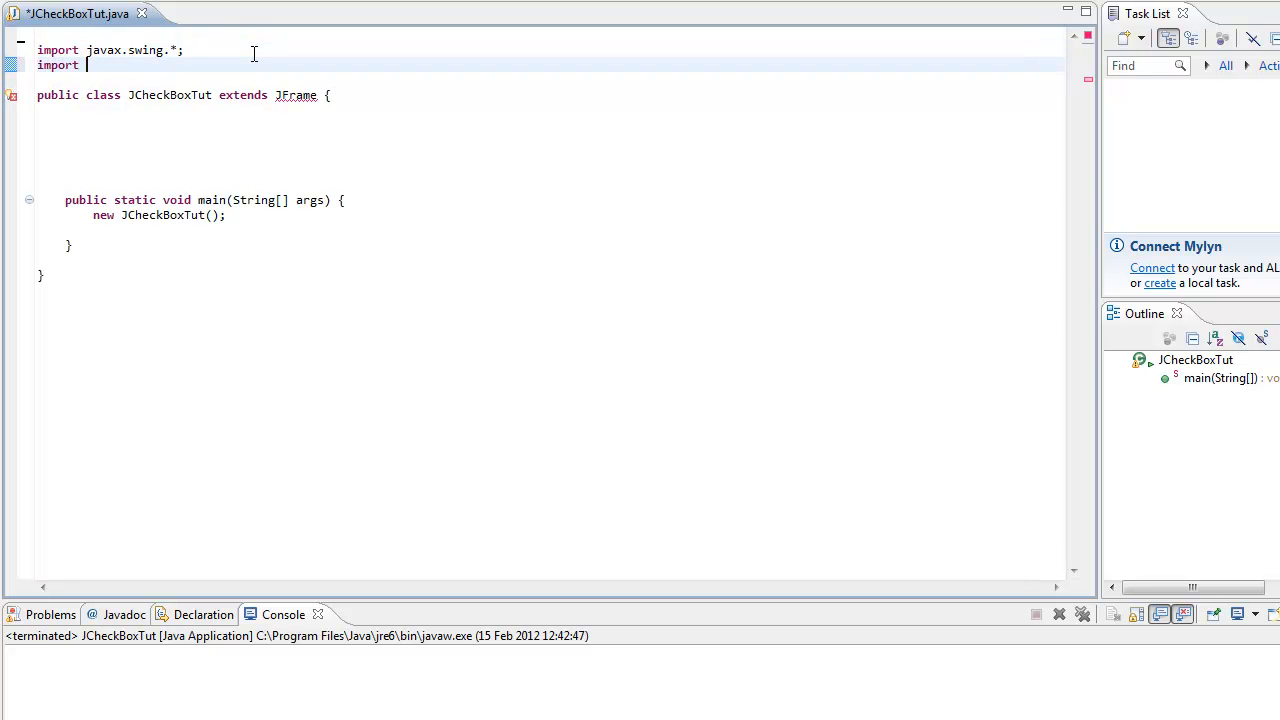
type("java.aw")
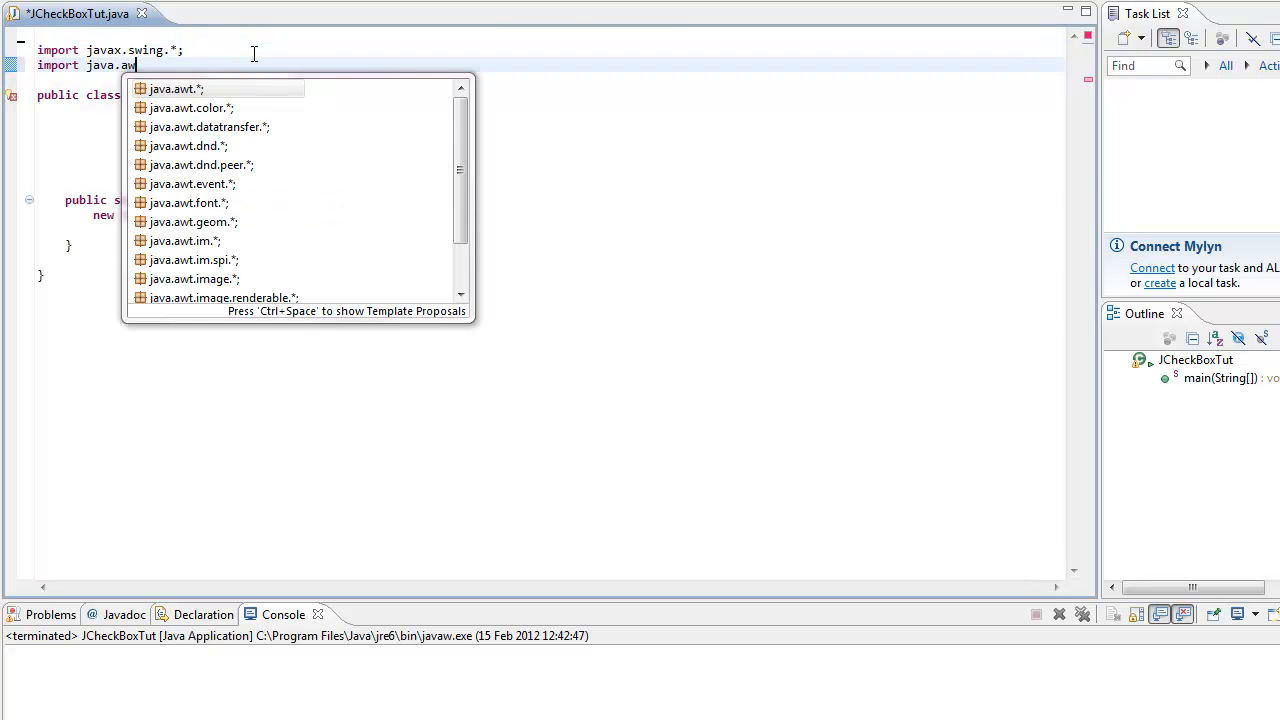
left_click(174, 89)
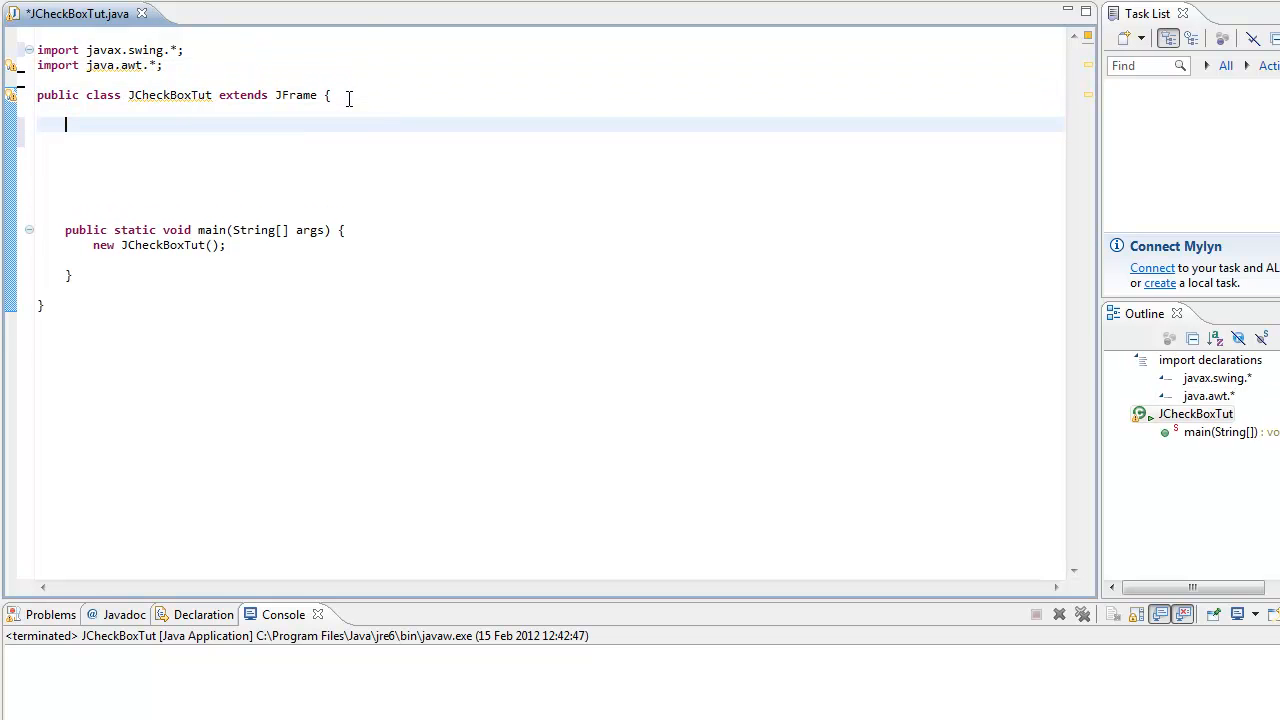
Write an empty public JCheckBoxTut() constructor above main and start a comment line.
type("public")
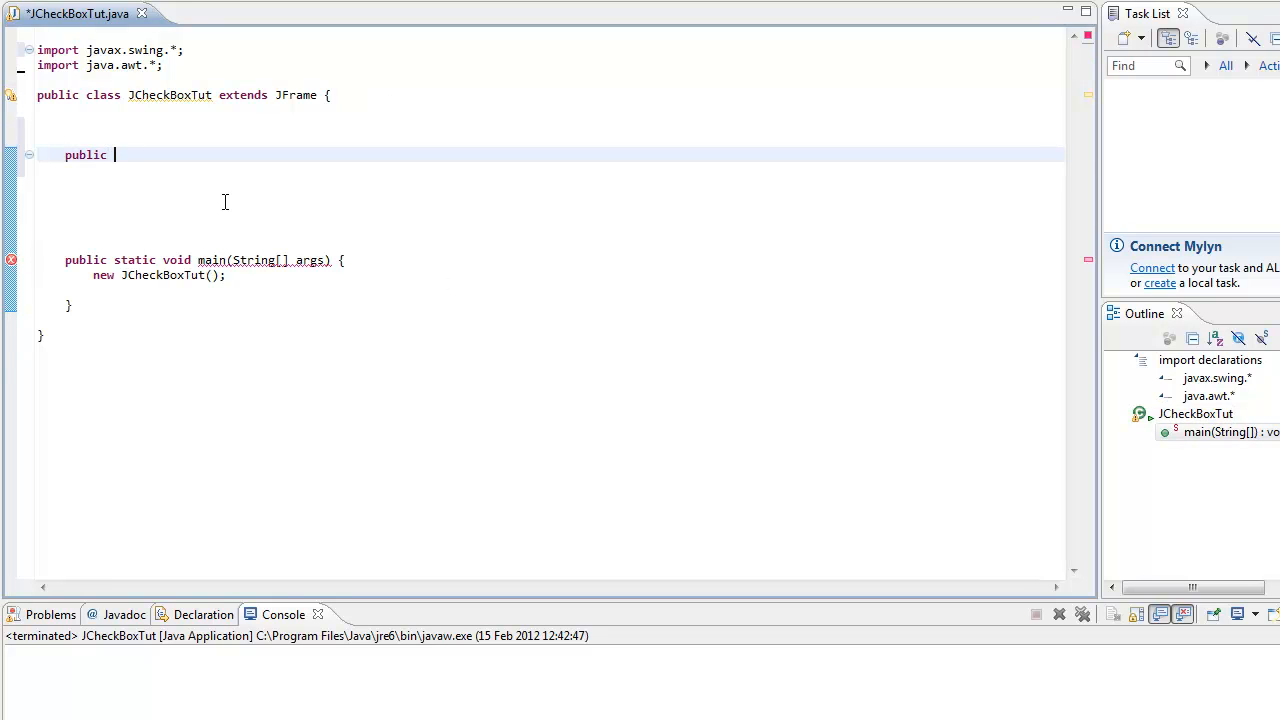
type("J")
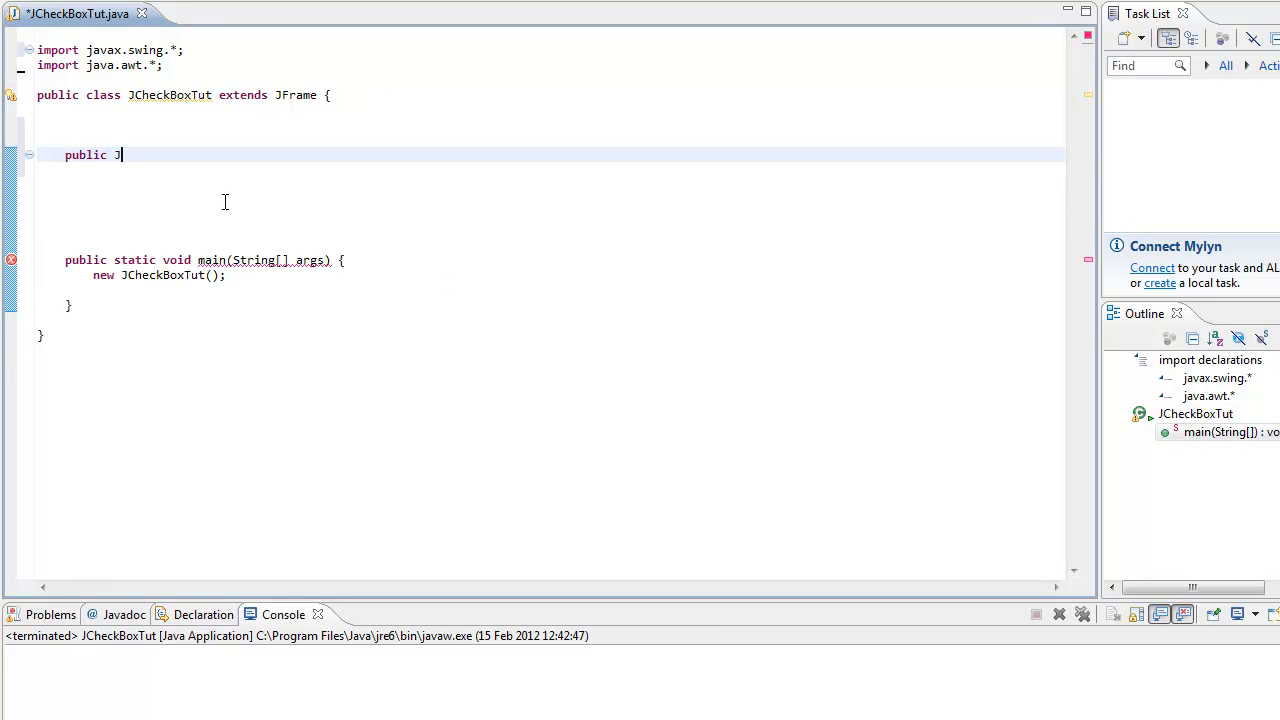
type("Check")
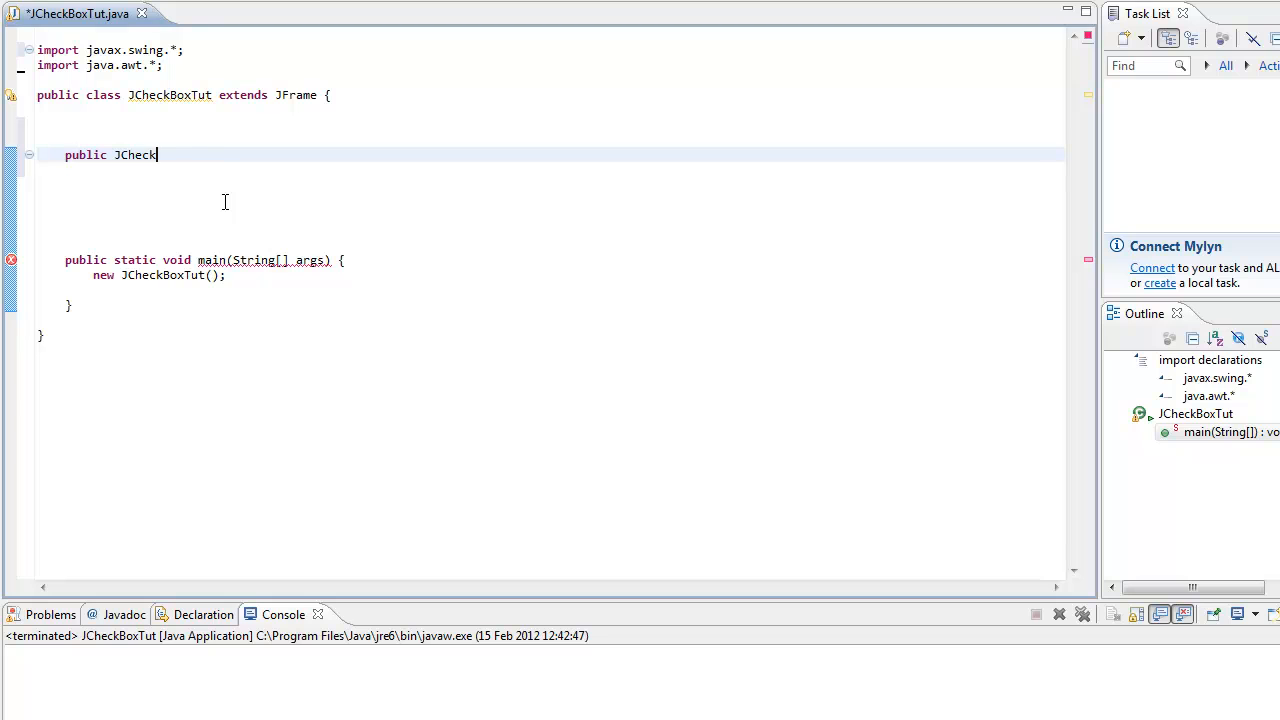
type("BoxTut(")
type("{")
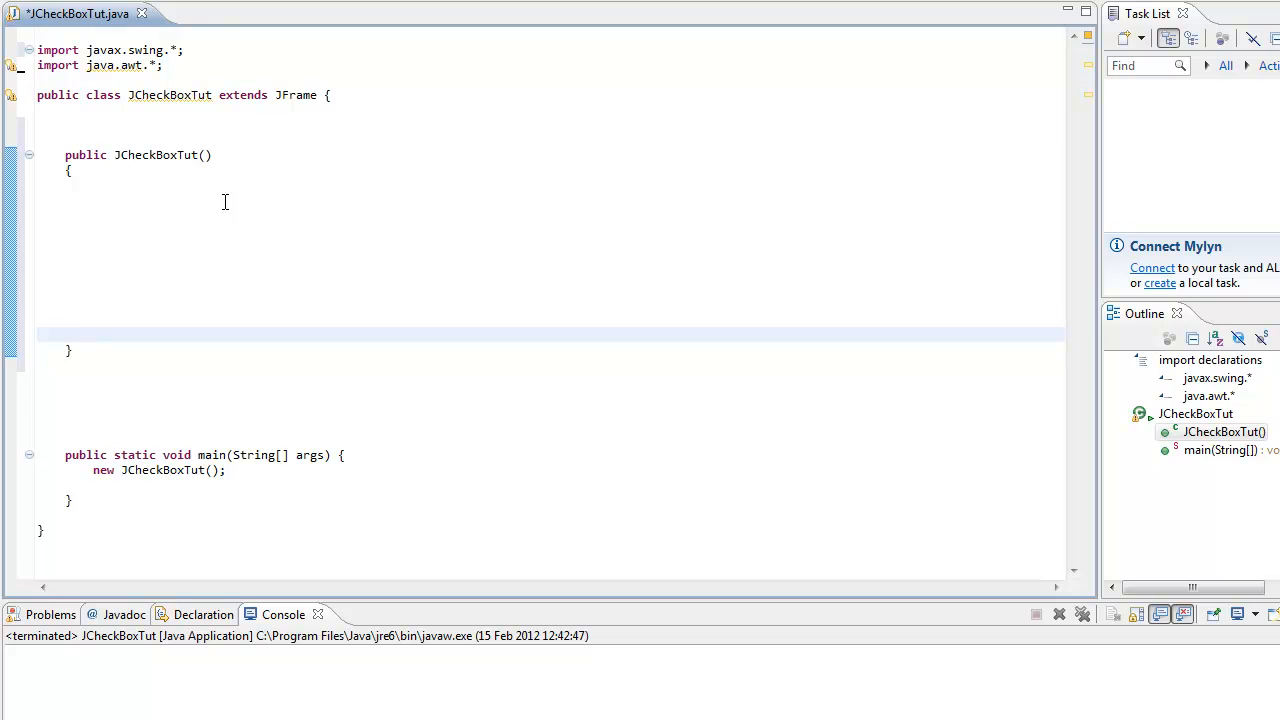
type("//")
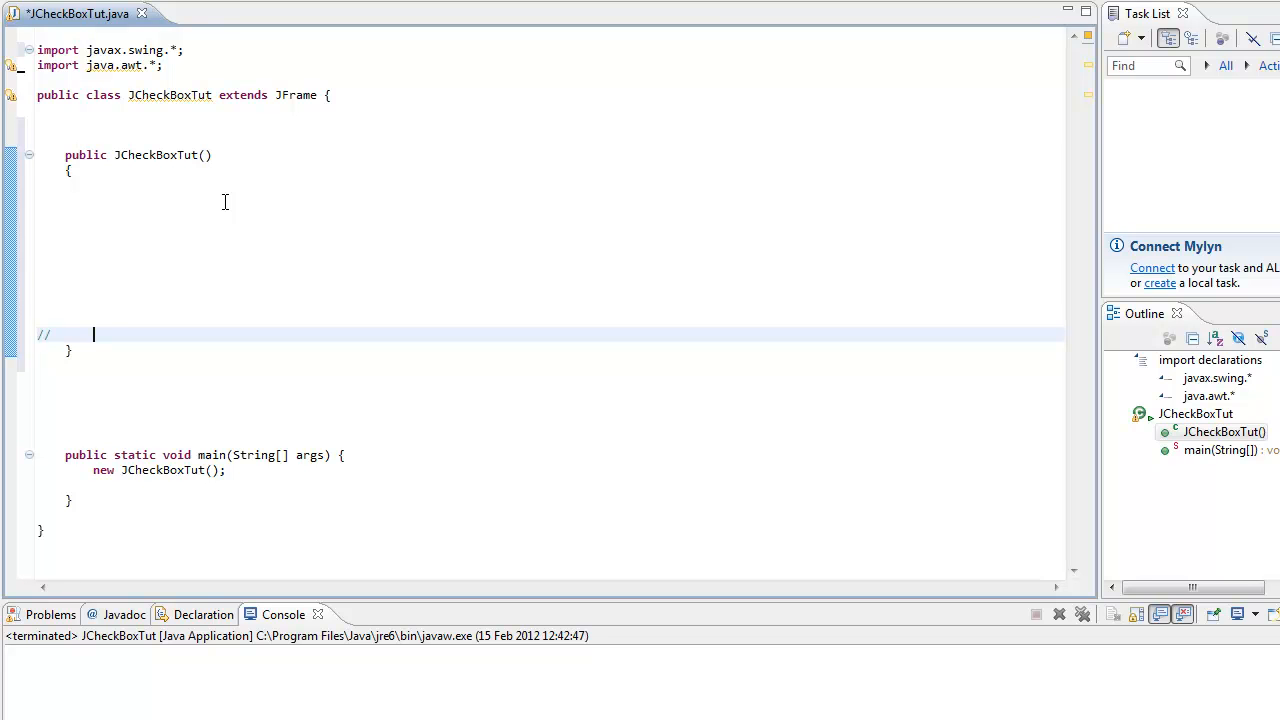
Under a // JFrame comment, add setLayout(new FlowLayout()), setSize(300,100) and setVisible(true).
type("JFrame")
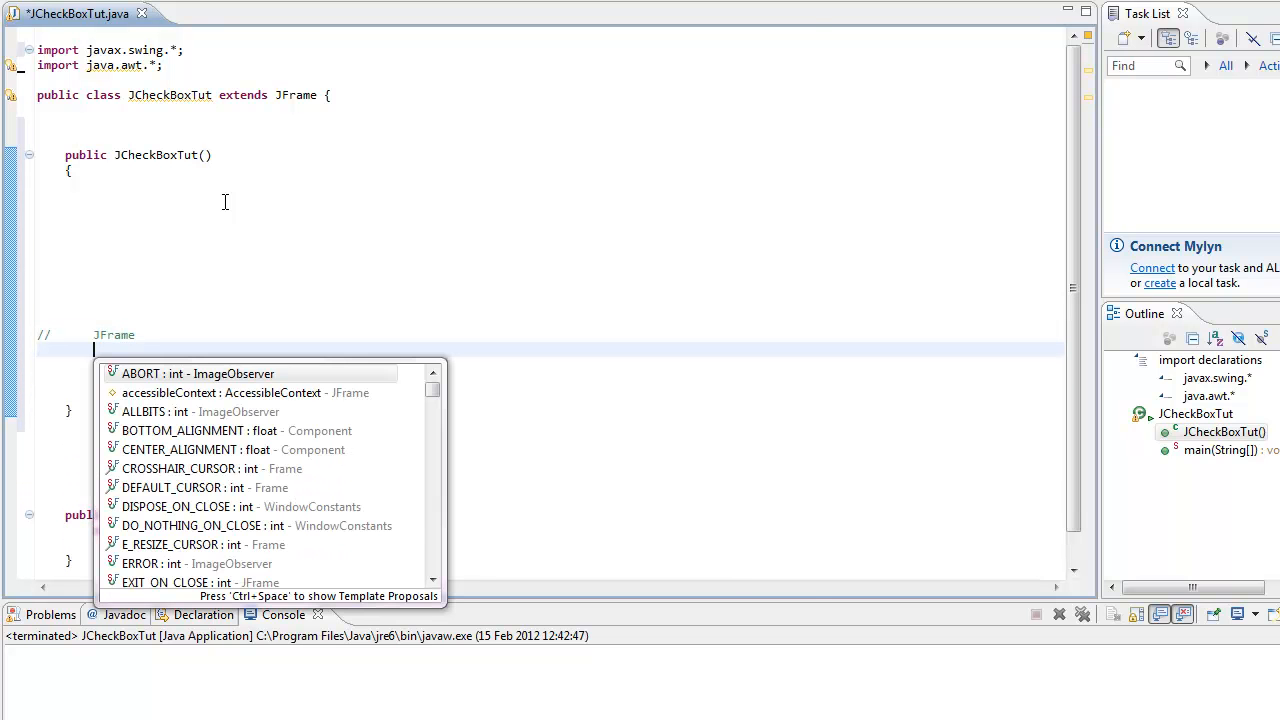
type("setlayout(new FlowLayout")
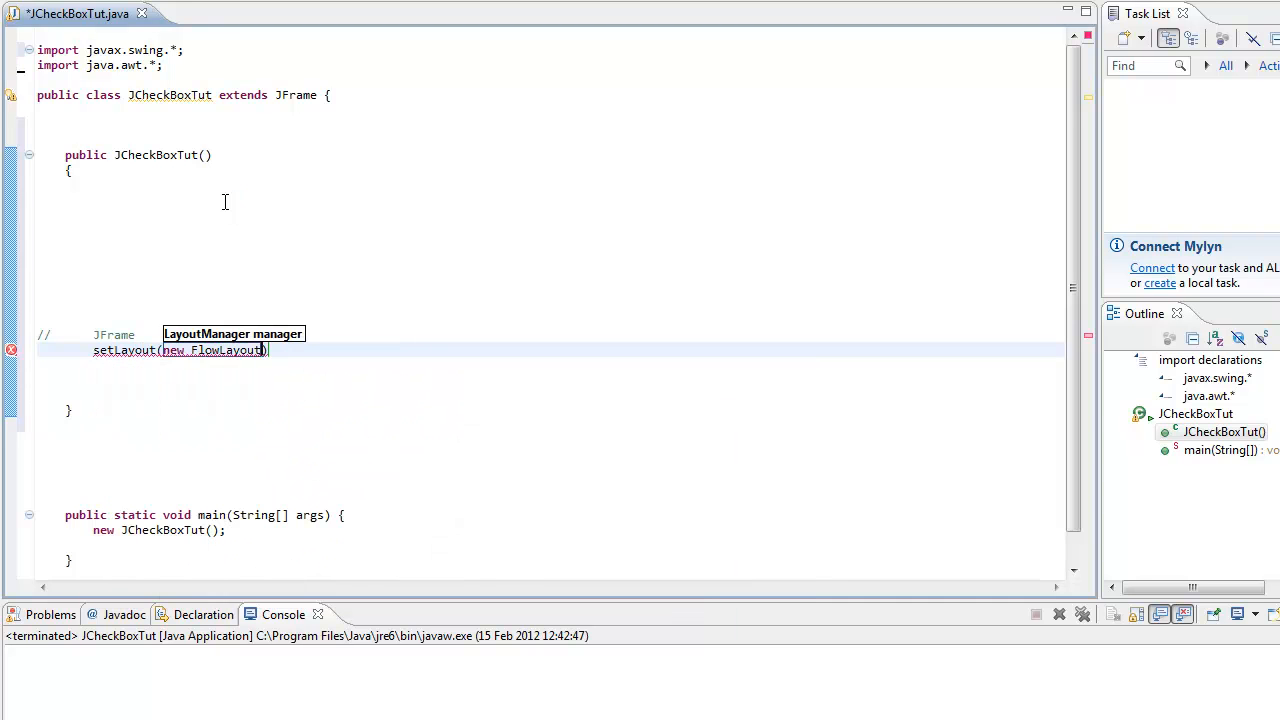
type("());")
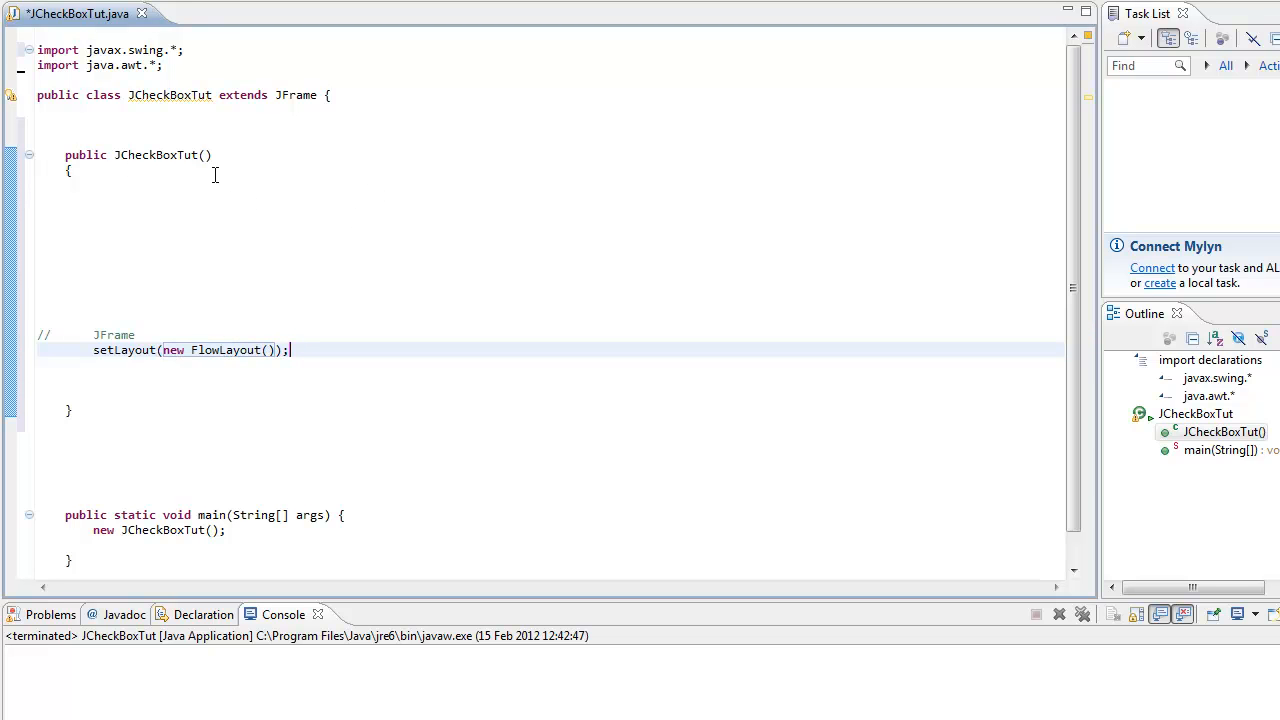
mouse_move(290, 174)
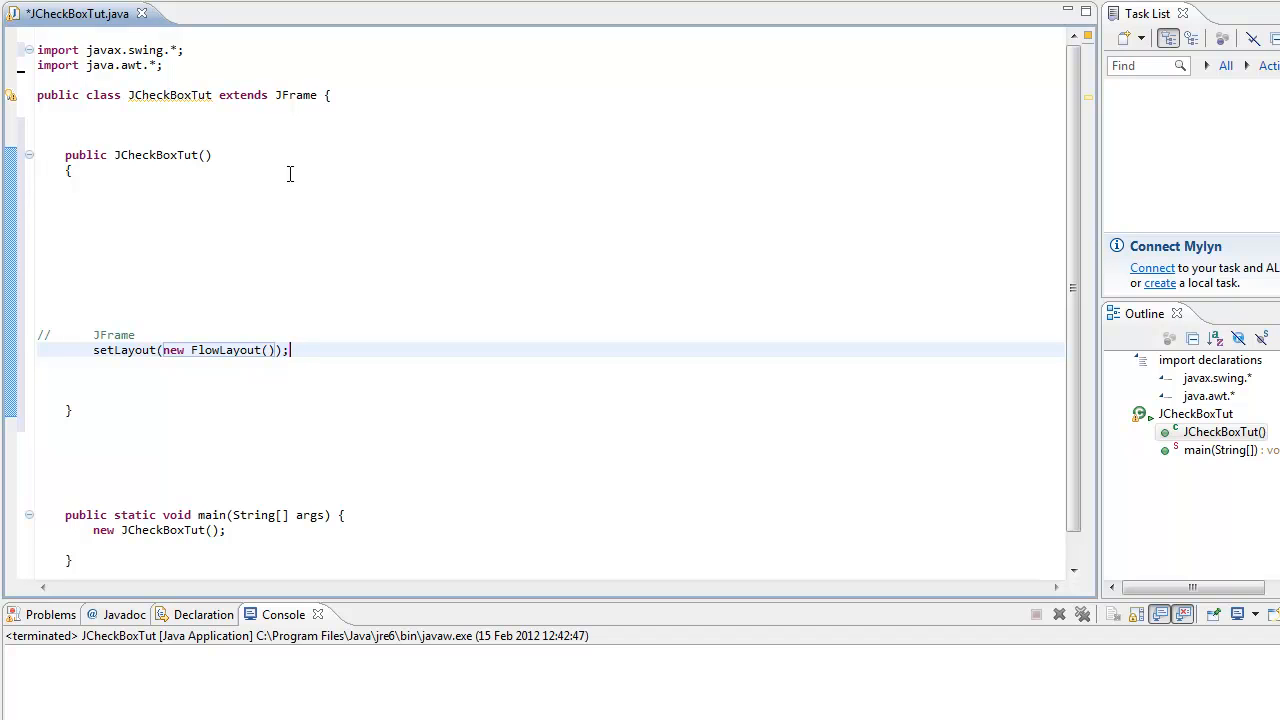
mouse_move(119, 174)
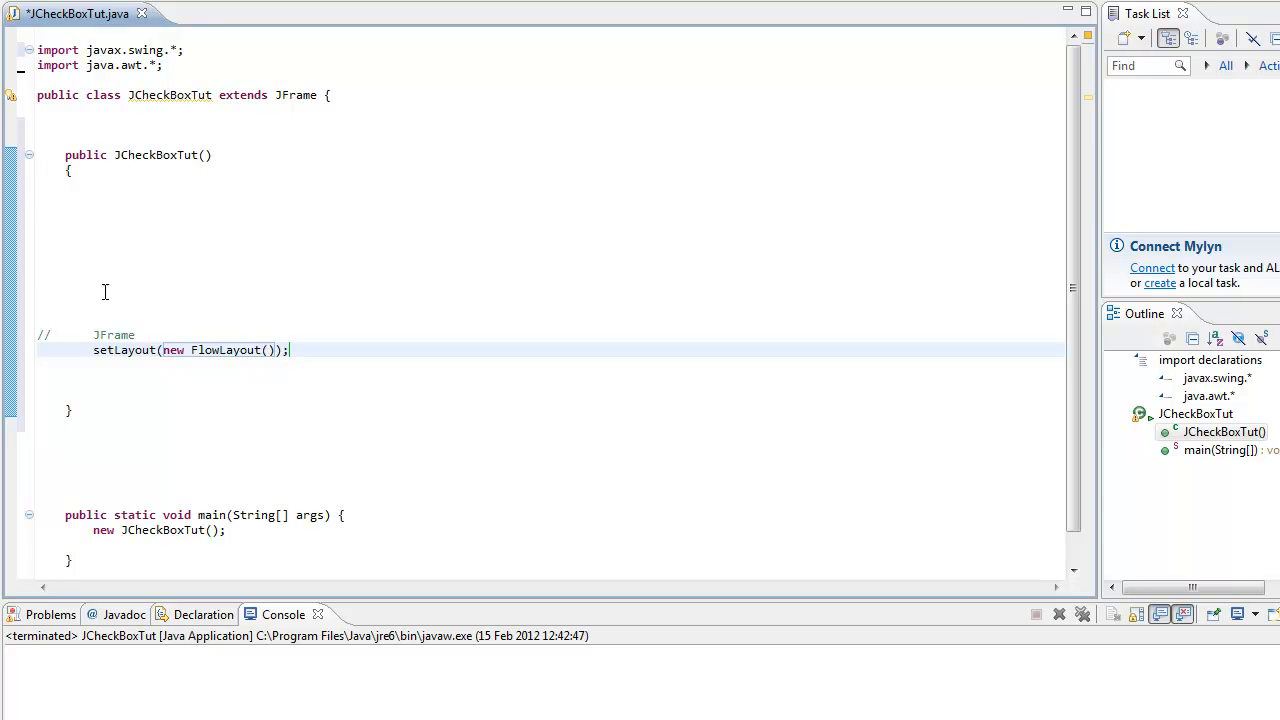
type("set")
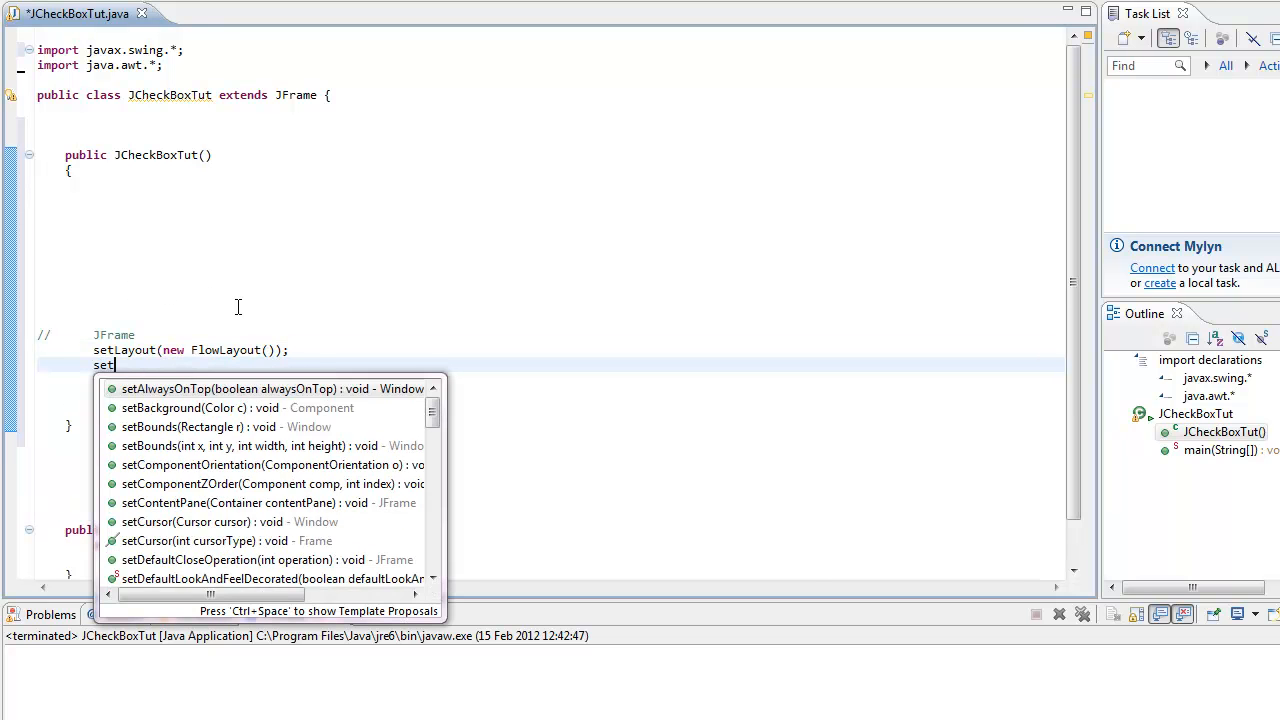
type("Size(d")
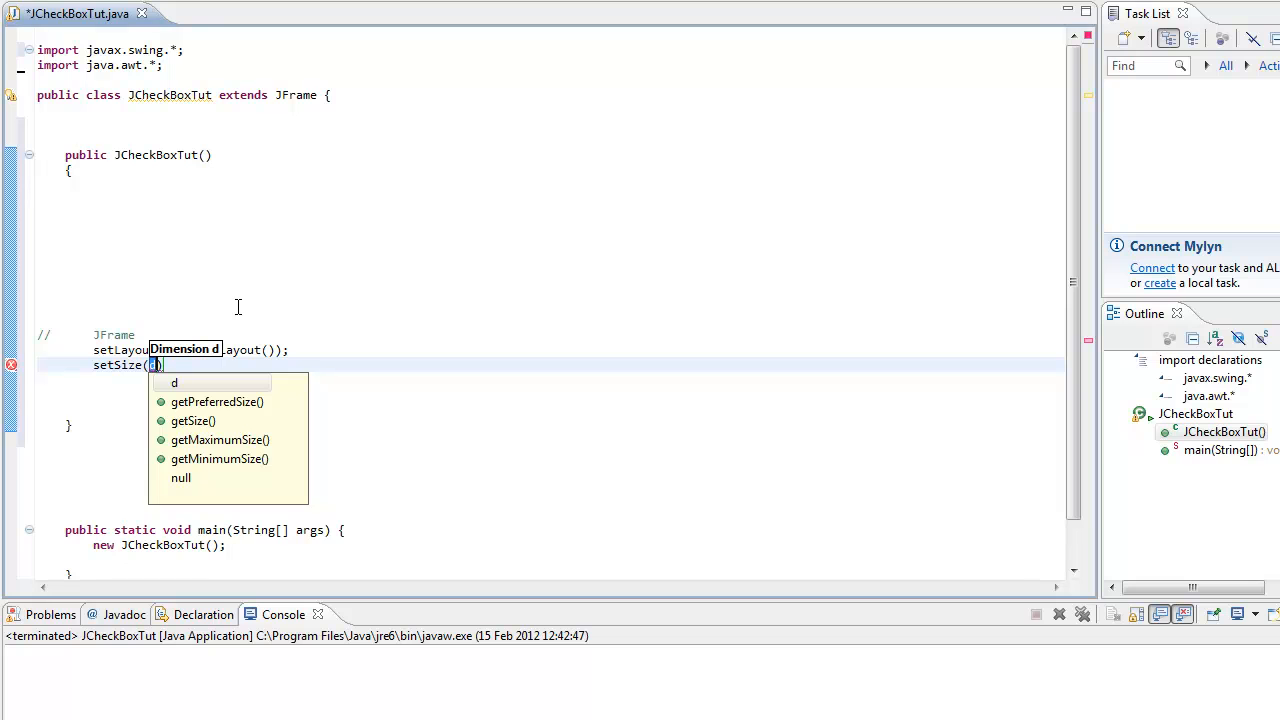
type("300,100")
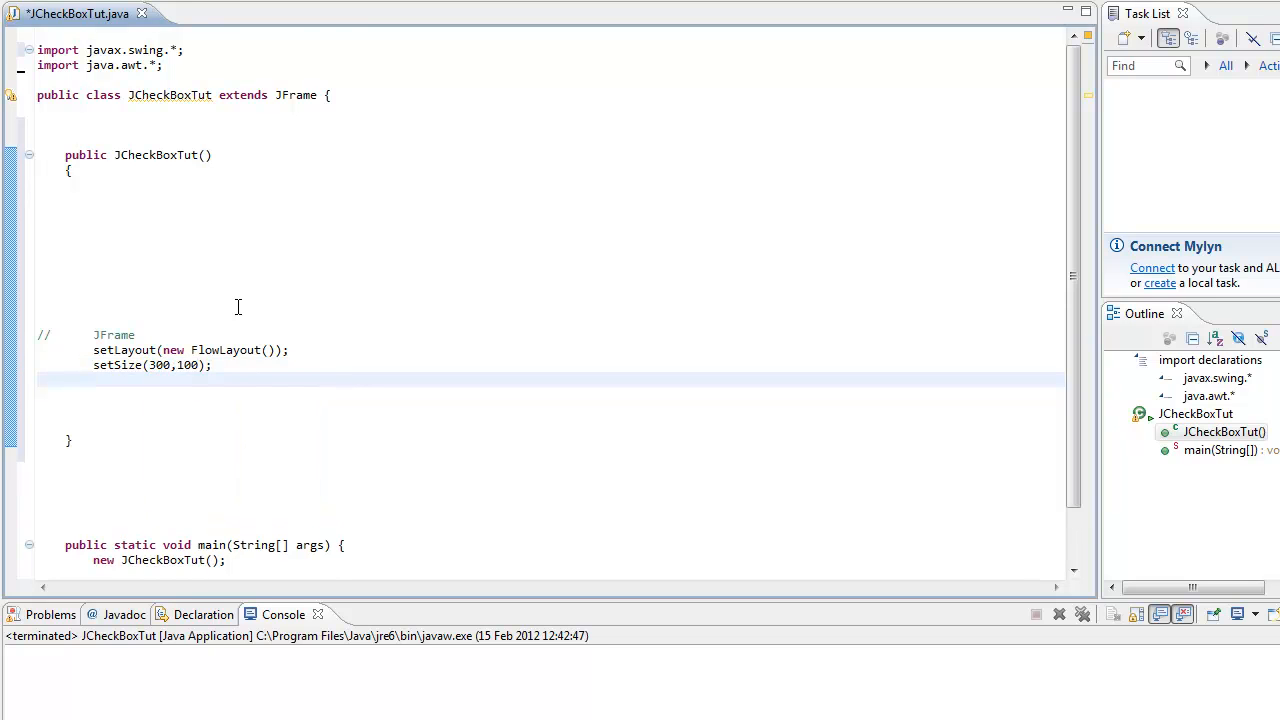
type("setVisible(true);")
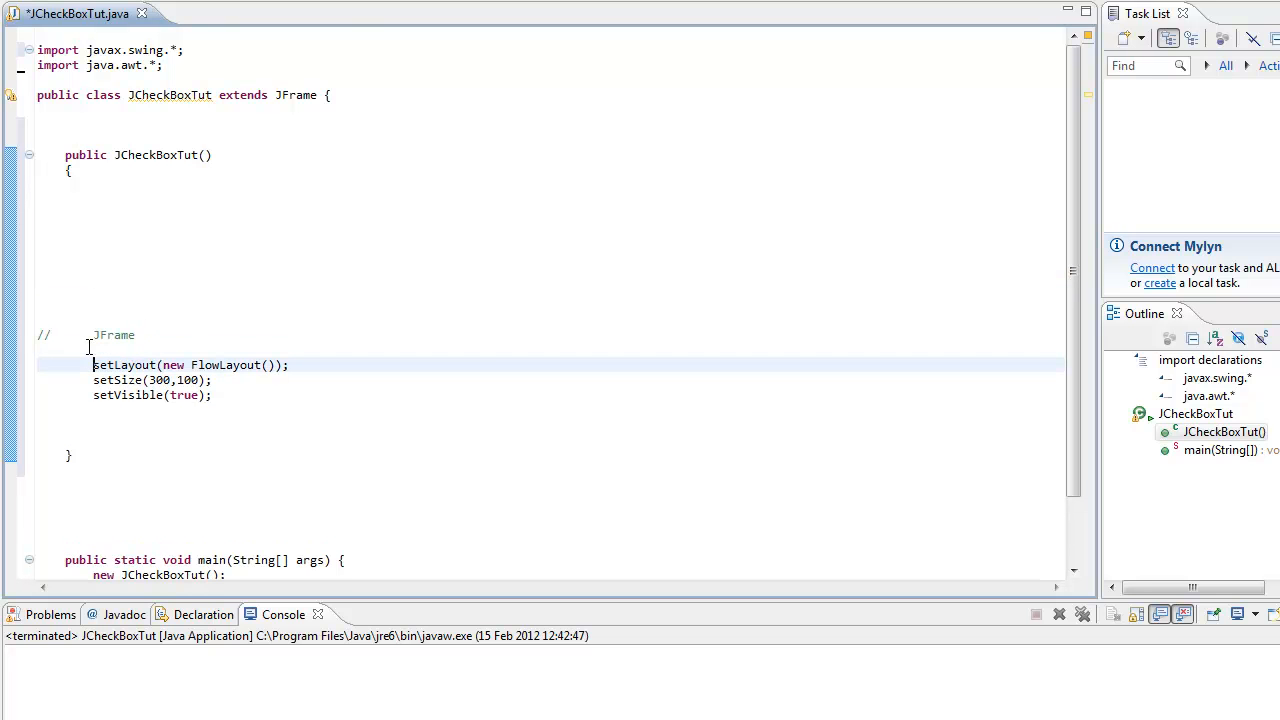
Add setTitle("Ismail") at the start of the constructor.
type("setTitle(\"")
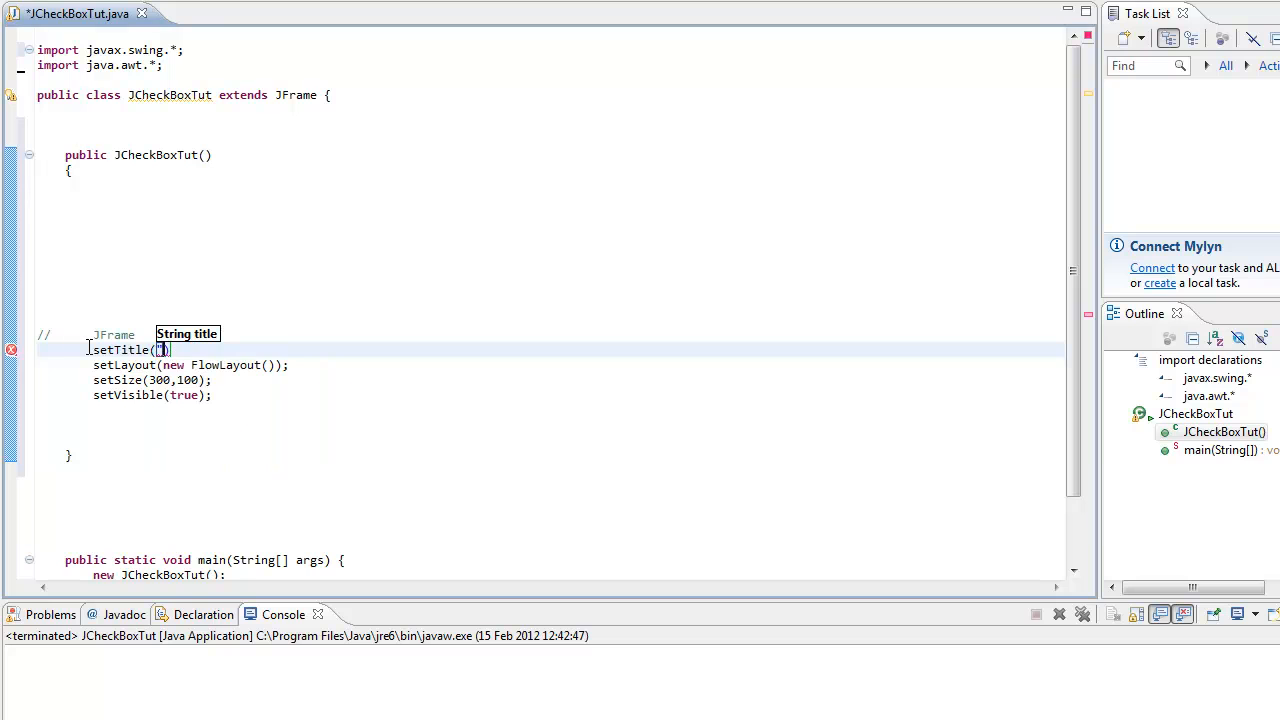
type("\"Ismail\"")
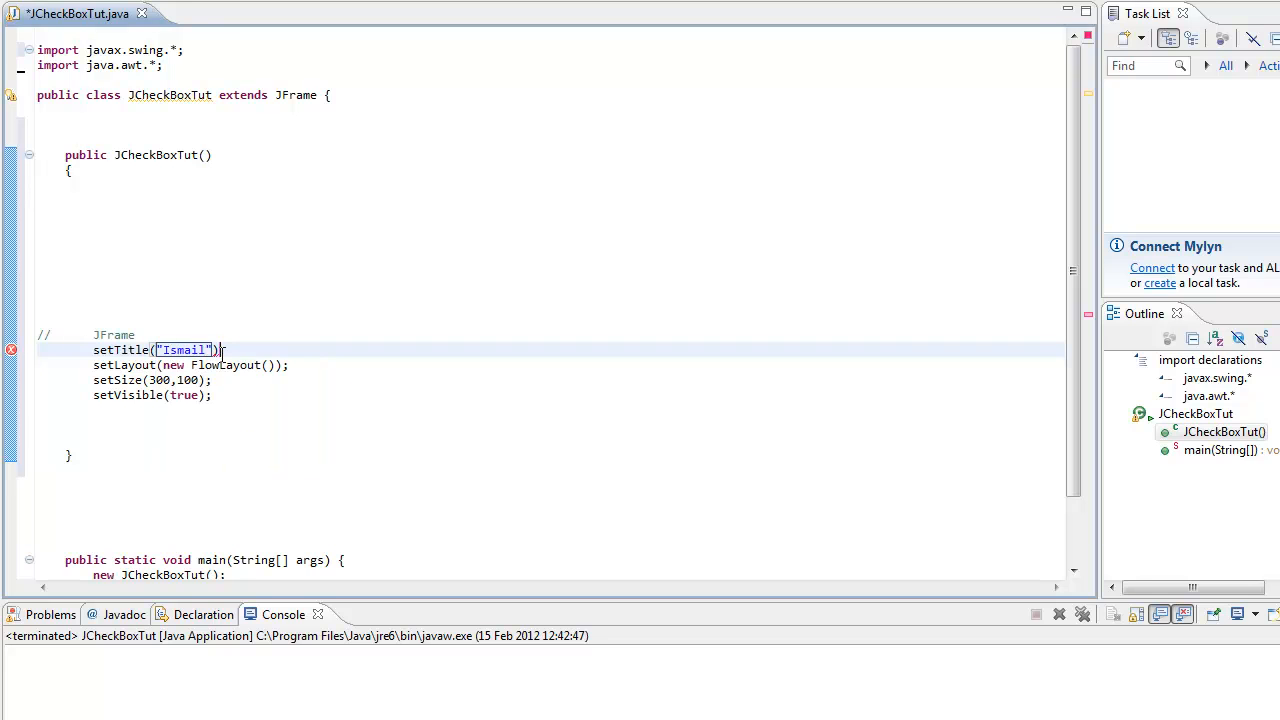
left_click(100, 124)
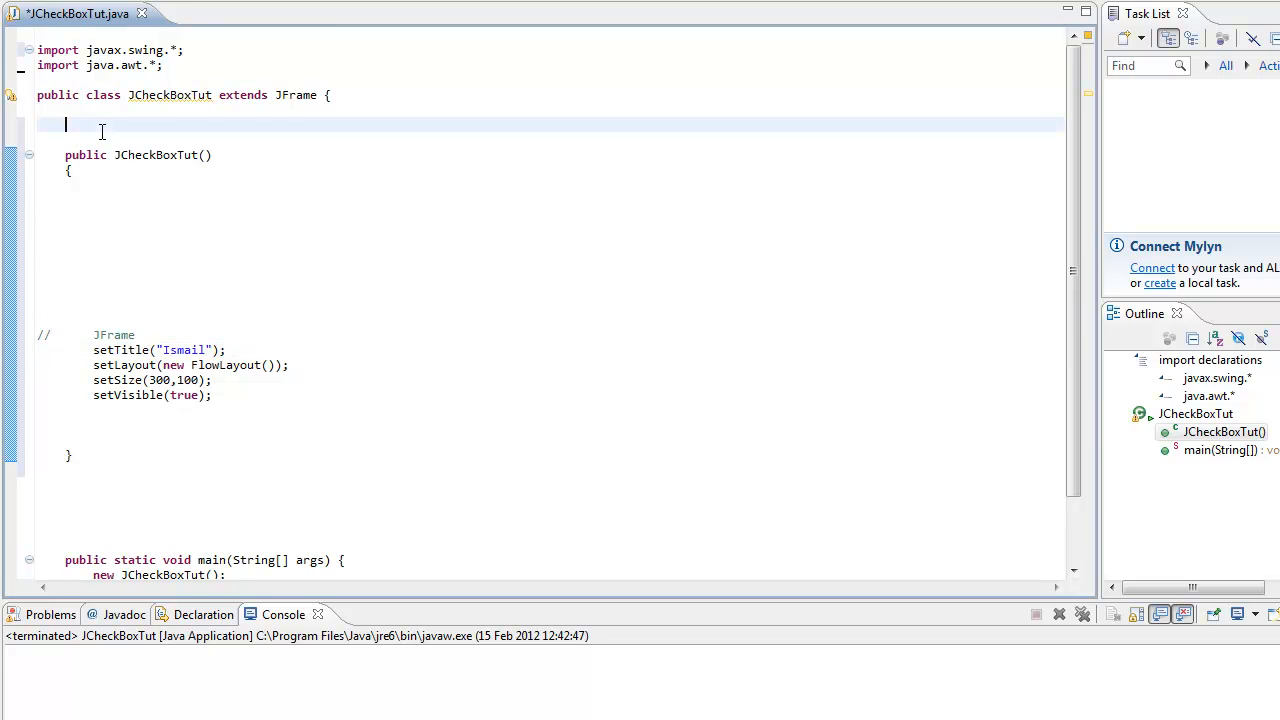
Declare private JCheckBox C = new JCheckBox("Male"), then duplicate it as C1 with "Female".
type("priv")
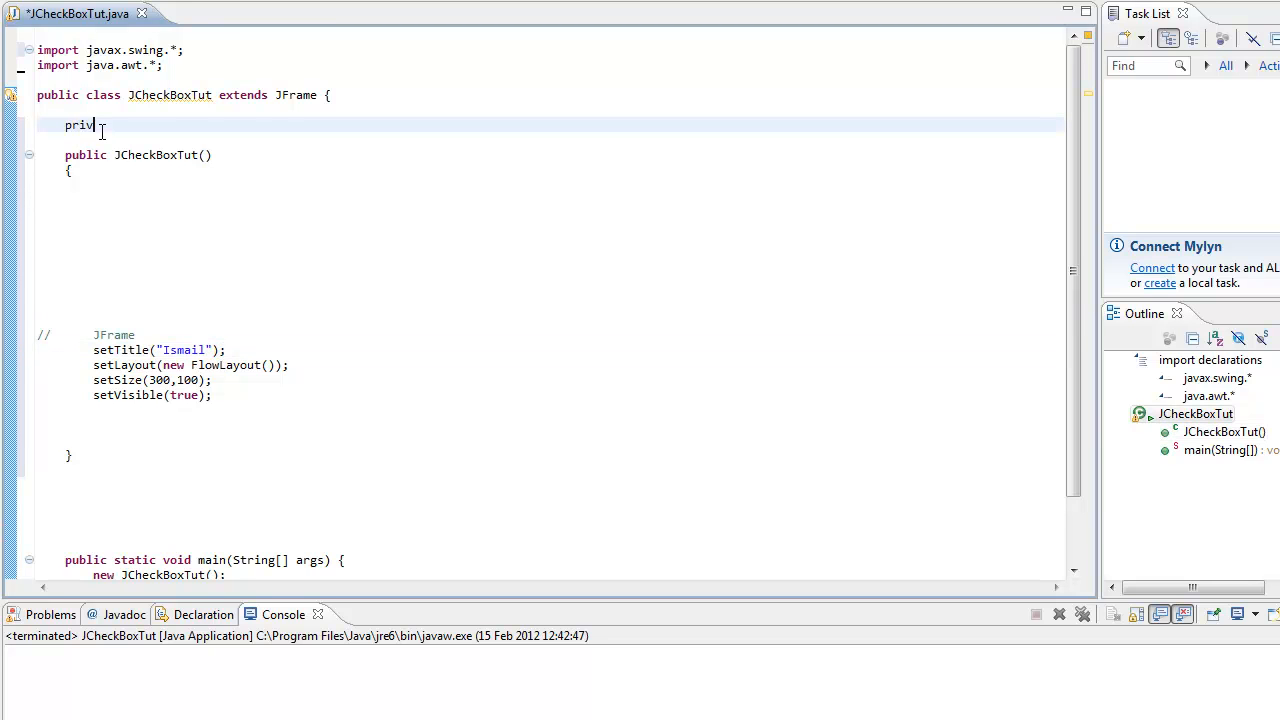
type("ate")
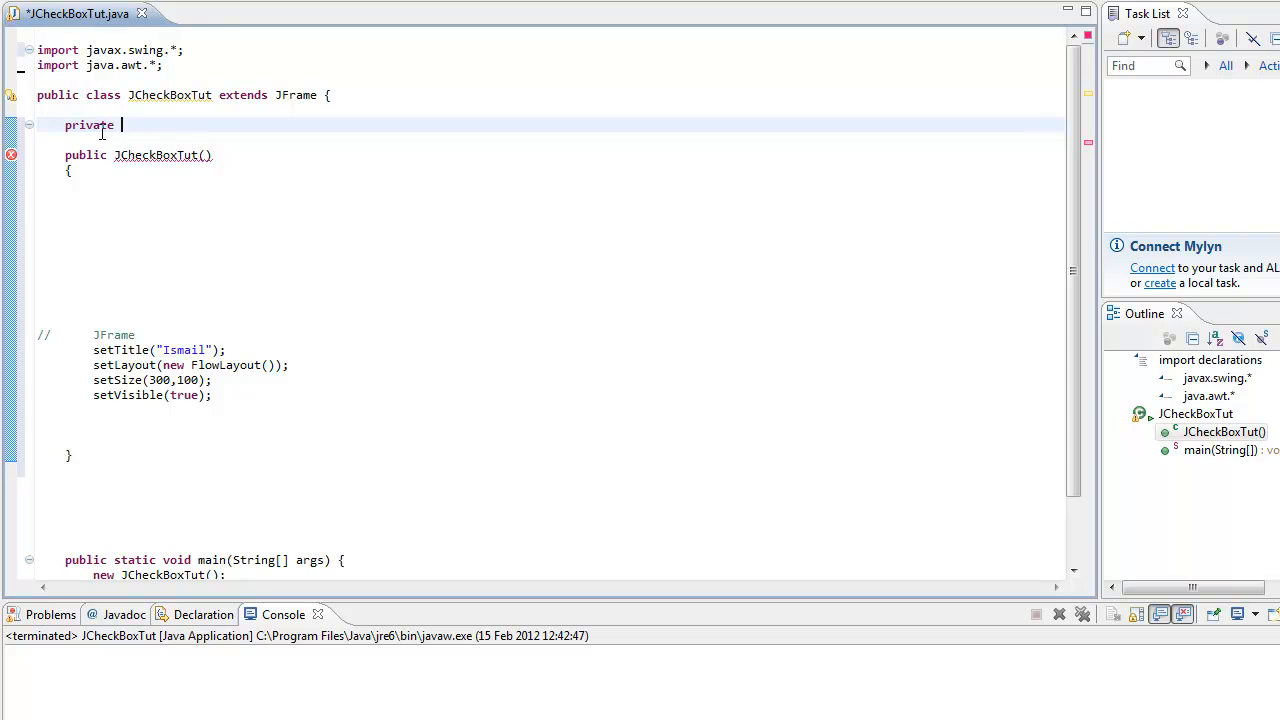
type("JChec")
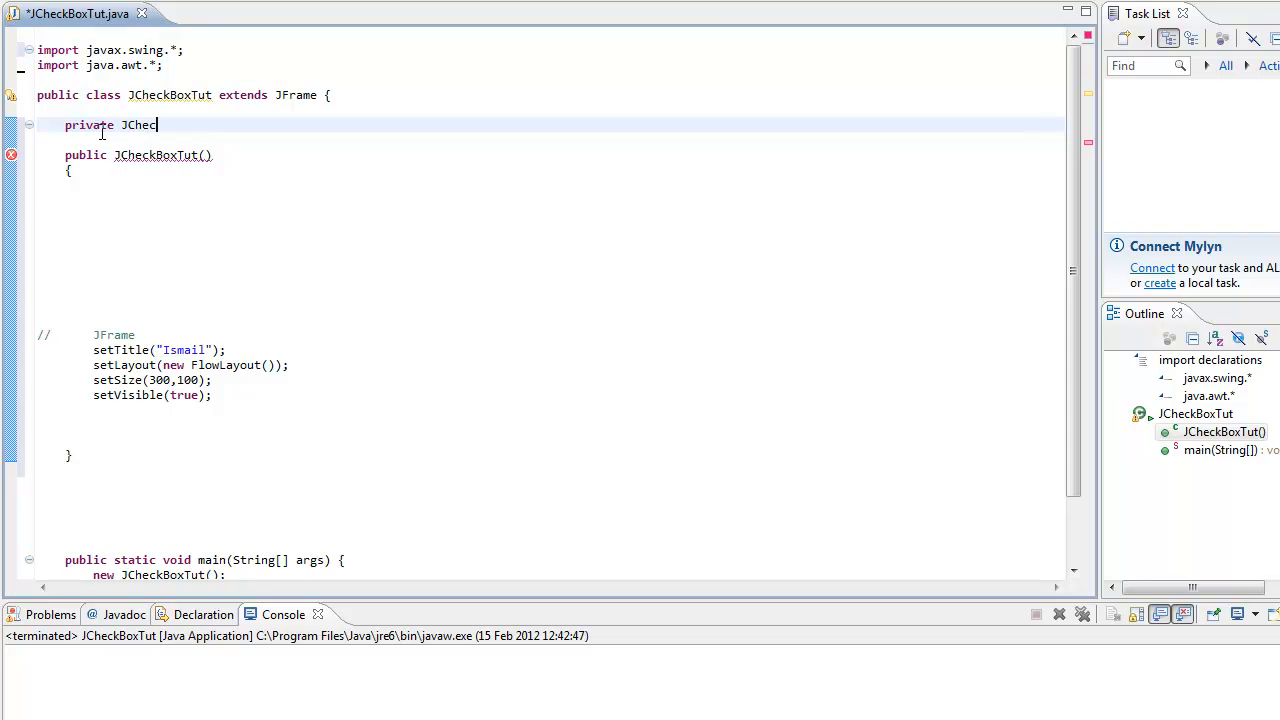
type("k")
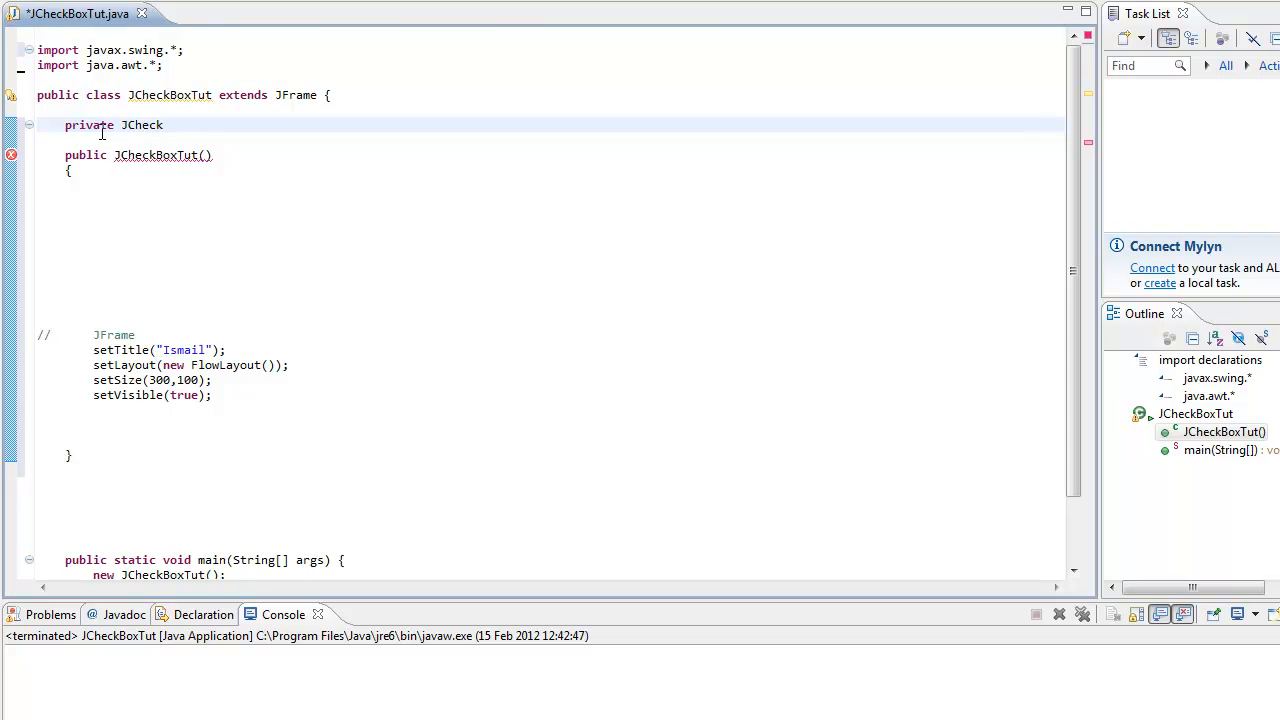
type("Box")
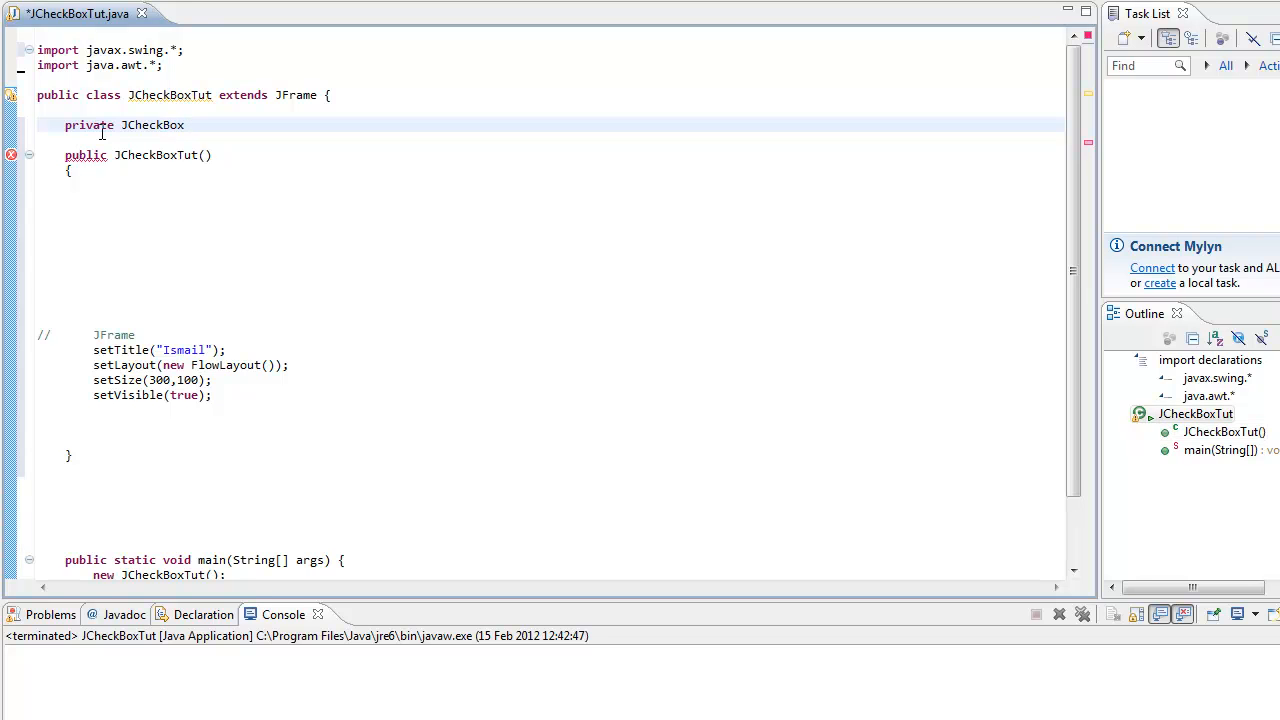
type("C = new J")
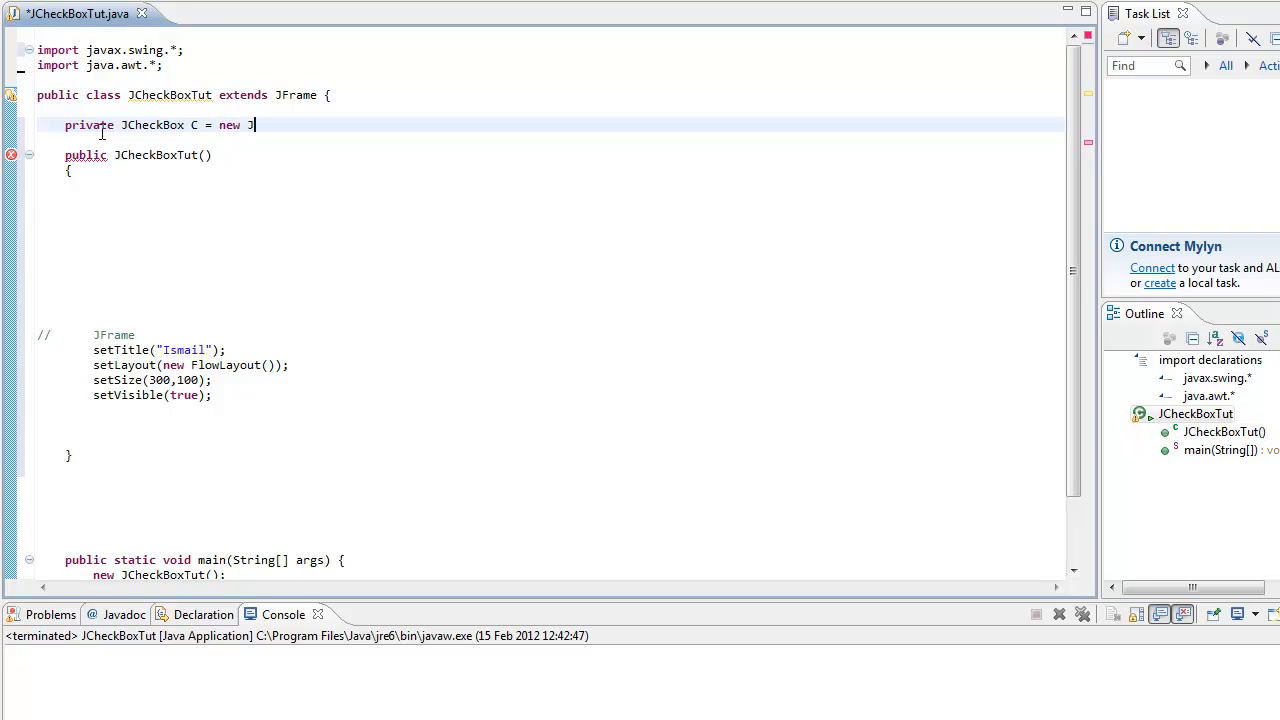
type("Ch")
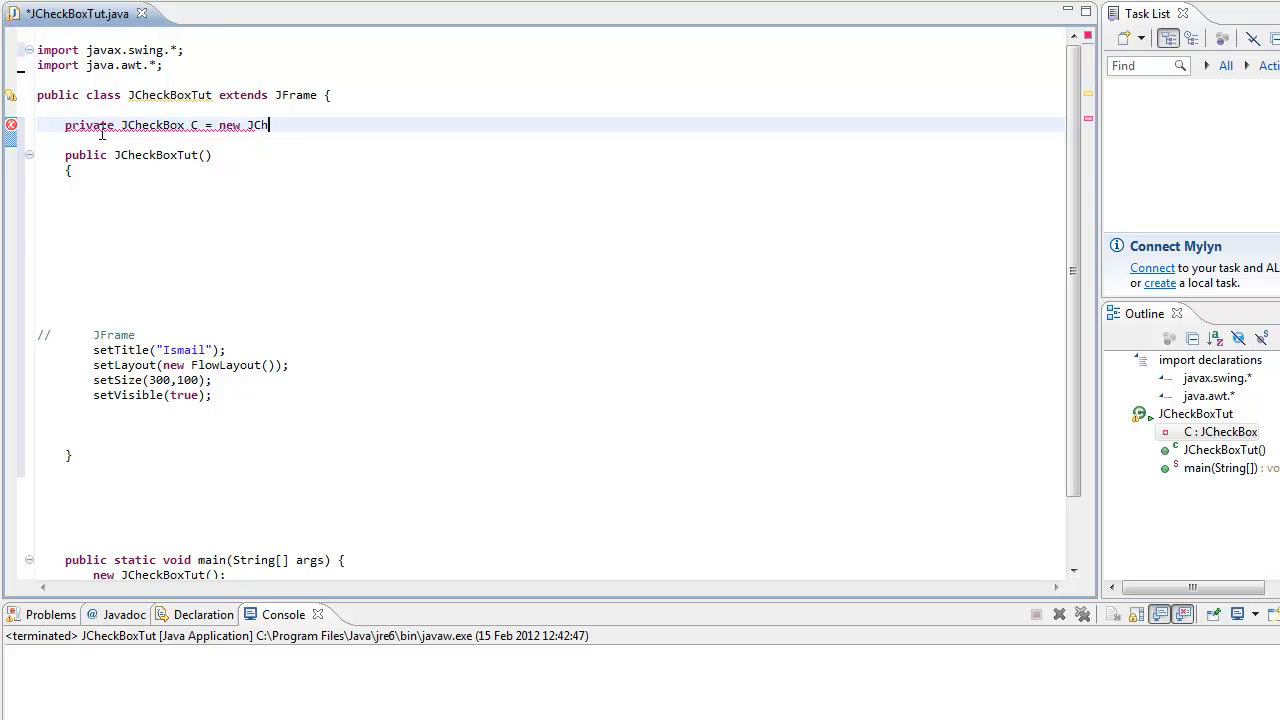
type("eckBox()")
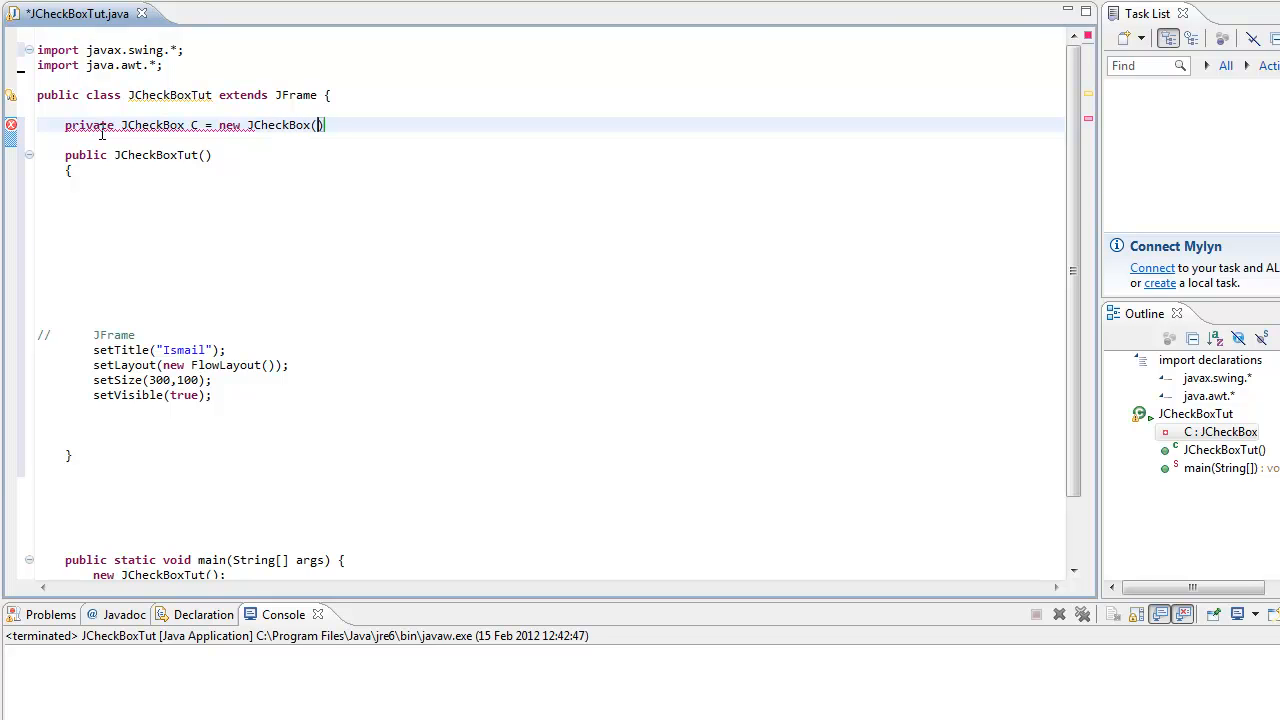
type("\"\"")
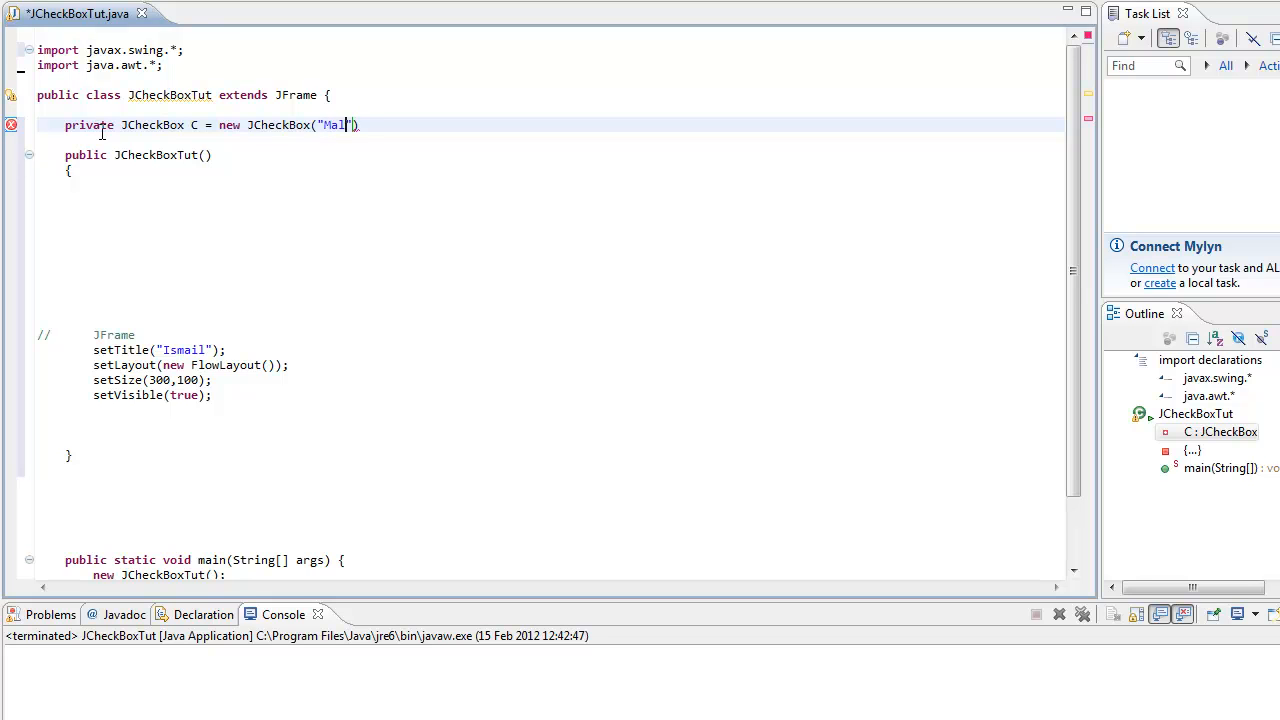
type("e\");")
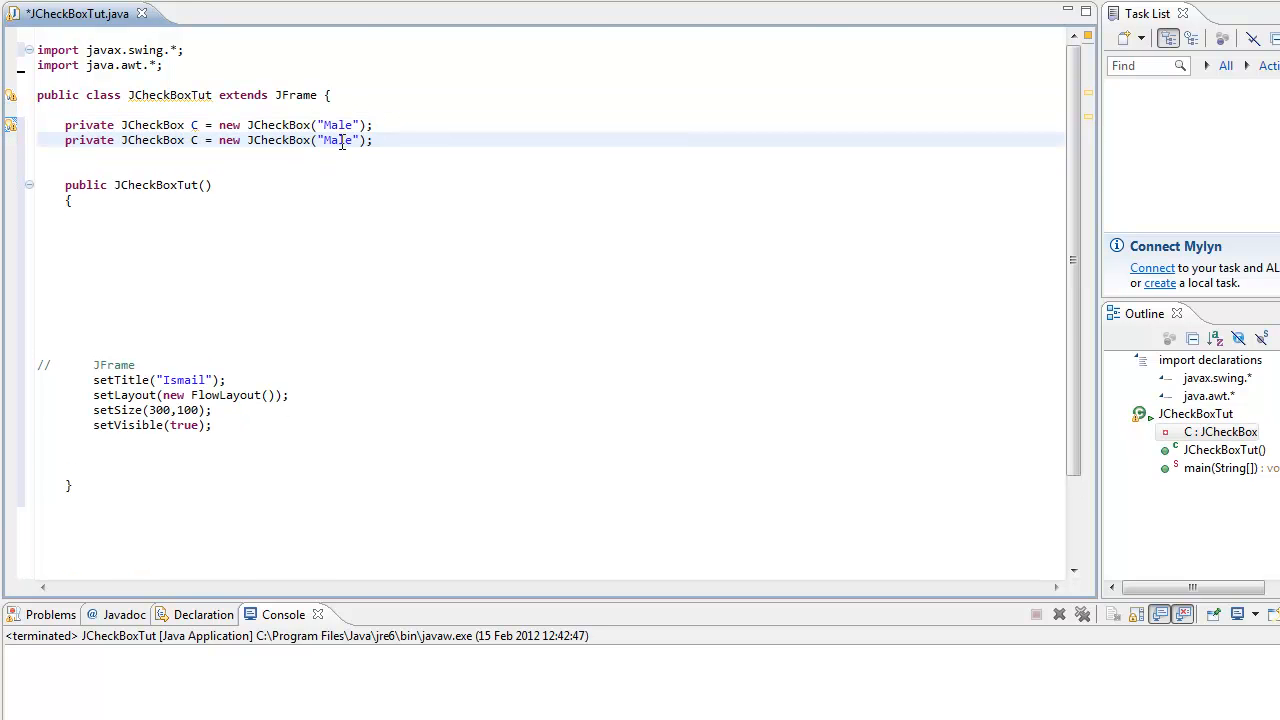
type("1")
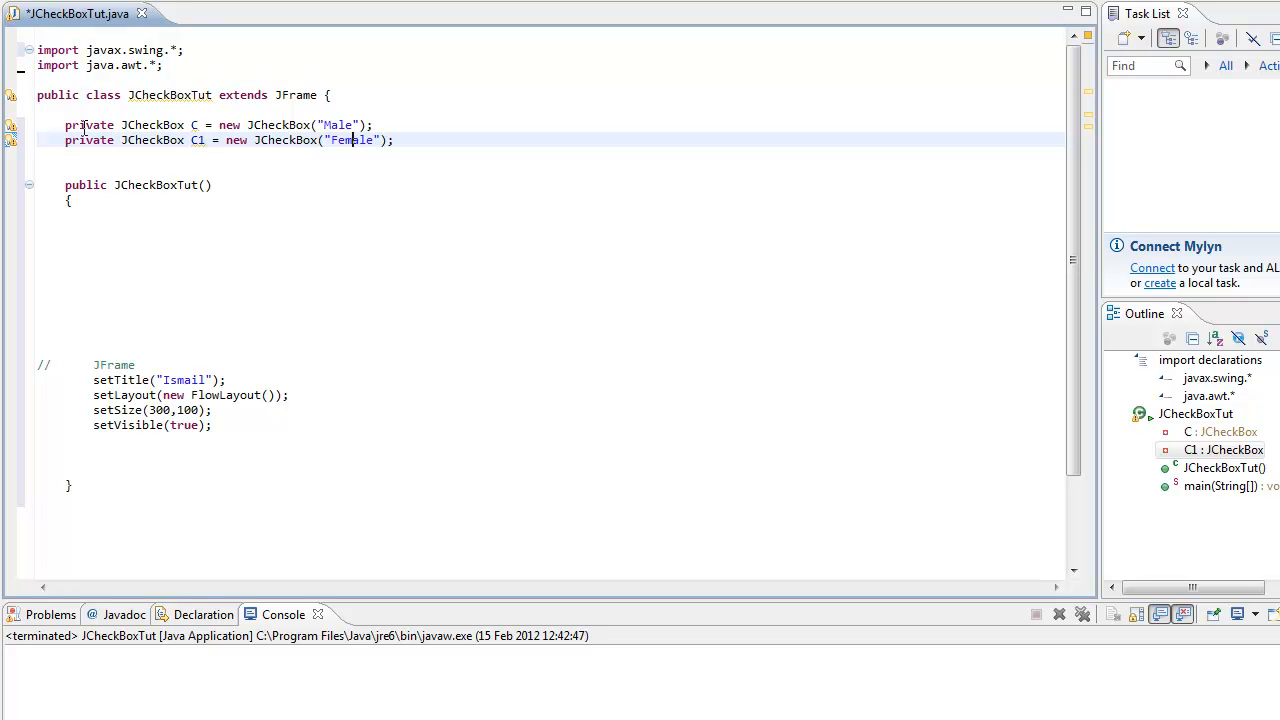
Declare the String fields male and female.
type("String")
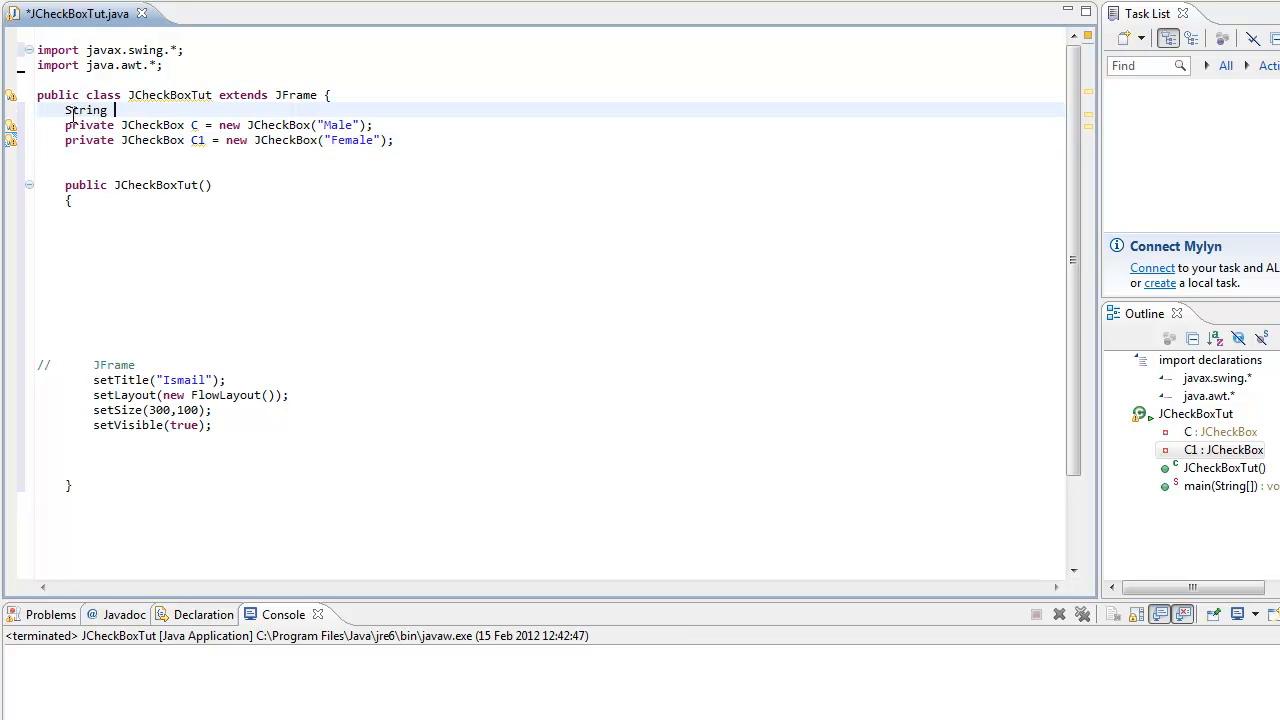
type("male")
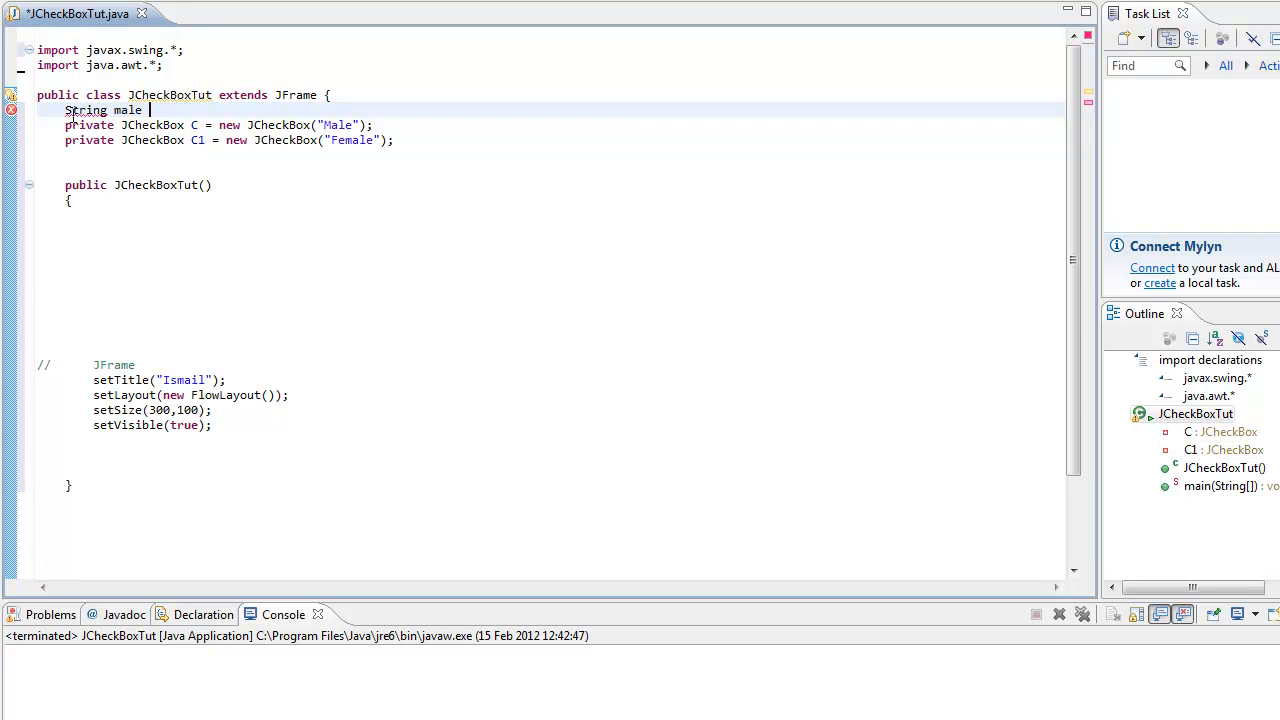
type(",female;")
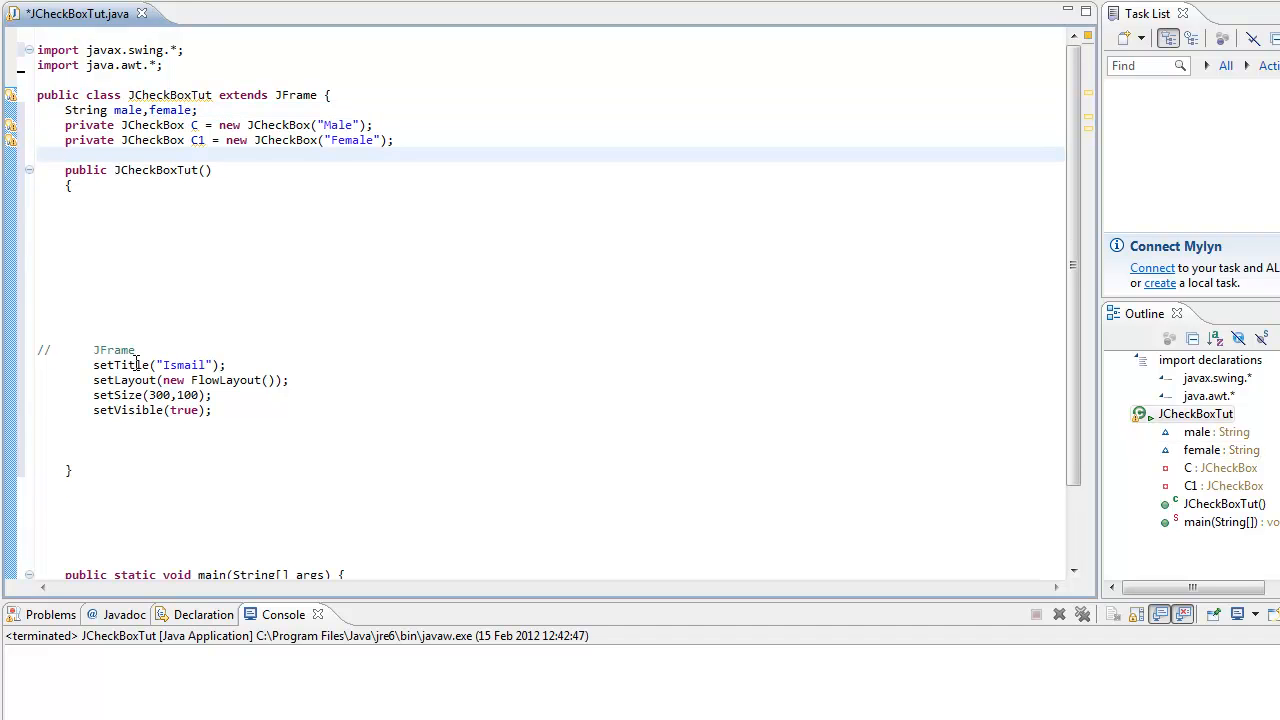
Add add(C); and add(C1); to the constructor, then run the program.
type("add")
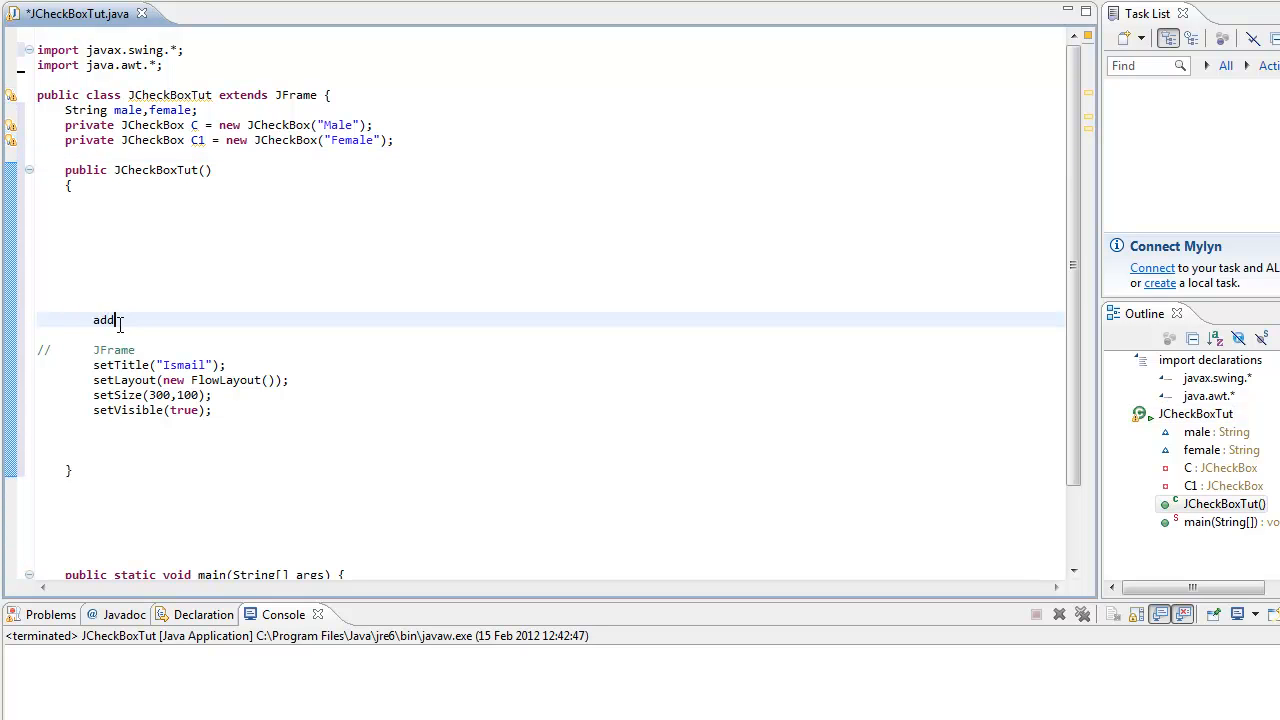
type("(C);")
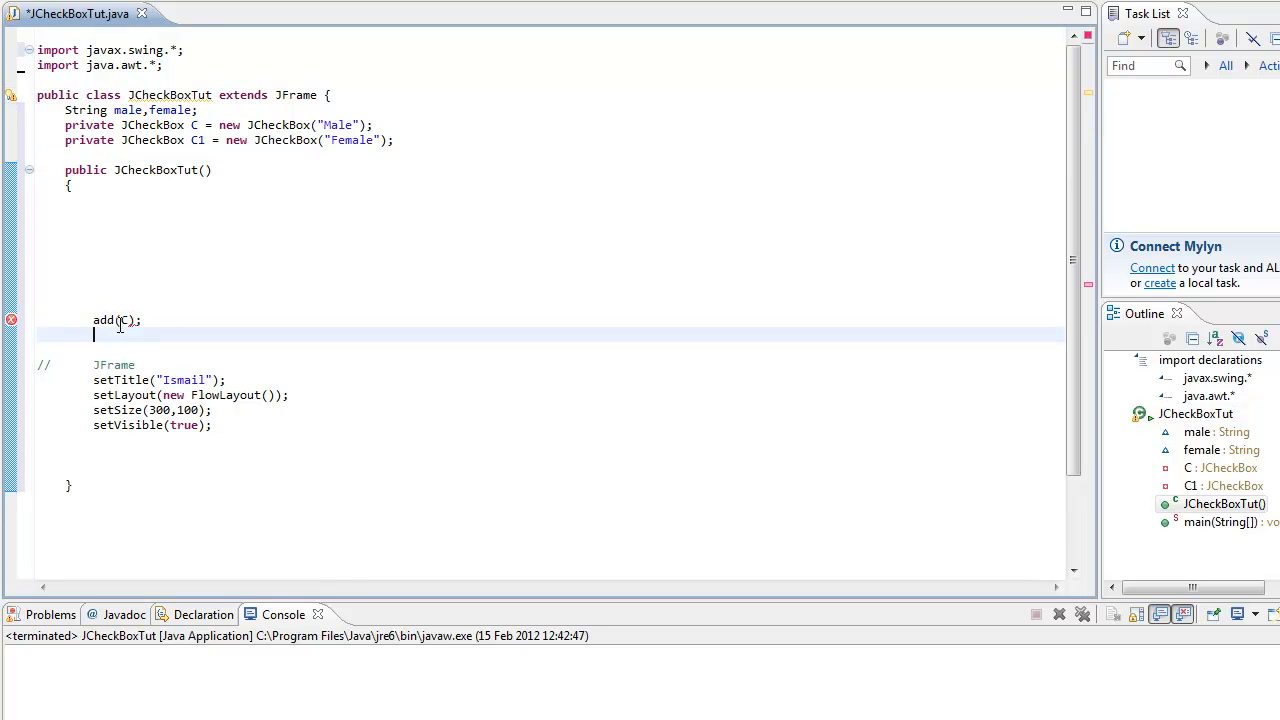
type("add(C1)")
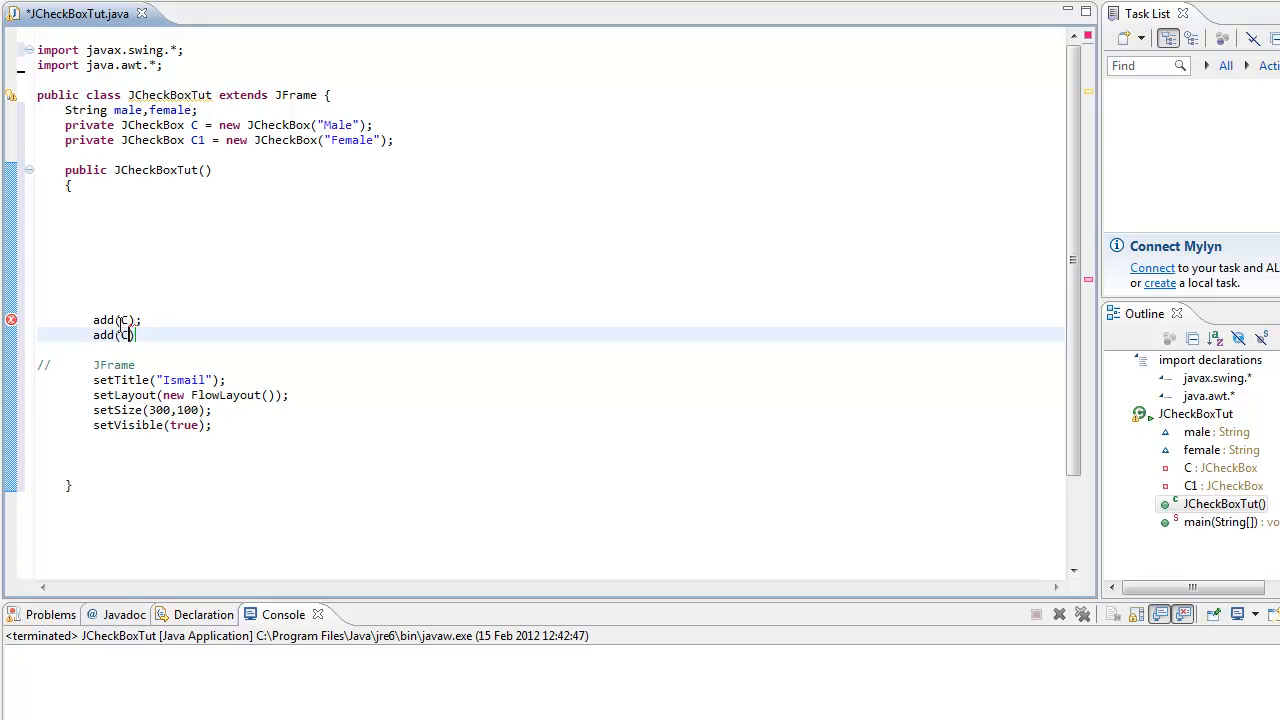
type("1")
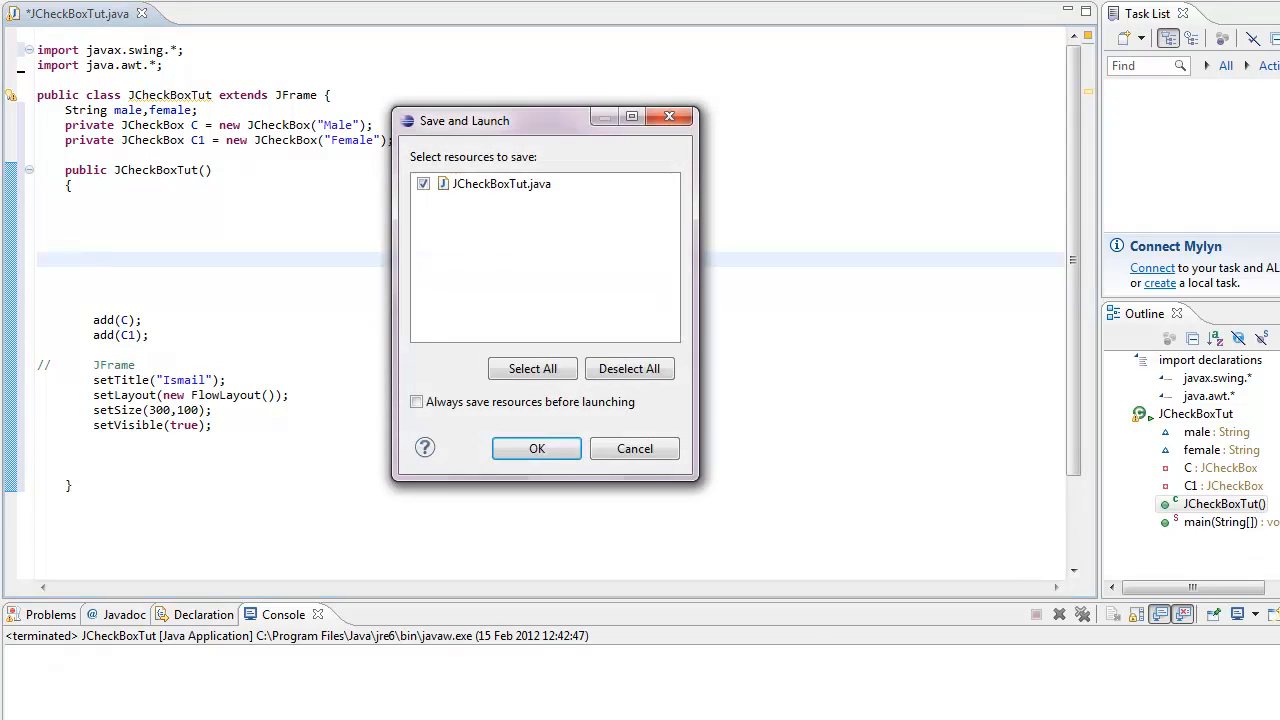
Save and launch, toggle the Male and Female checkboxes, then close the Ismail window.
left_click(536, 448)
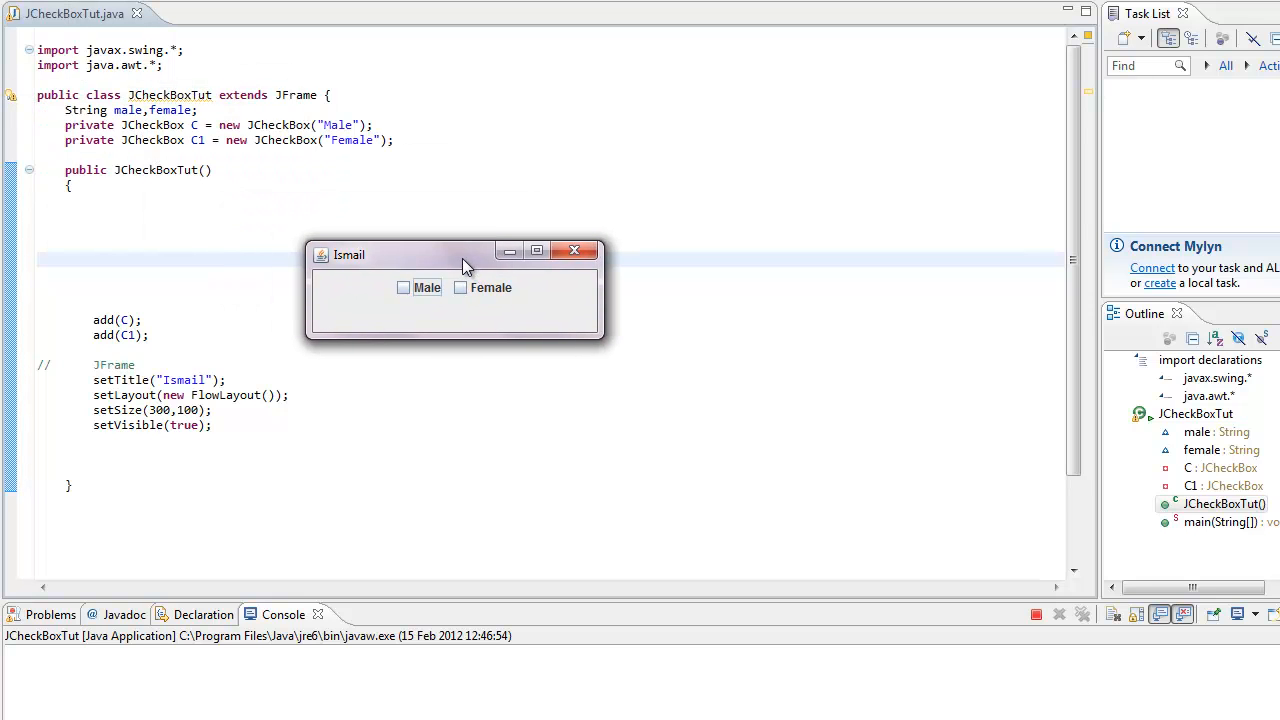
mouse_move(435, 312)
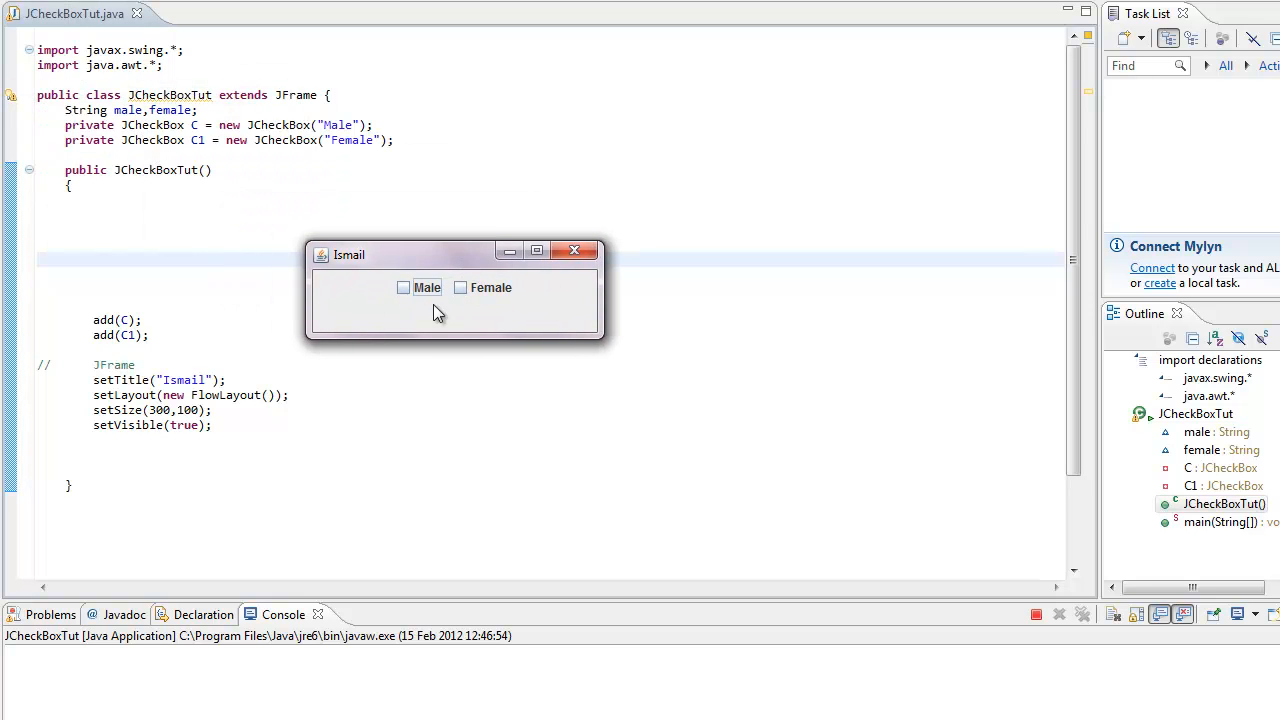
left_click(403, 287)
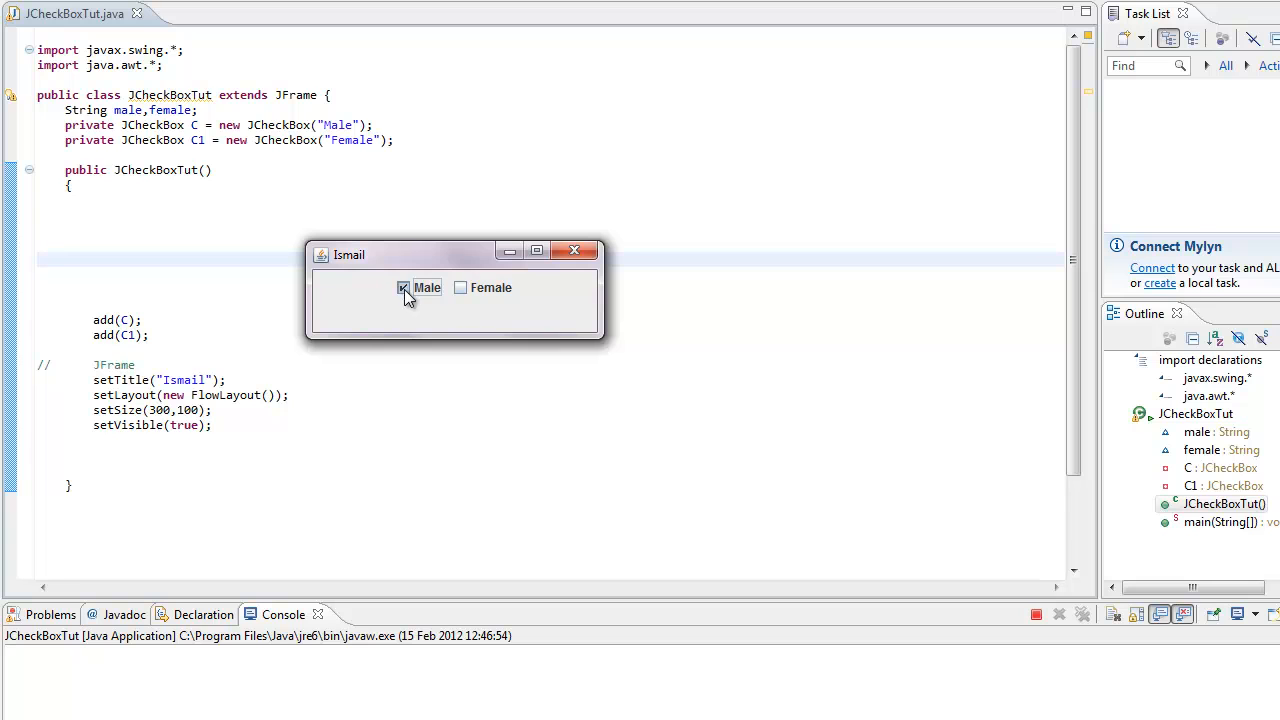
left_click(461, 288)
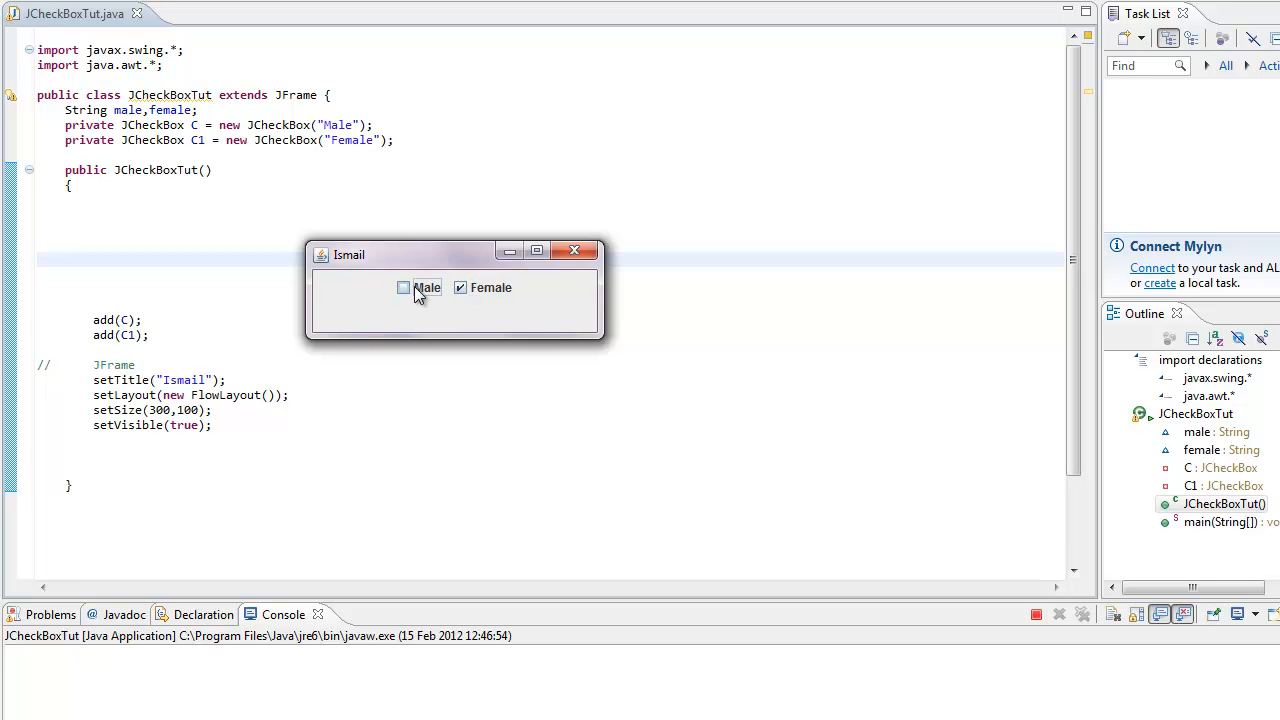
left_click(403, 288)
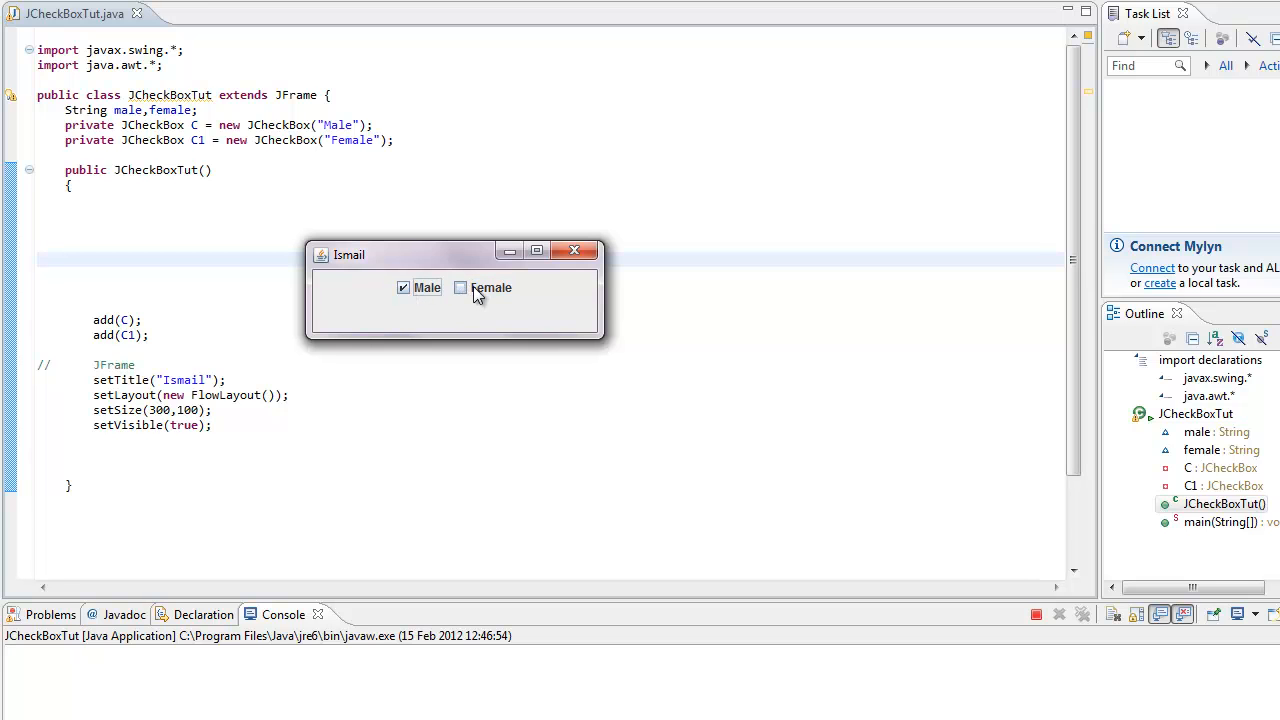
left_click(461, 288)
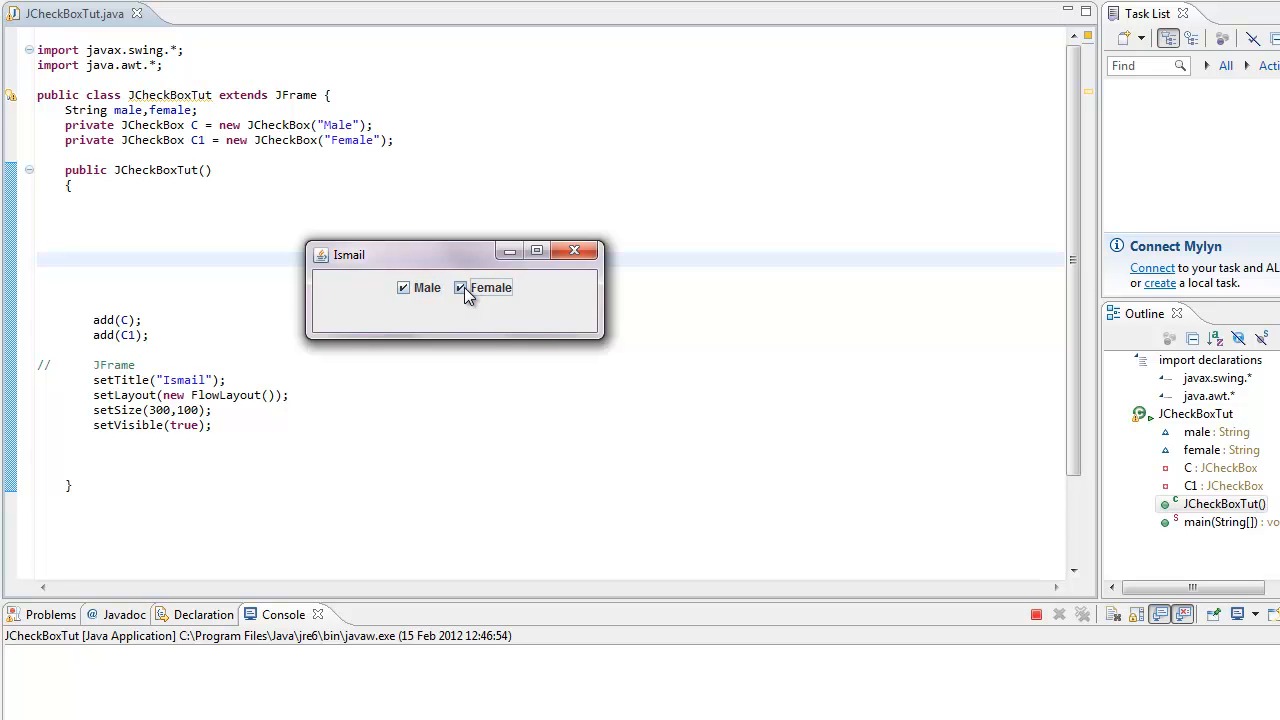
left_click(460, 288)
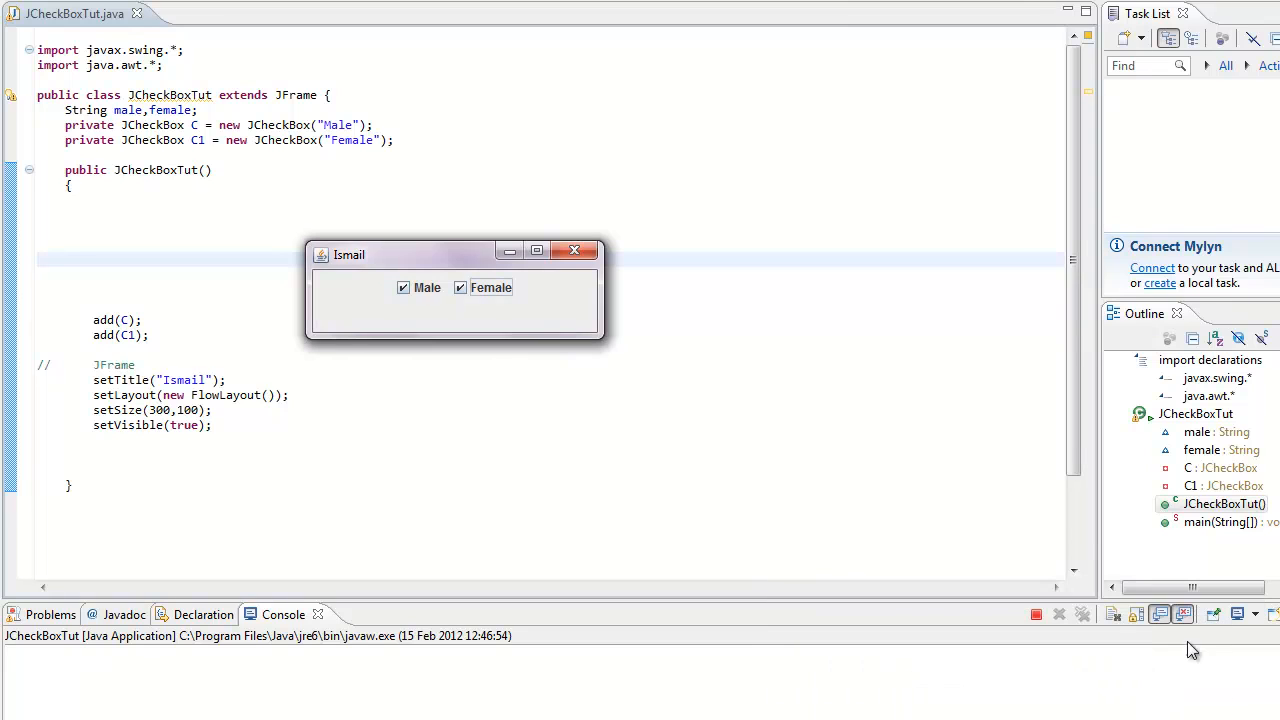
left_click(460, 287)
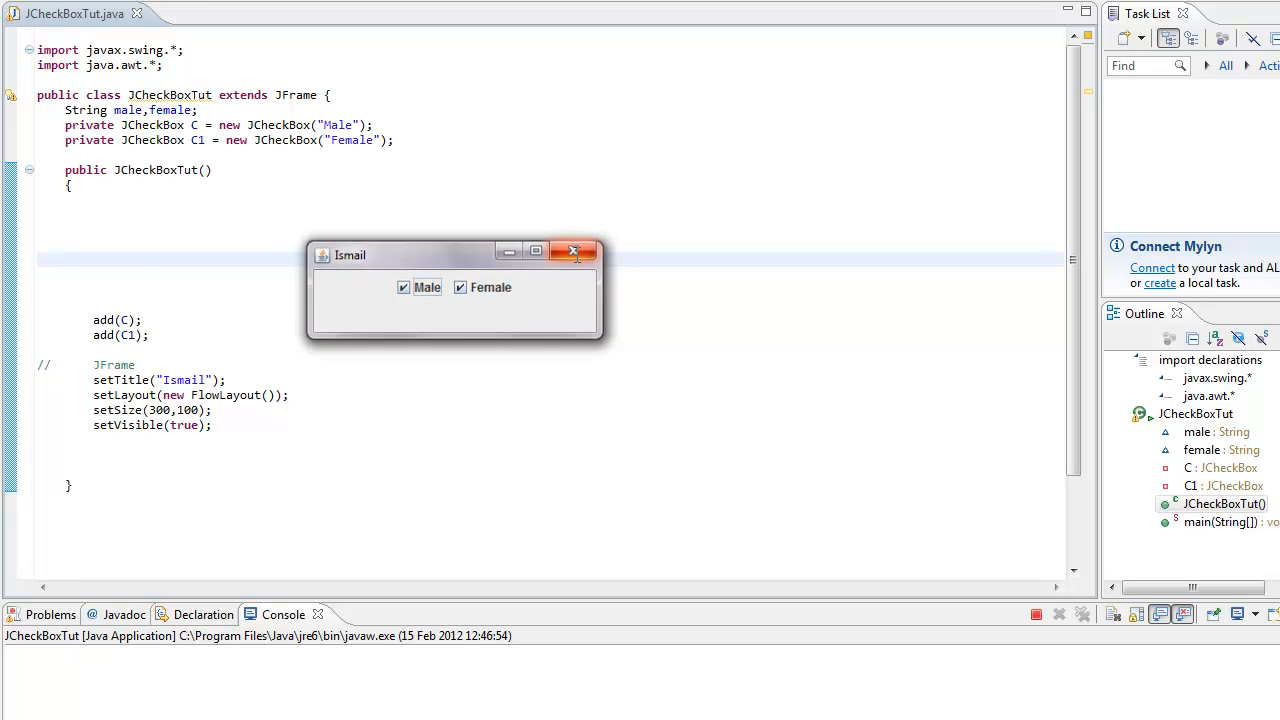
left_click(573, 251)
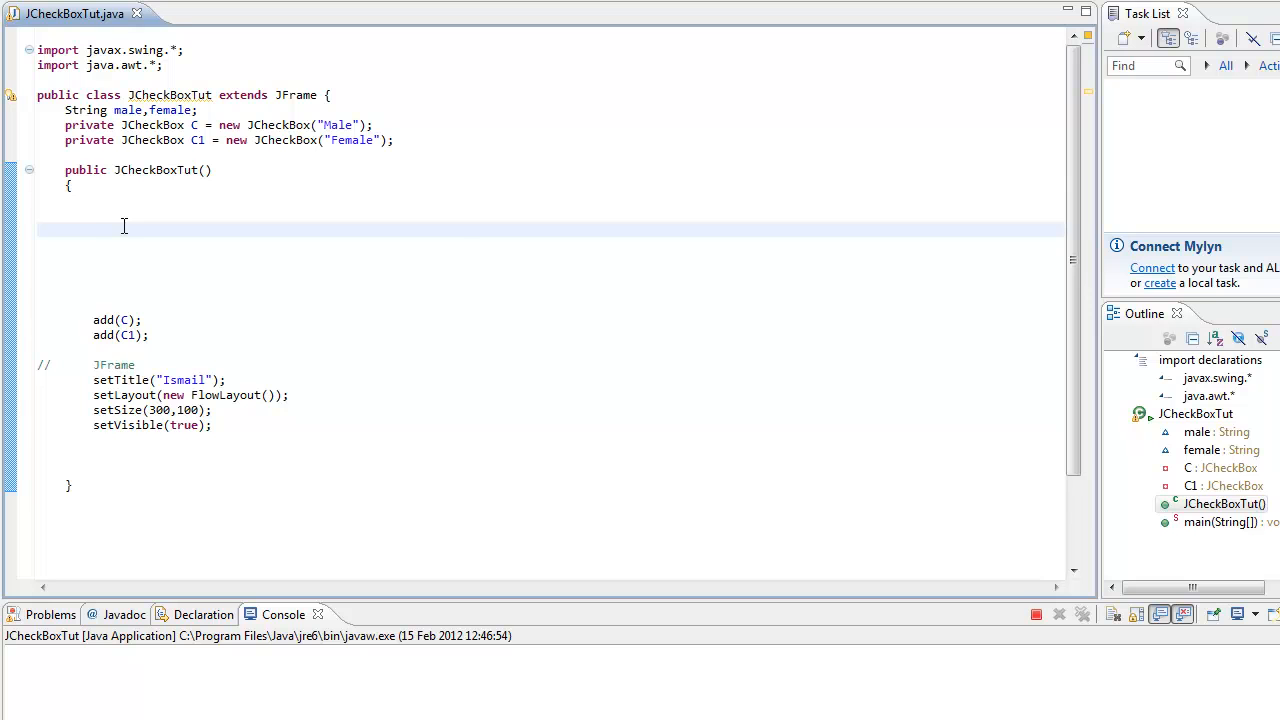
Type C.addItemListener(this), replacing this with new ItemListener().
type("C.")
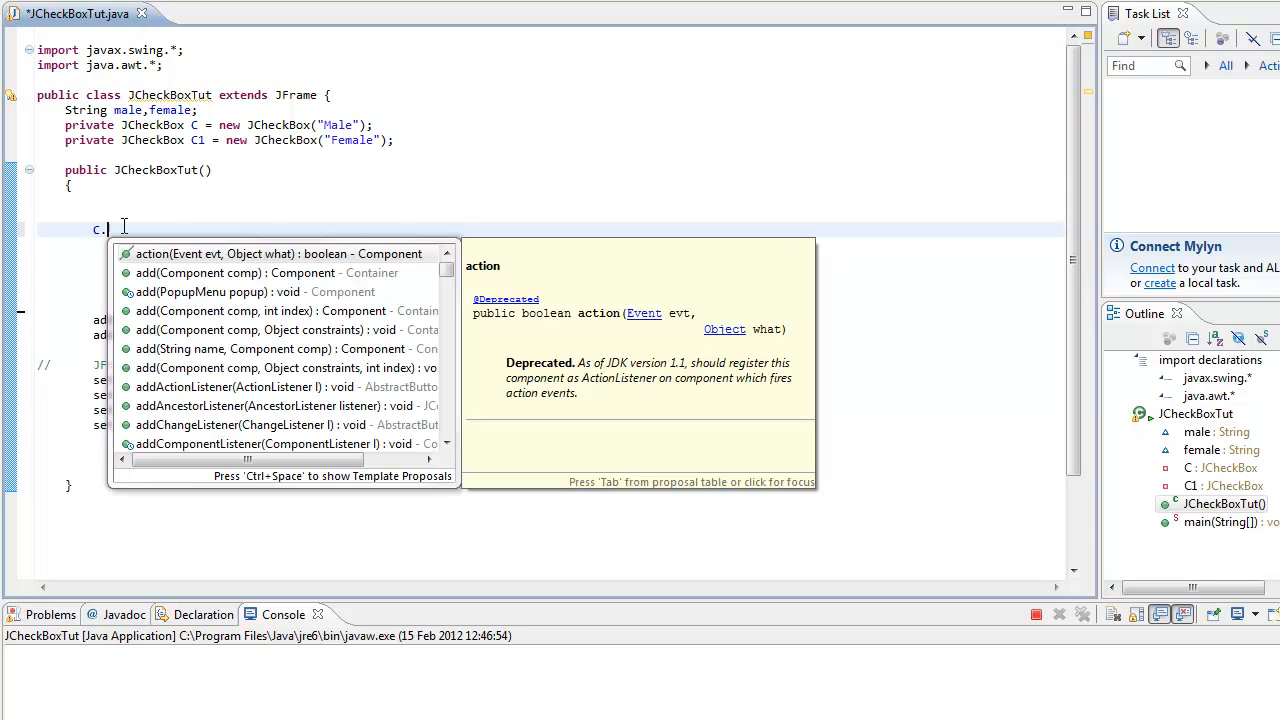
type("addItemListener(l")
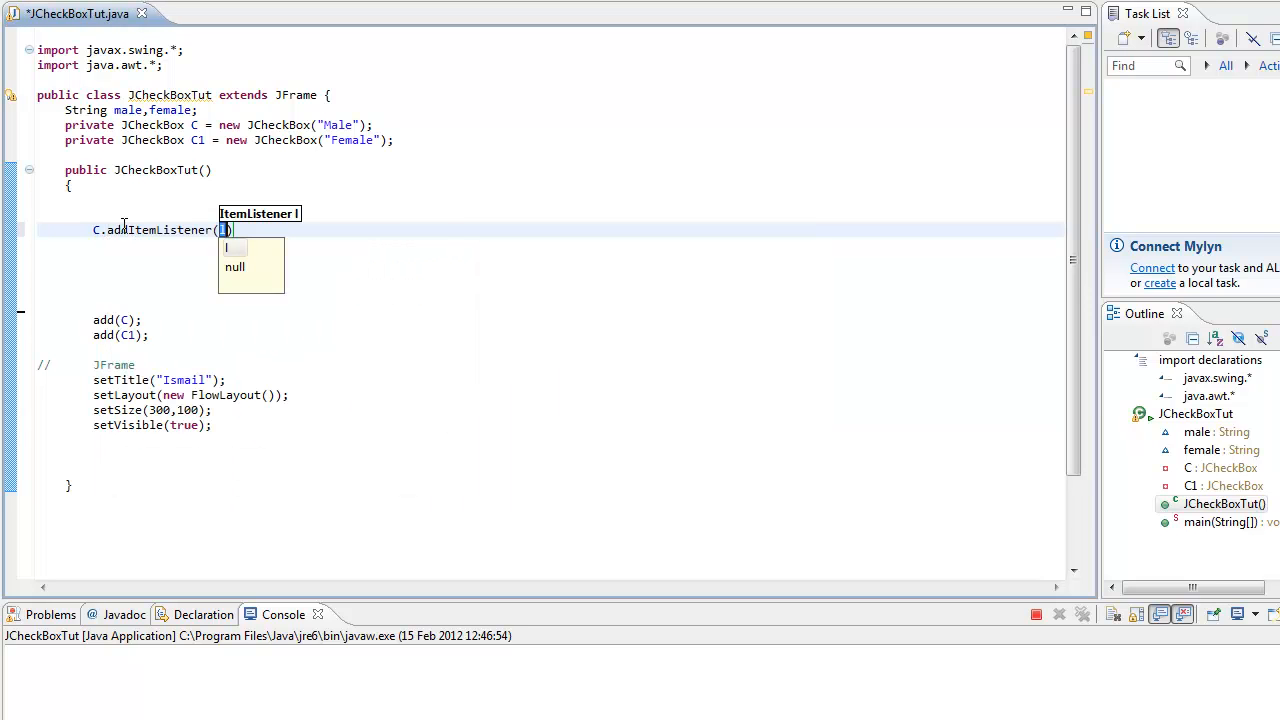
type("this")
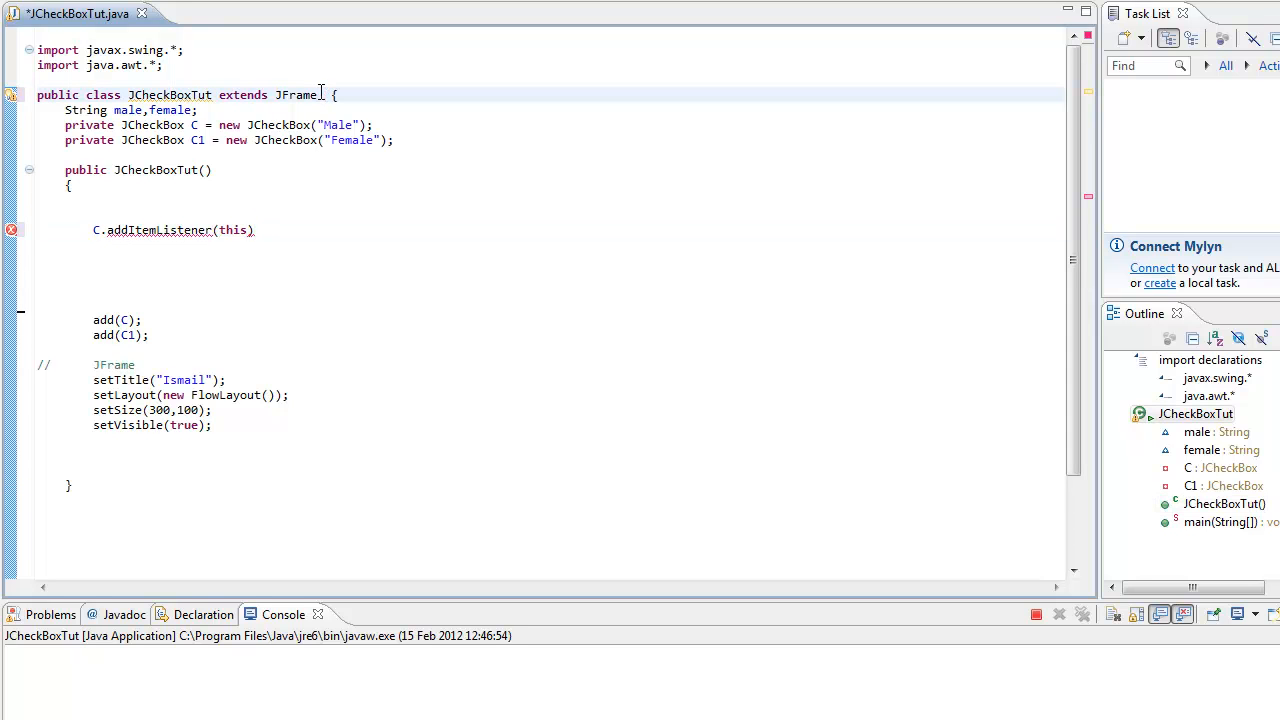
double_click(233, 230)
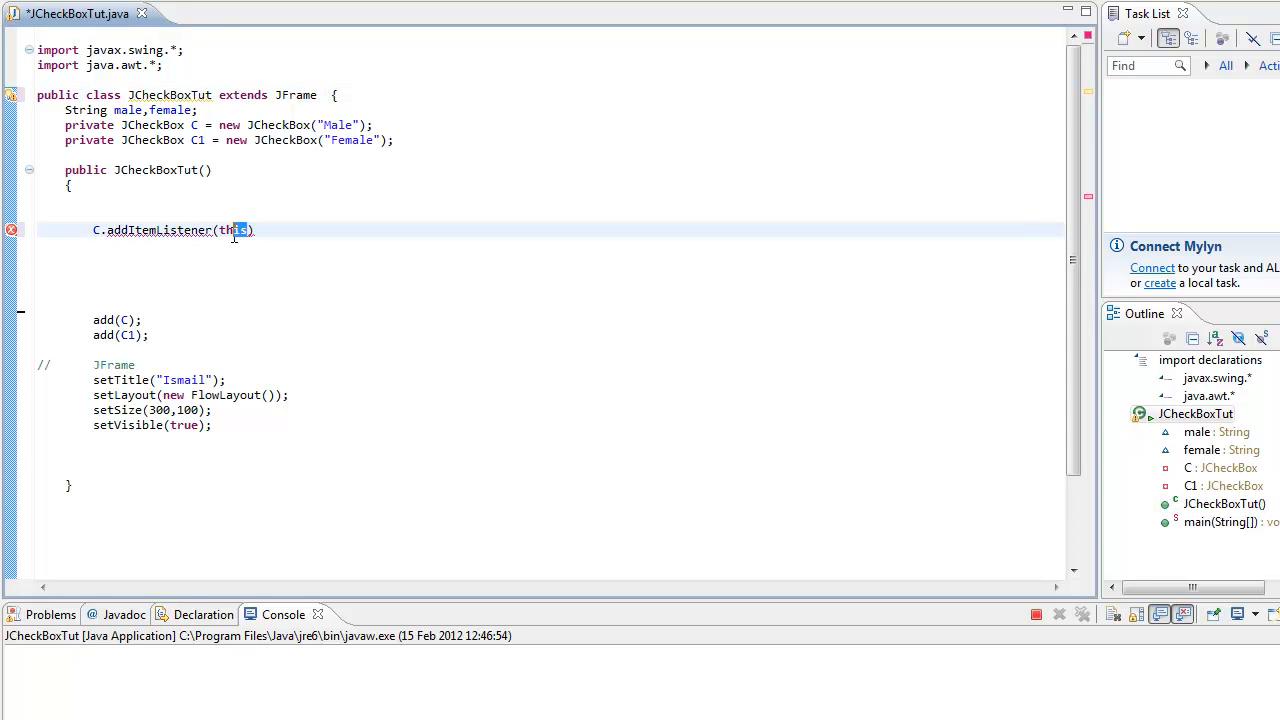
type("new I")
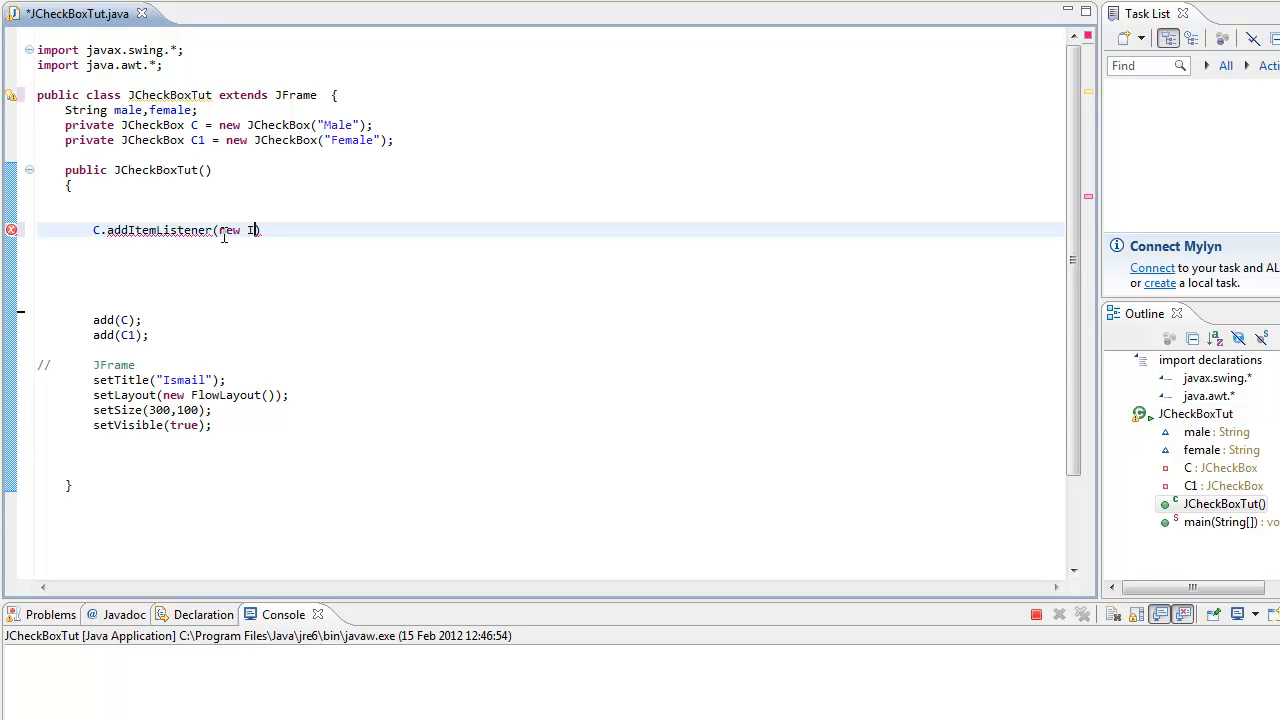
type("temListener(")
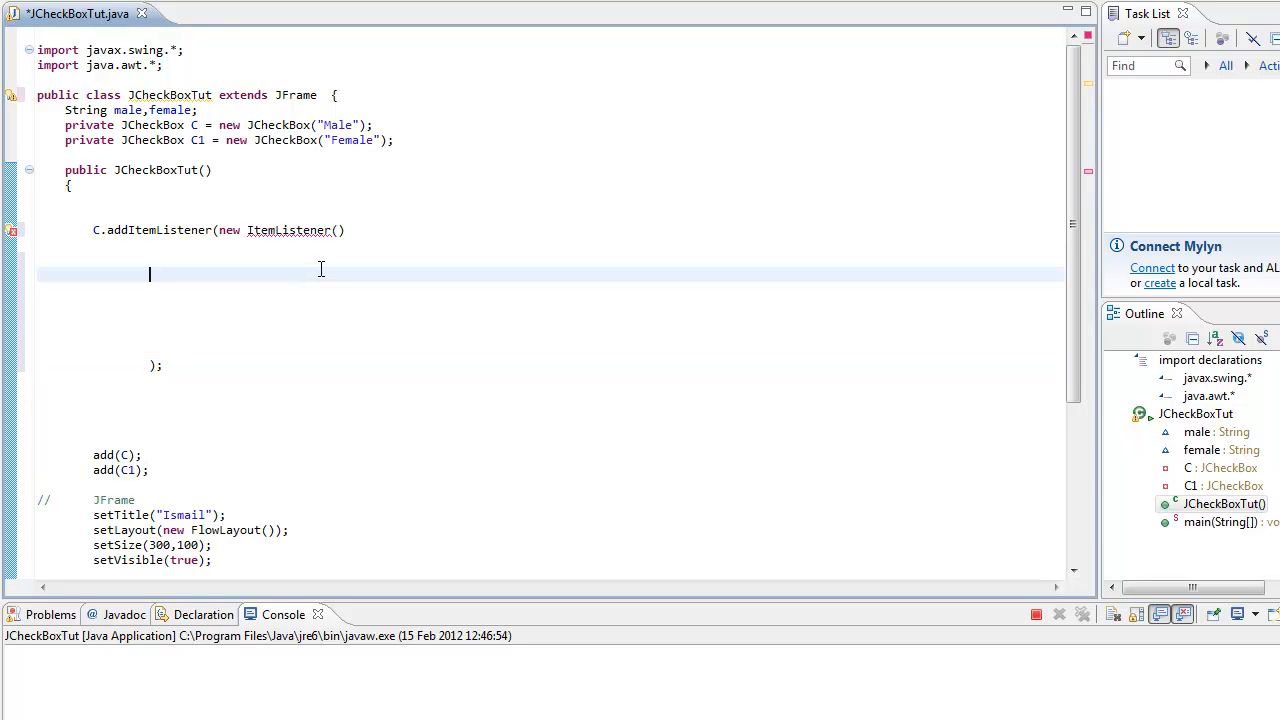
Add the public void itemStateChanged(ItemEvent e) method to the listener.
type("{")
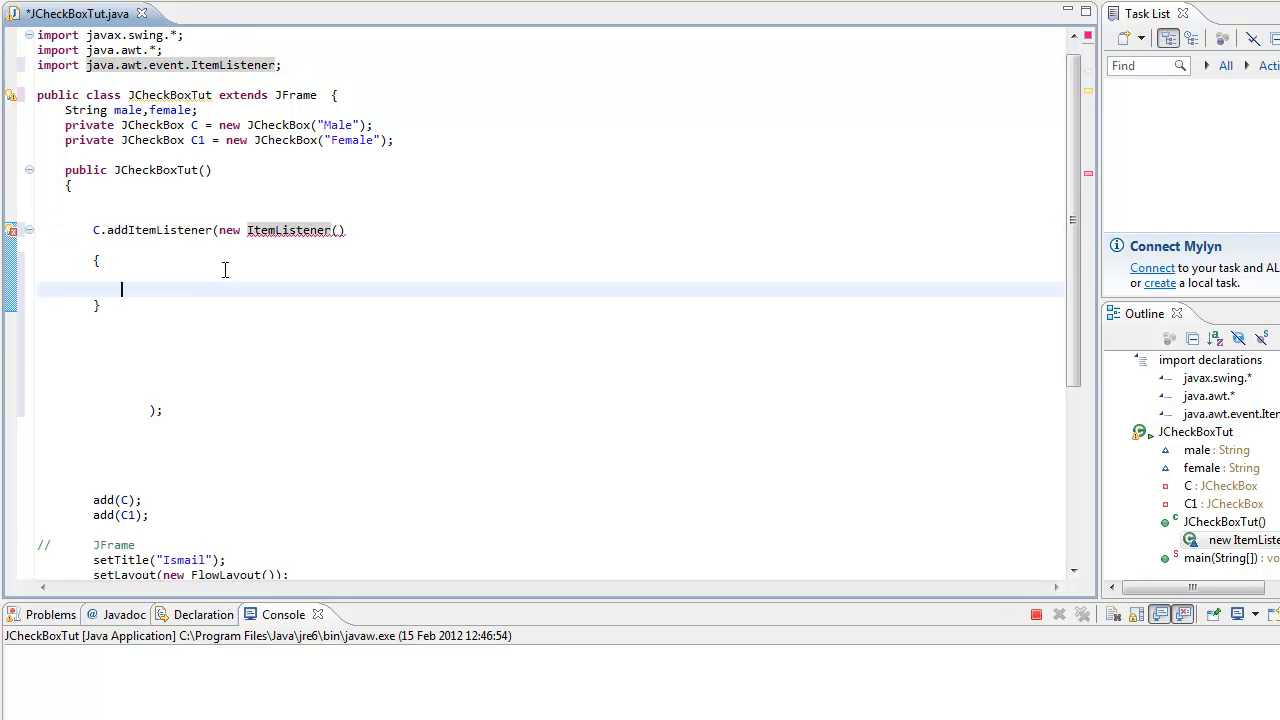
type("if()")
left_click(550, 275)
type("p")
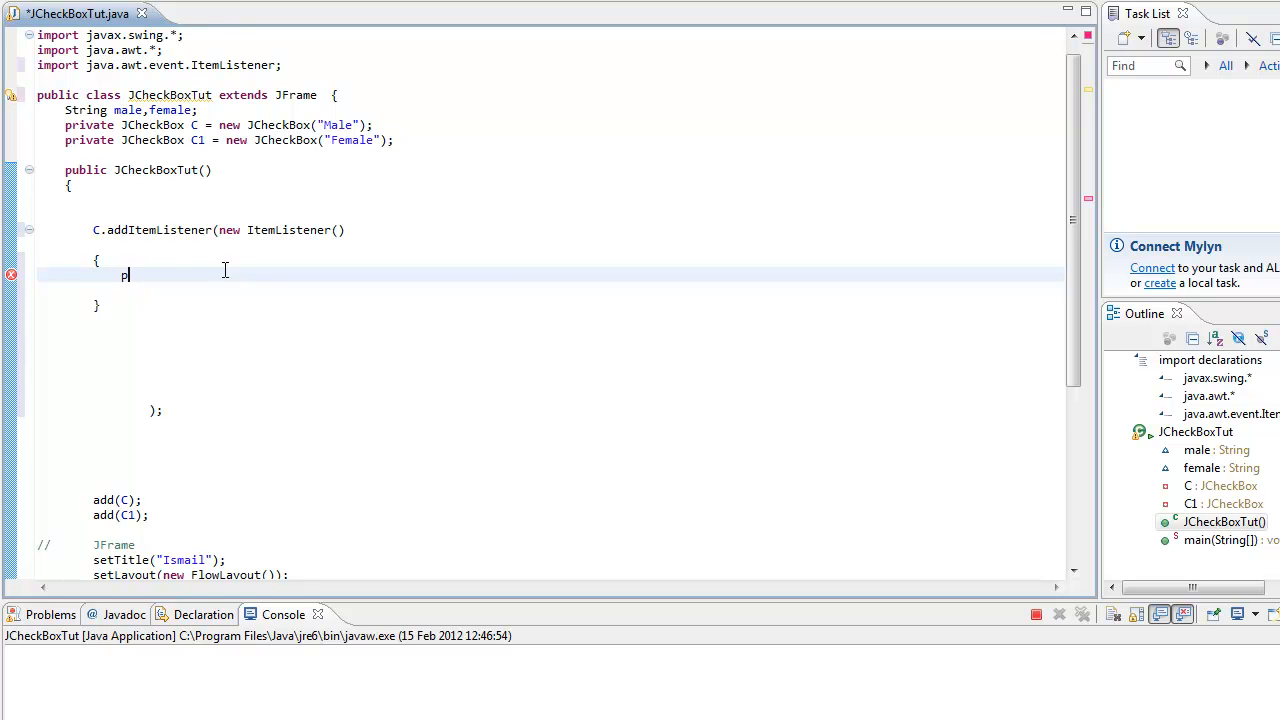
type("ublic void")
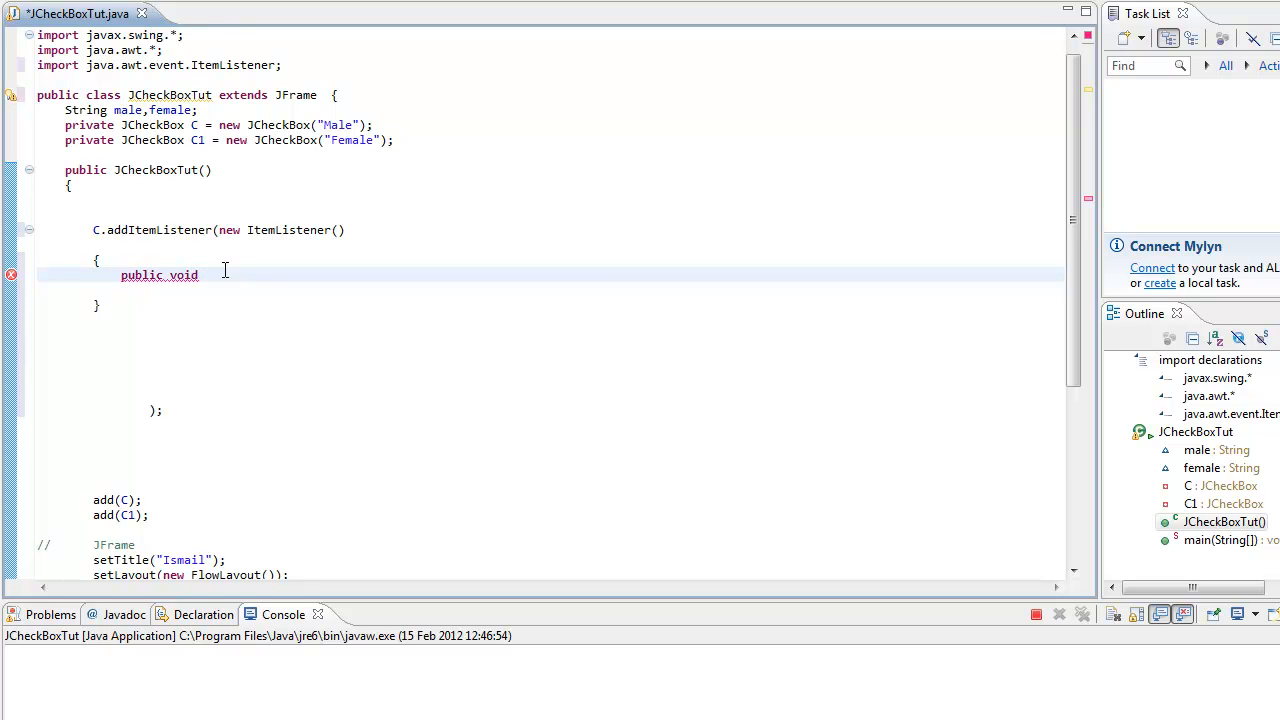
type("itemState")
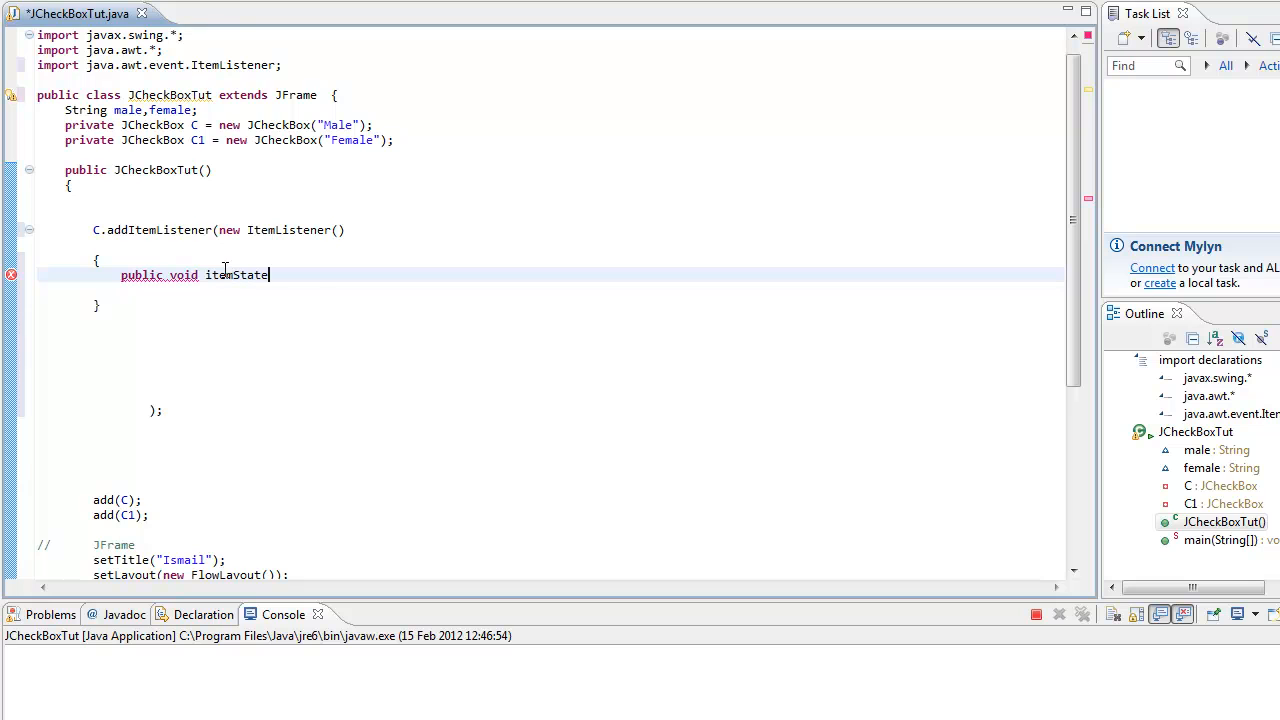
type("Changed()")
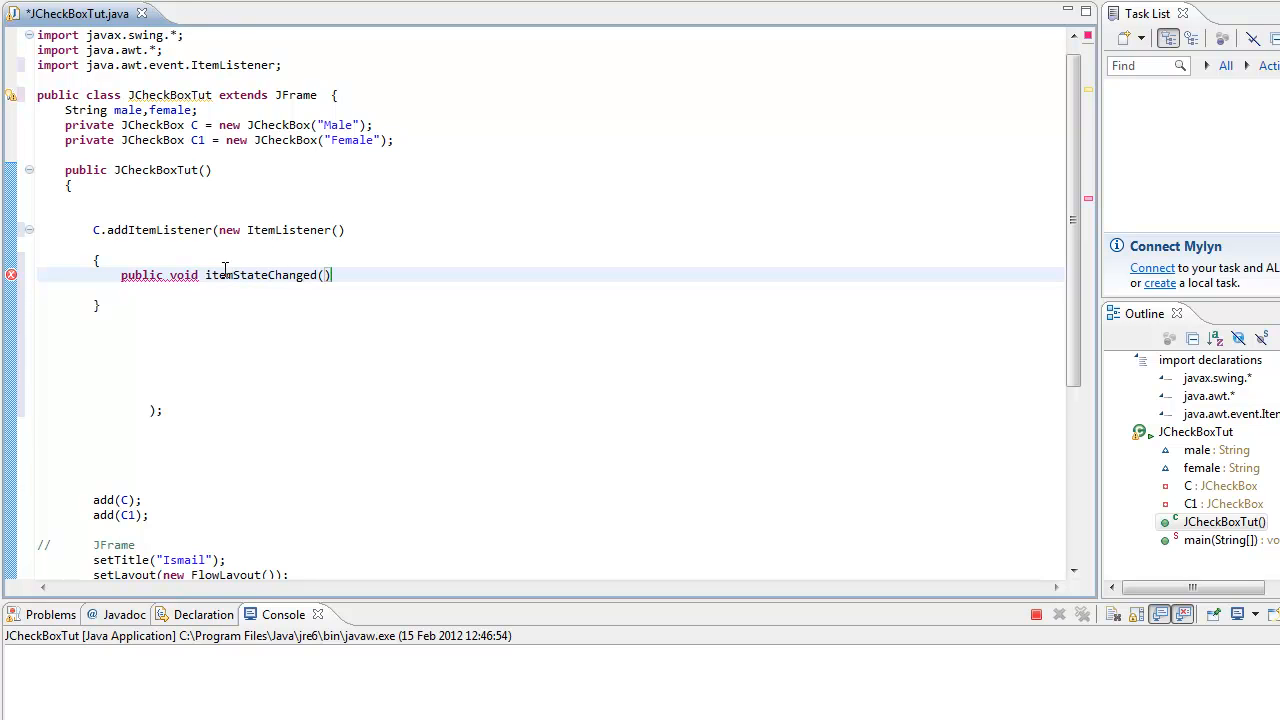
type("ItemEvent e")
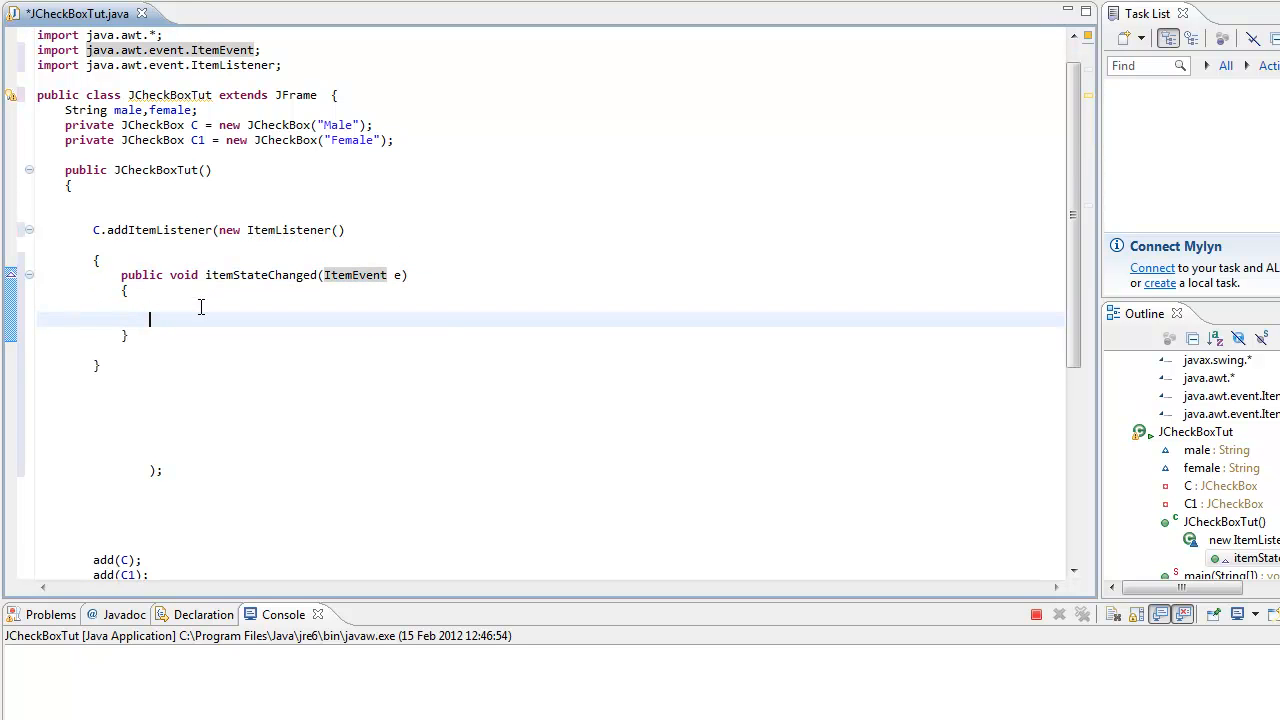
Add an if(C.isSelected()) branch that prints "Male".
type("if(c")
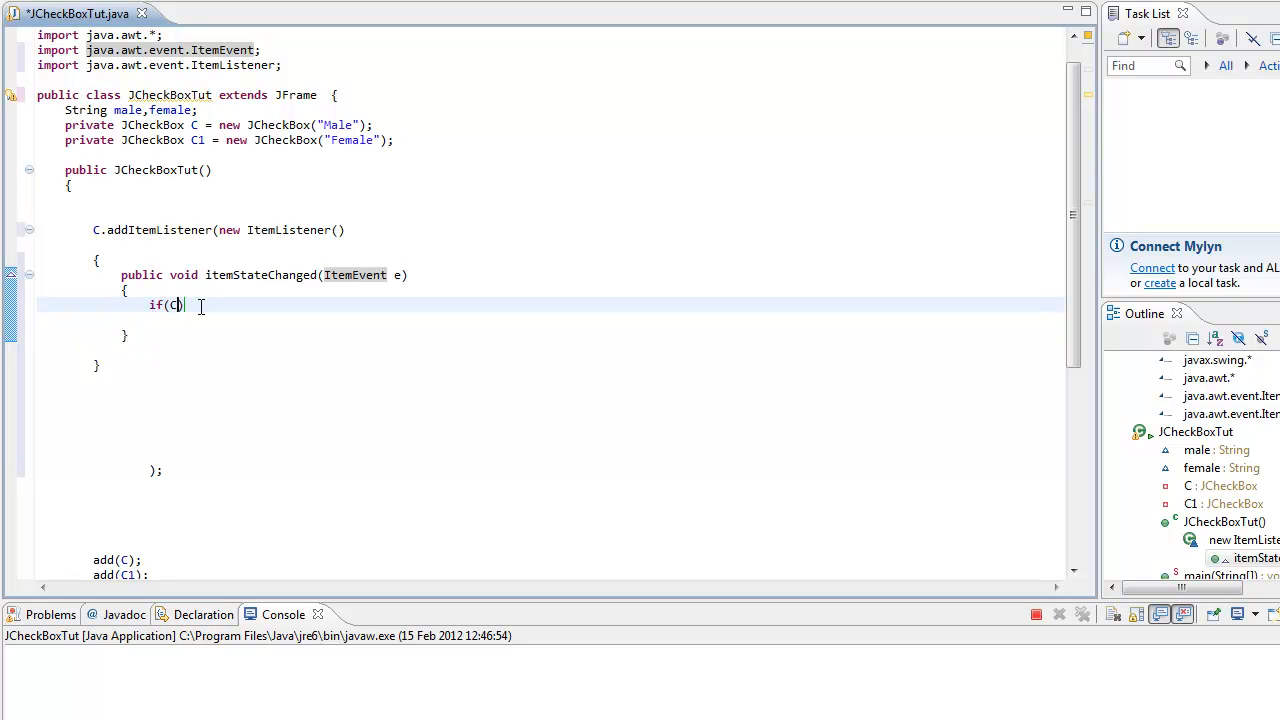
type(".isSelected(")
type("{")
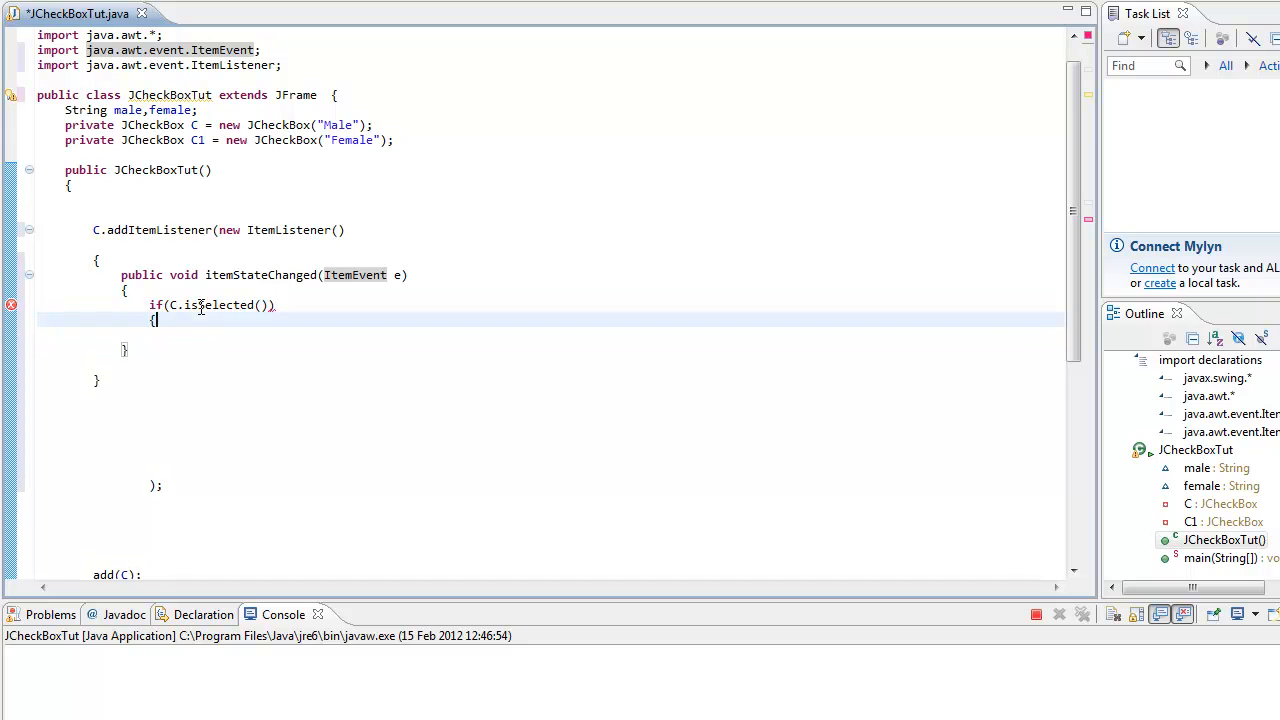
type("System.out.println();")
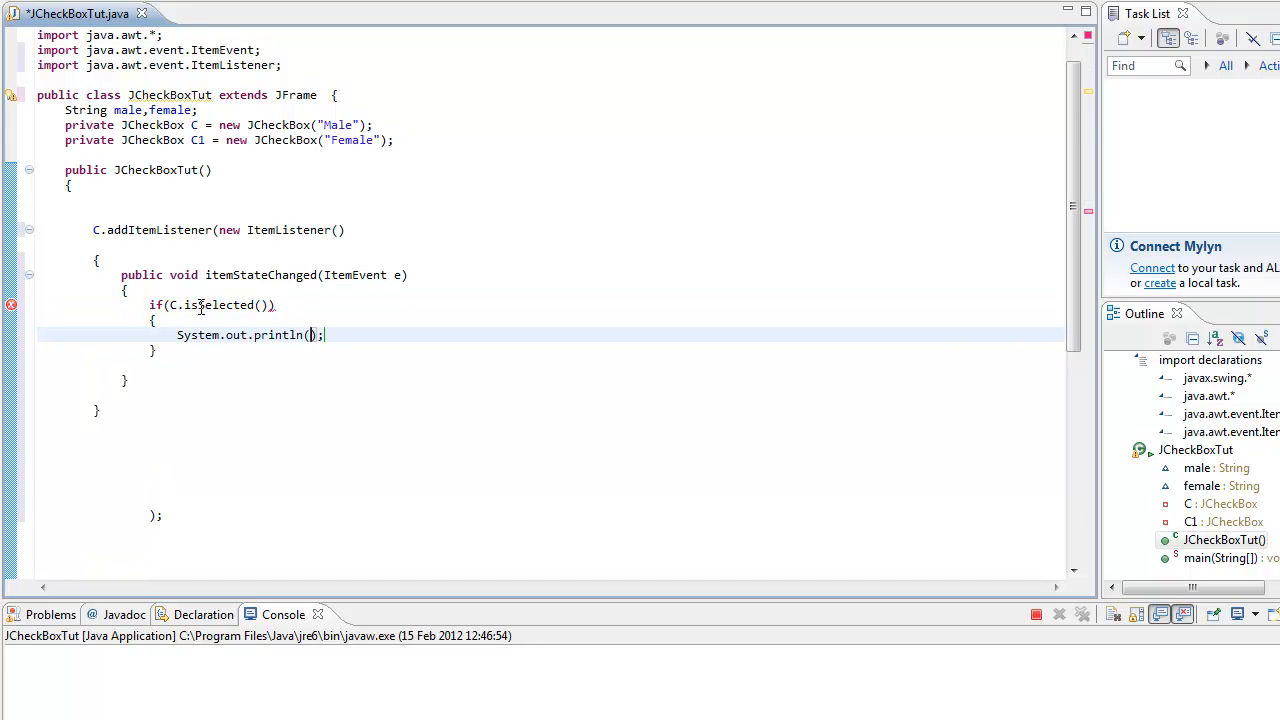
type("\"Male\"")
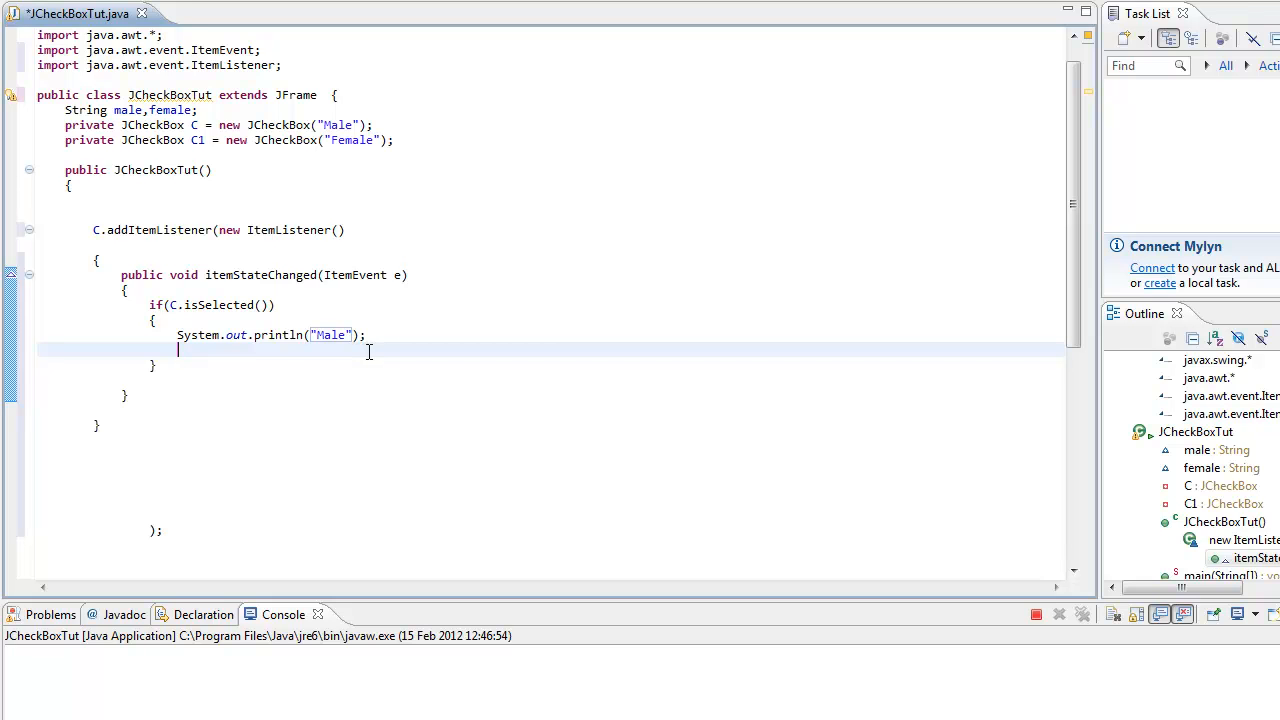
Add a male = ("Male") assignment beneath and comment it out.
type("M")
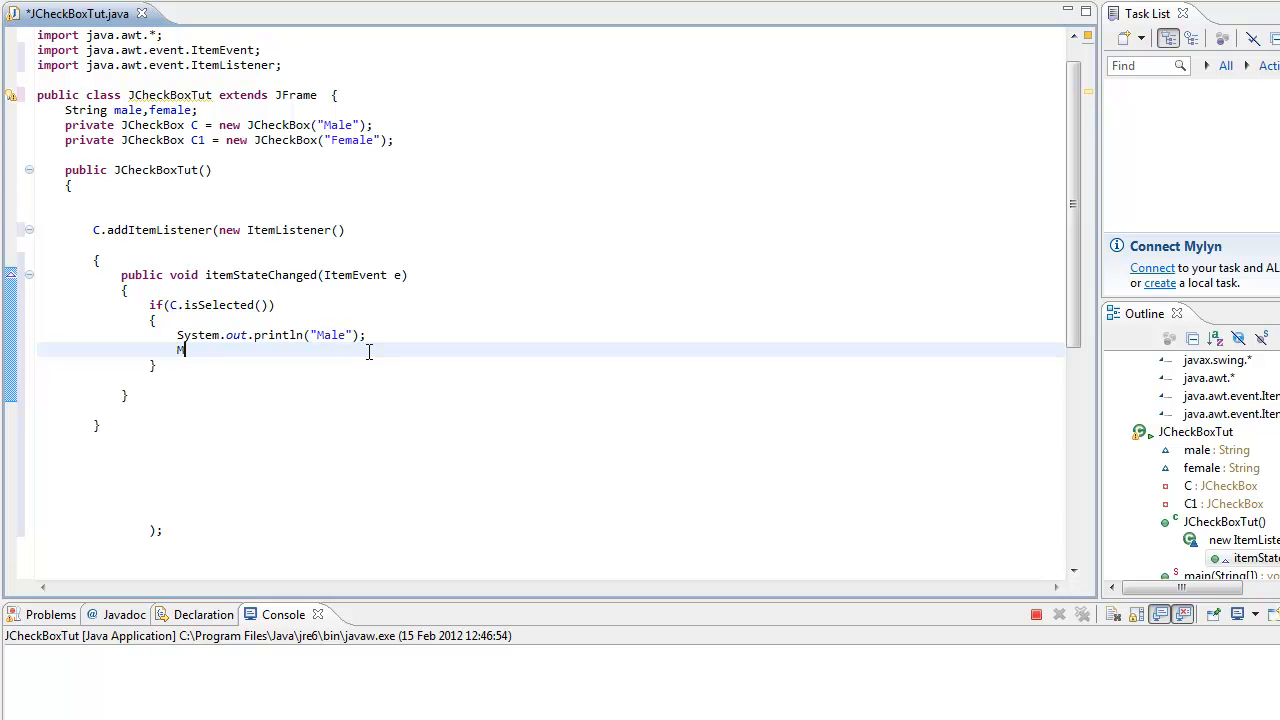
type("ale")
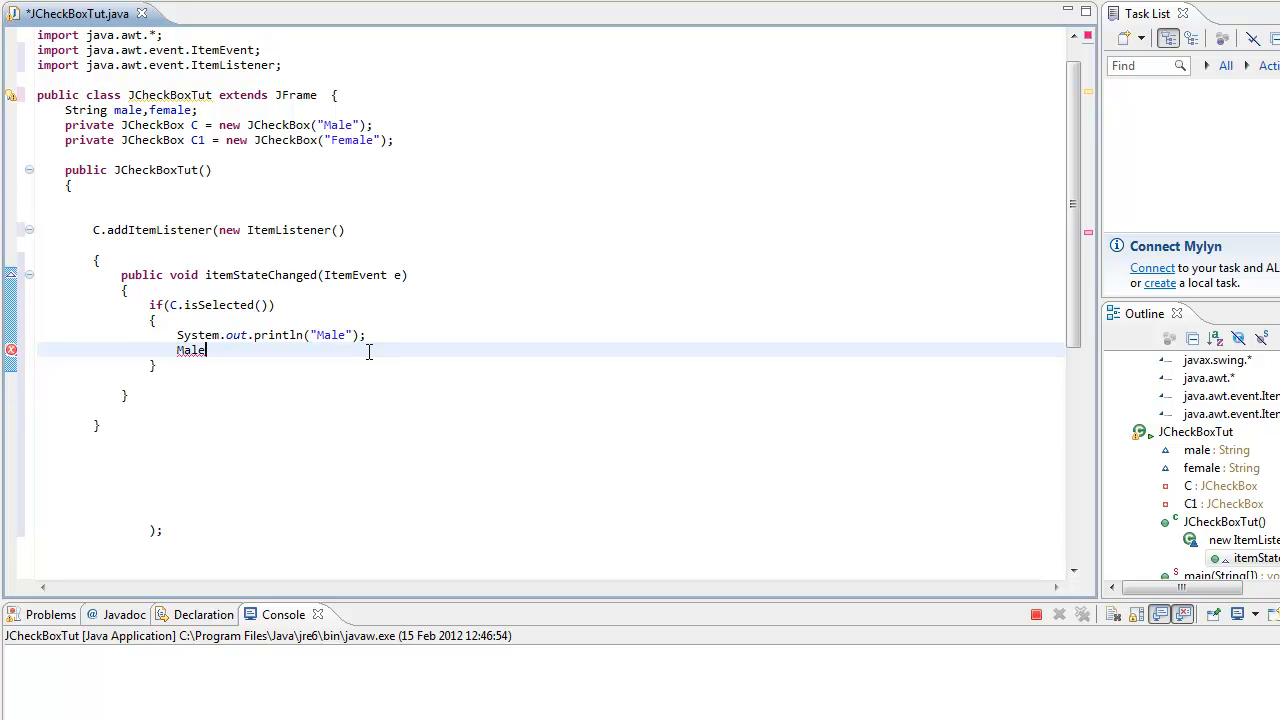
type("=")
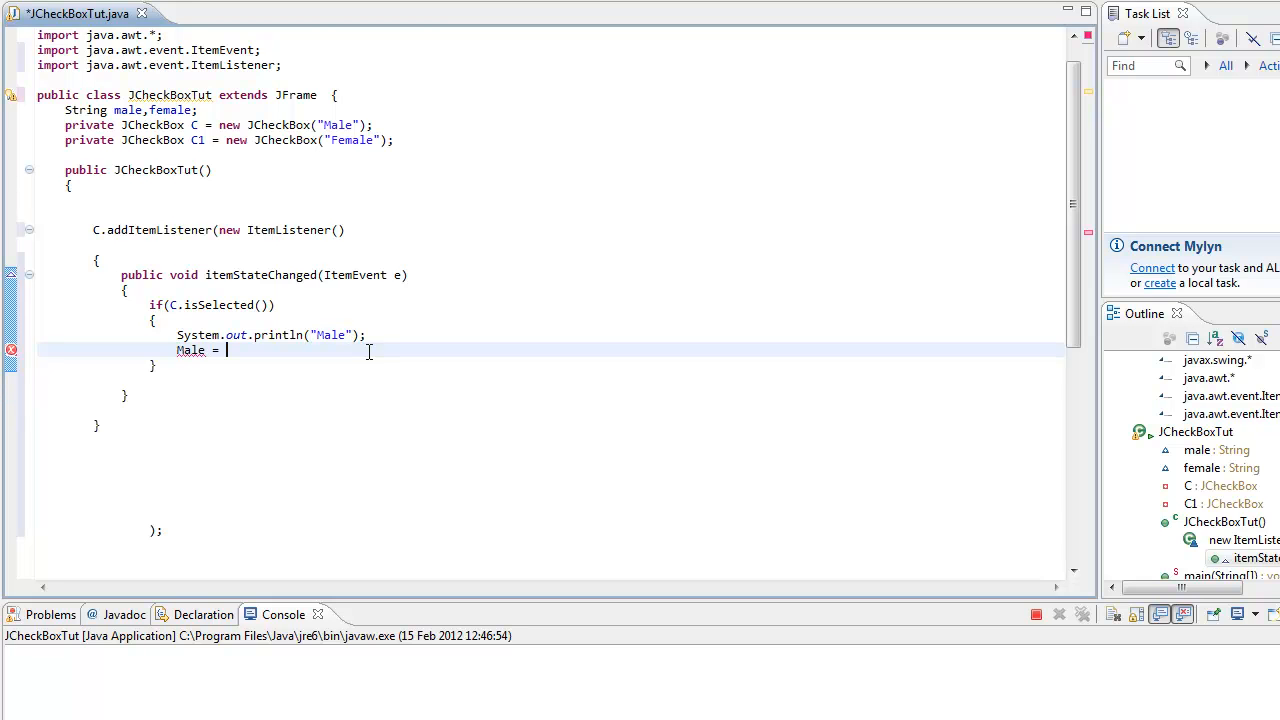
type("(\"M\")")
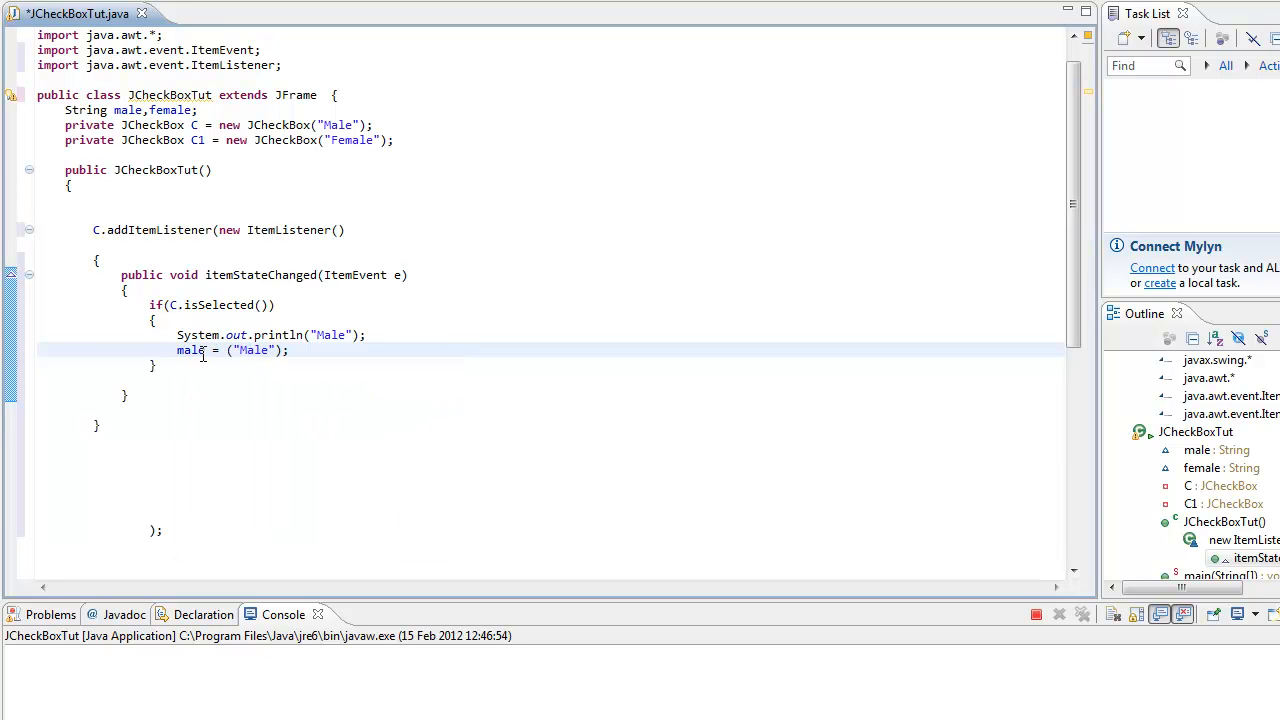
mouse_move(190, 350)
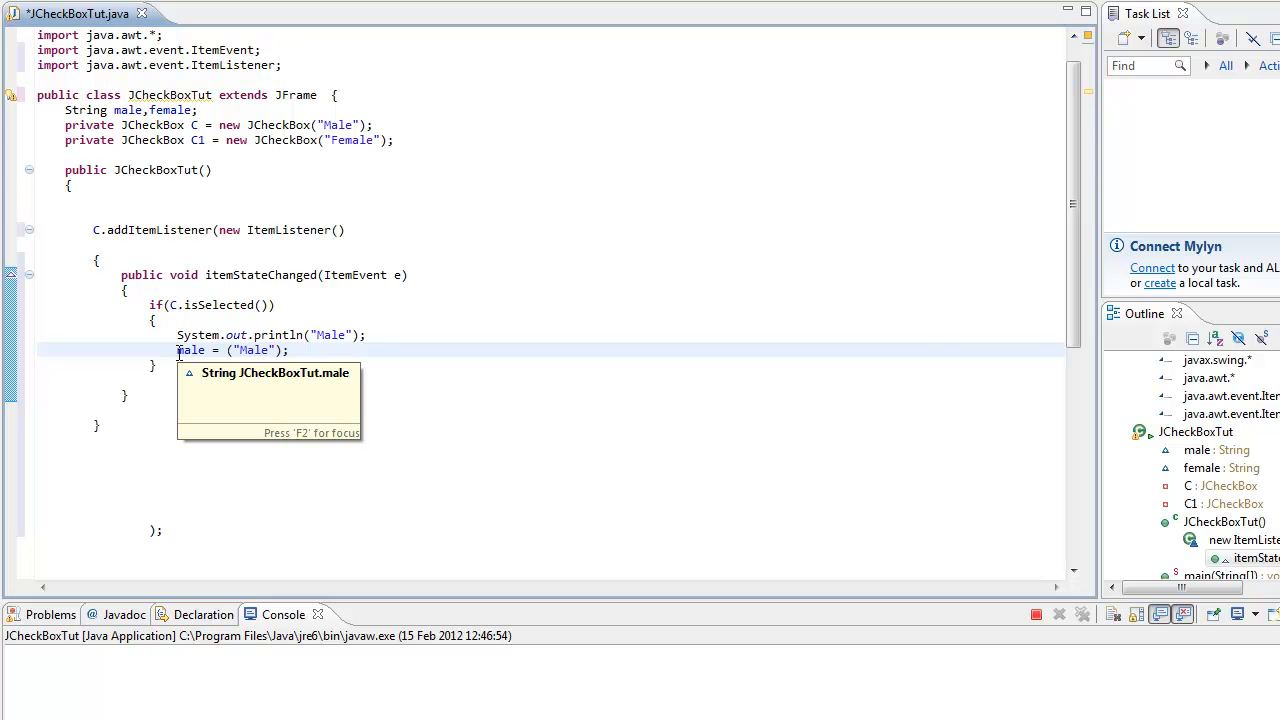
type("//")
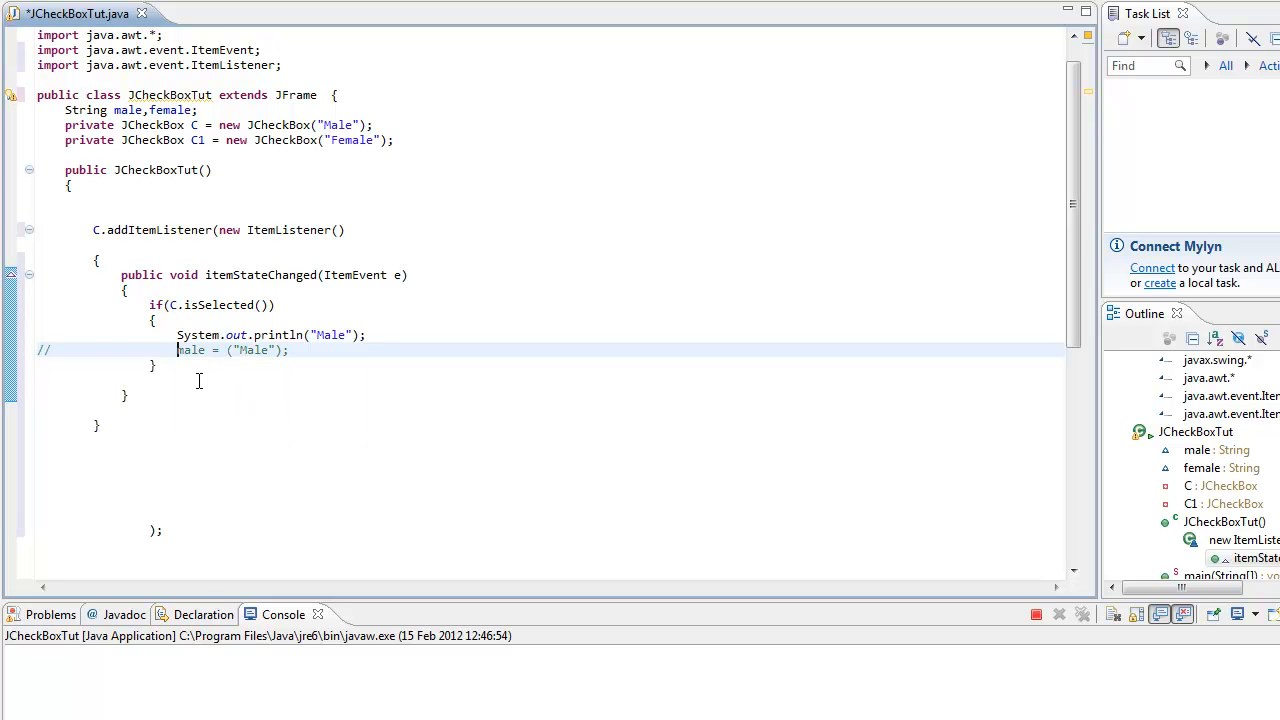
Add an else branch printing "" with a commented-out male = ("") line.
type("}els")
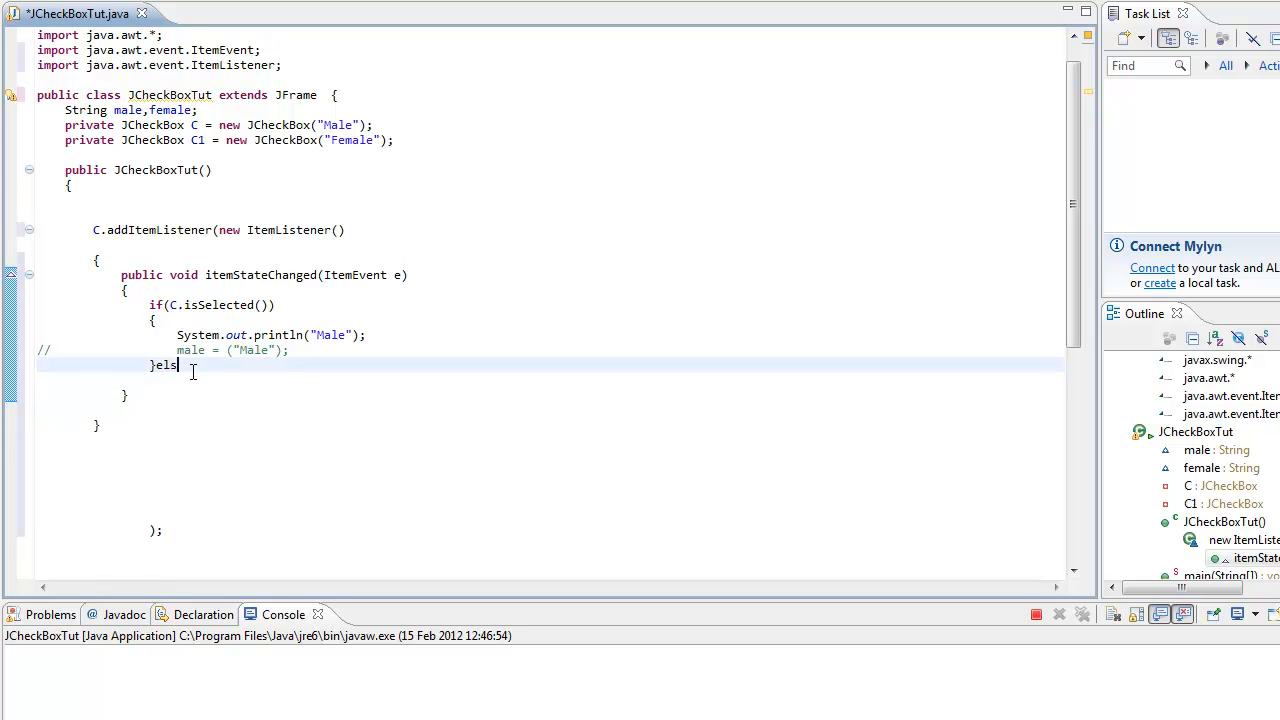
type("e{")
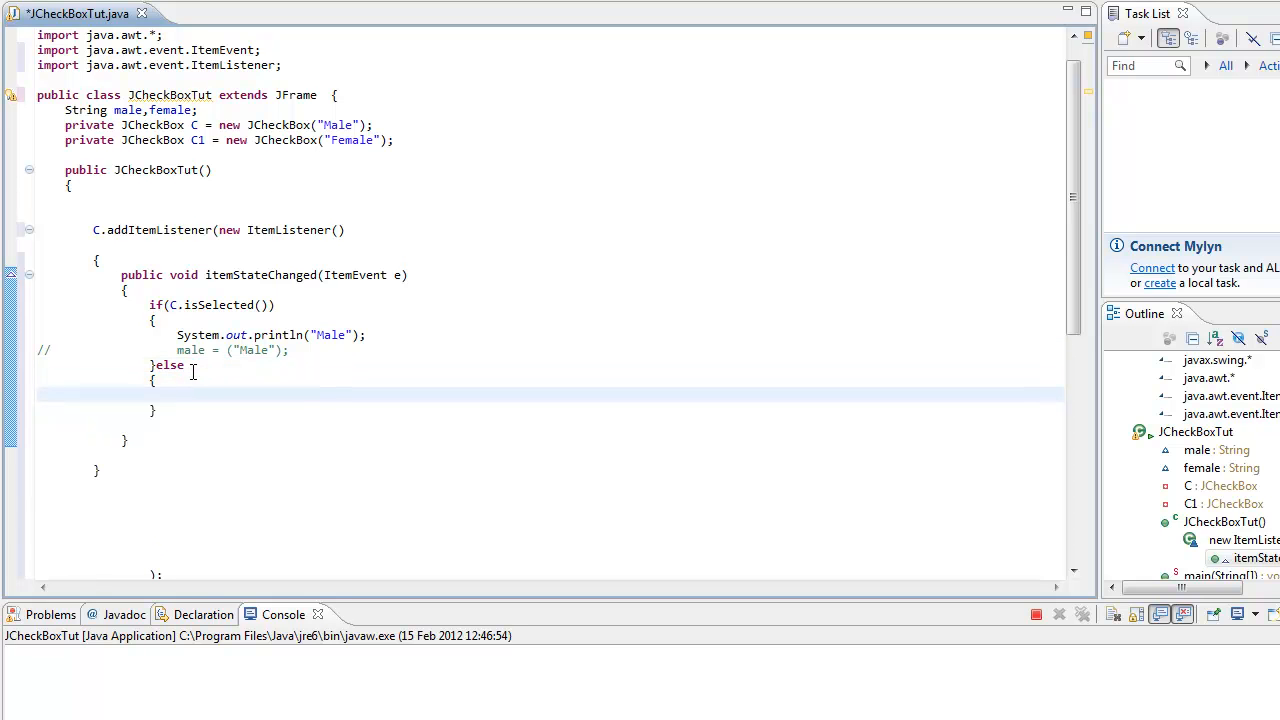
type("System.out.println(\"\")")
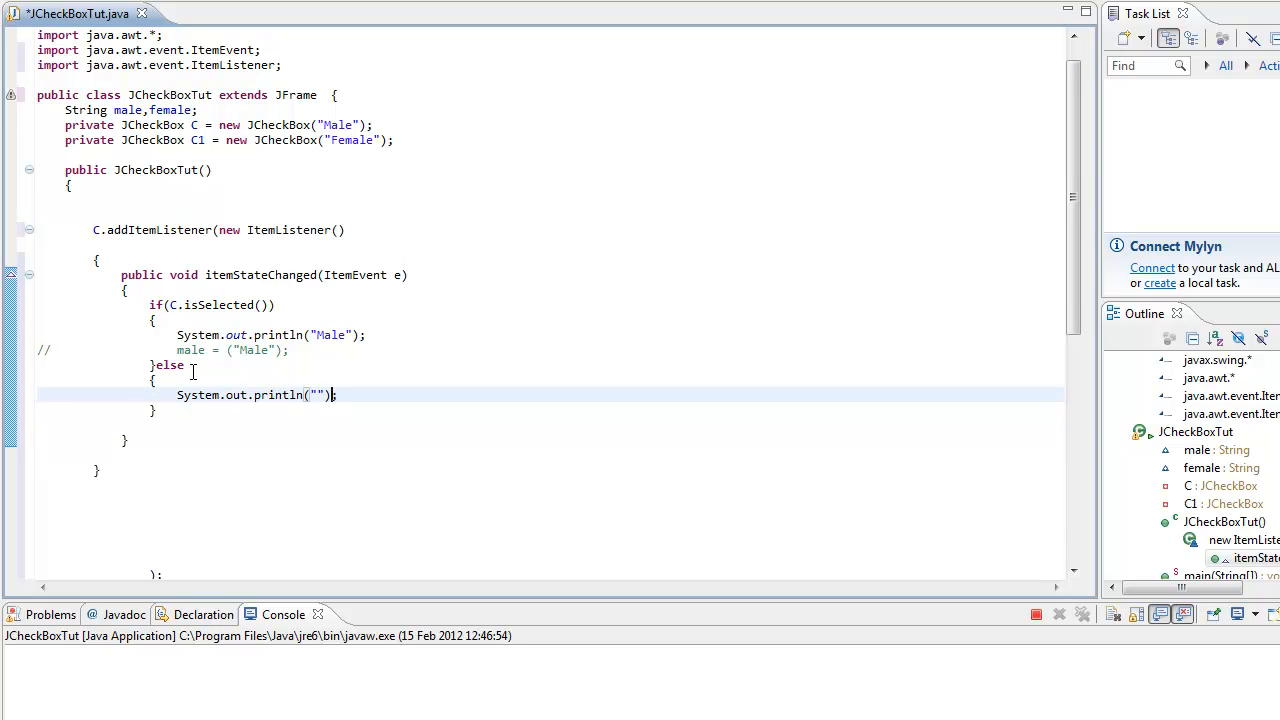
key("enter")
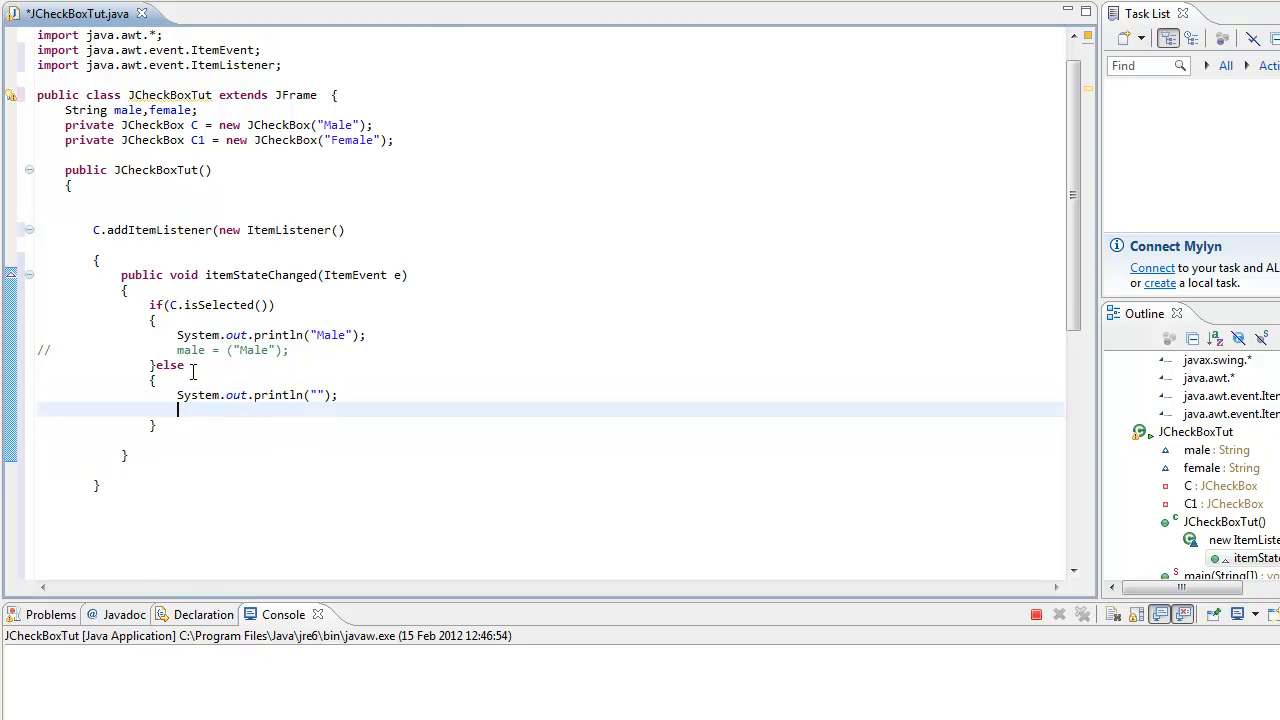
type("male =")
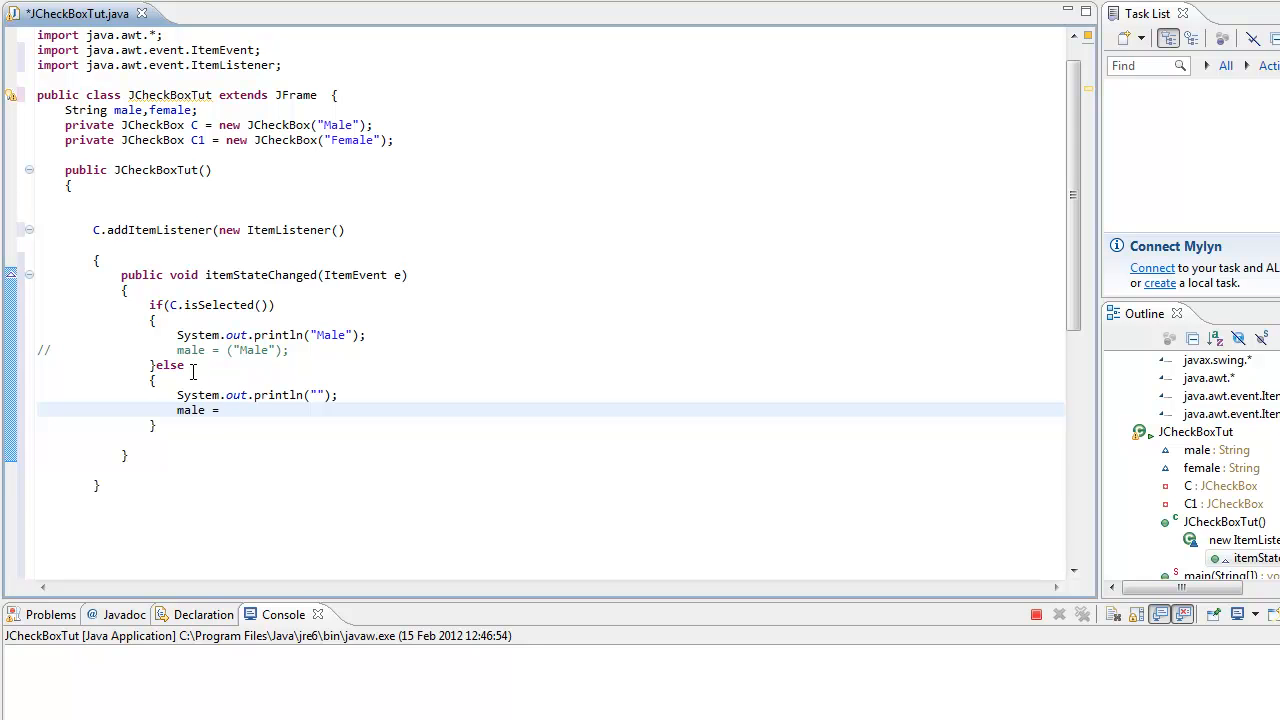
type("(\"\");")
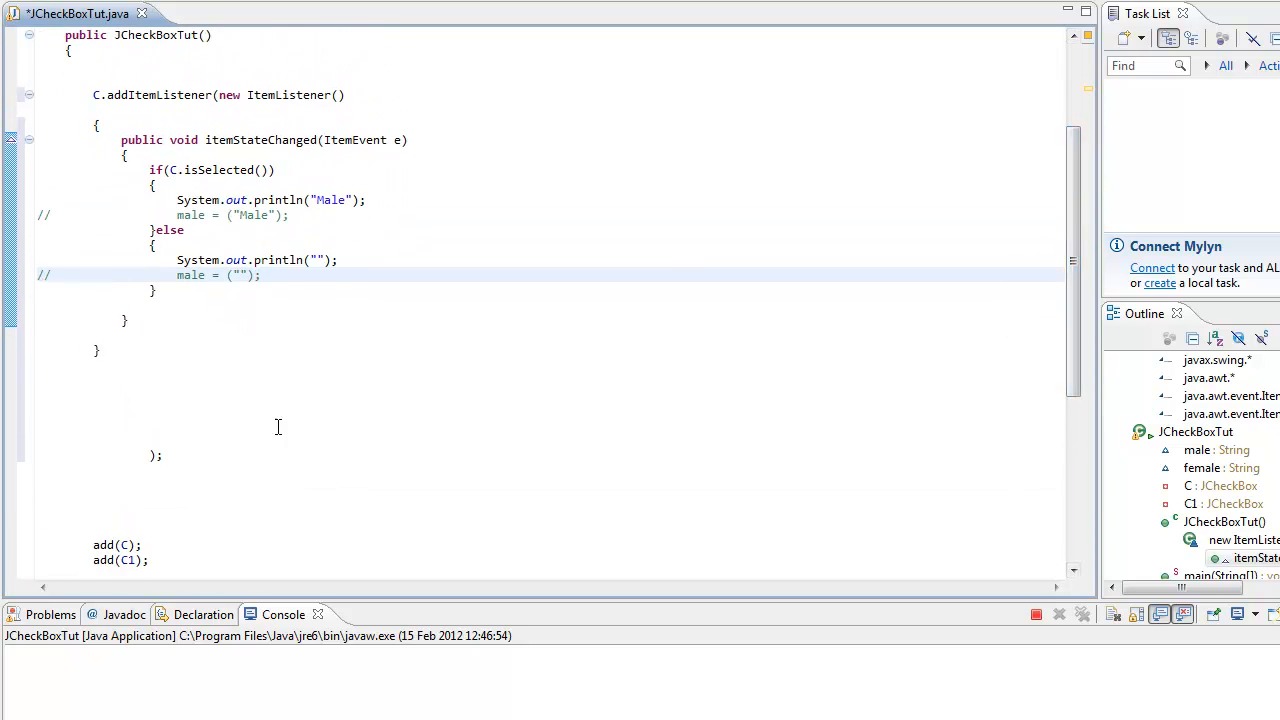
left_click_drag(94, 95, 160, 470)
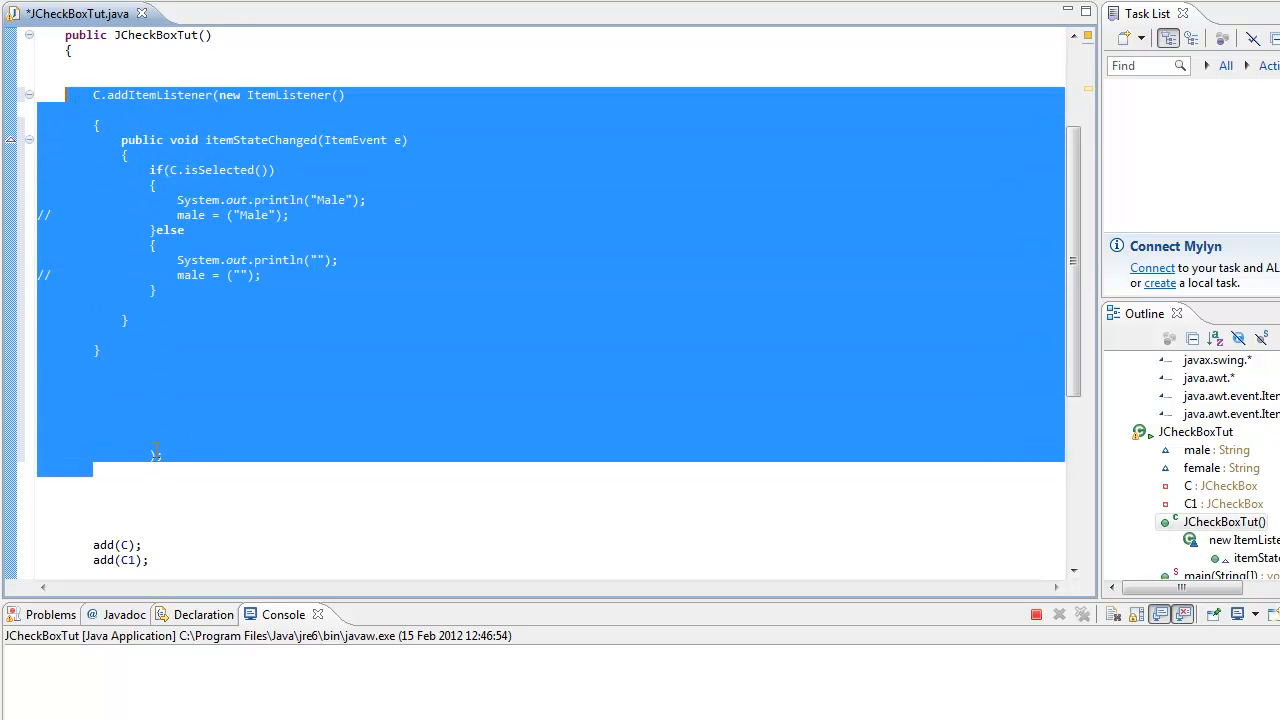
Paste a copy of the Male listener below, changed to C1 and printing "Female".
left_click(93, 410)
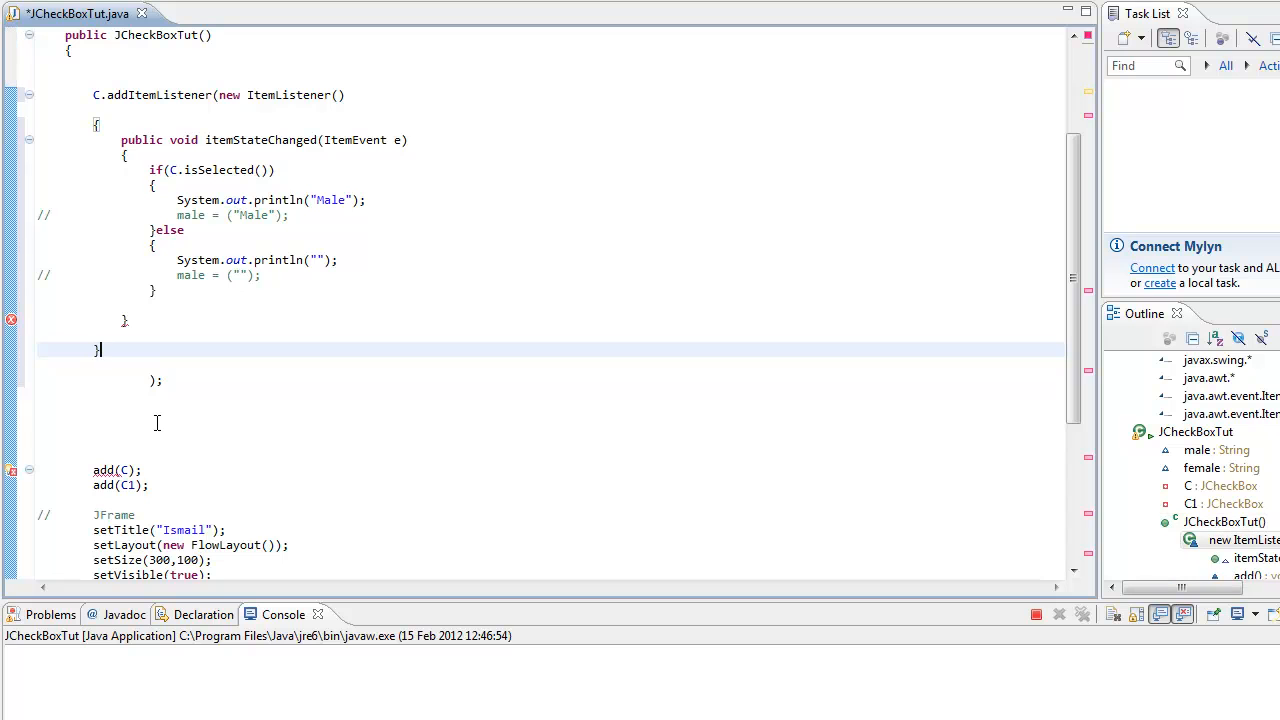
left_click_drag(121, 140, 163, 380)
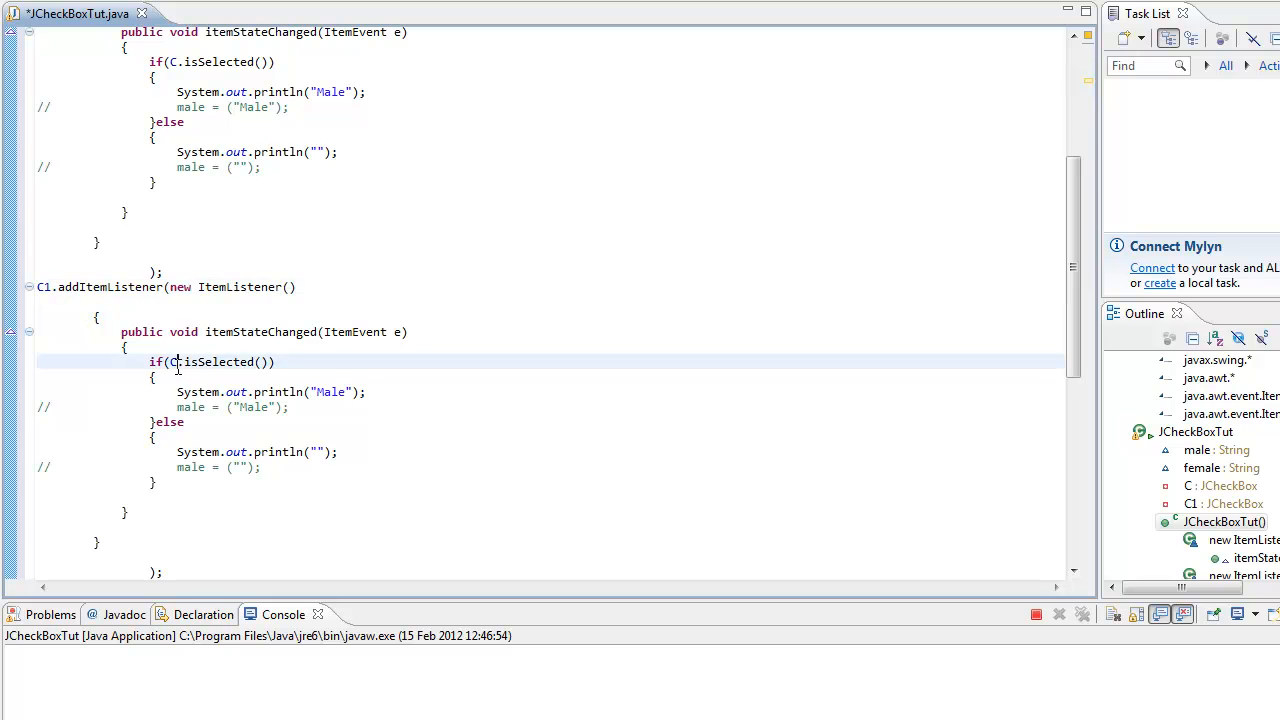
type("1")
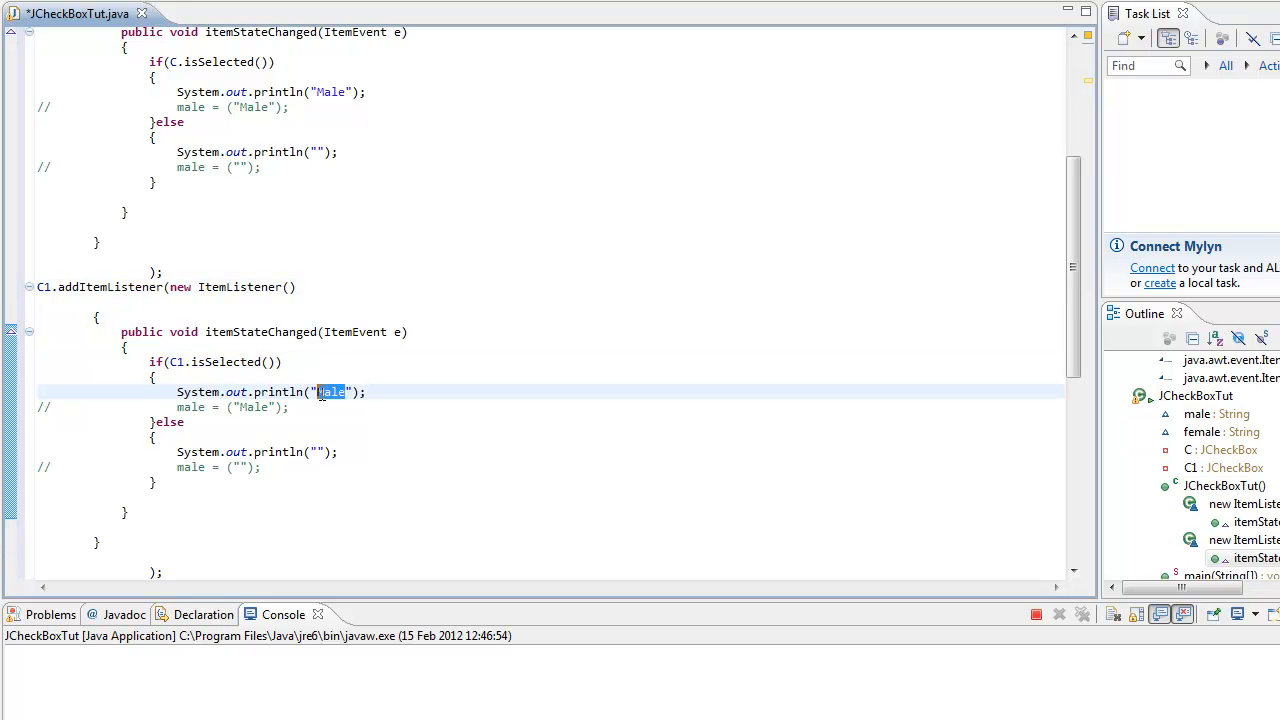
type("Female")
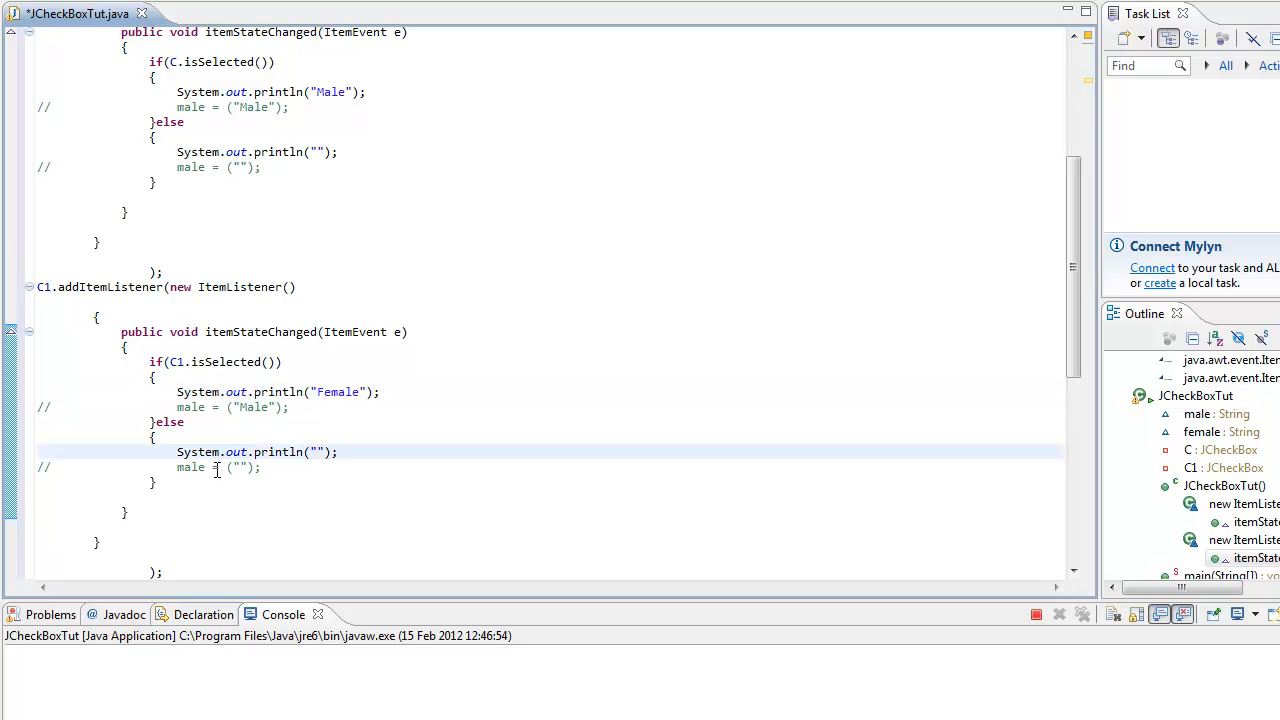
left_click(190, 407)
type("fe")
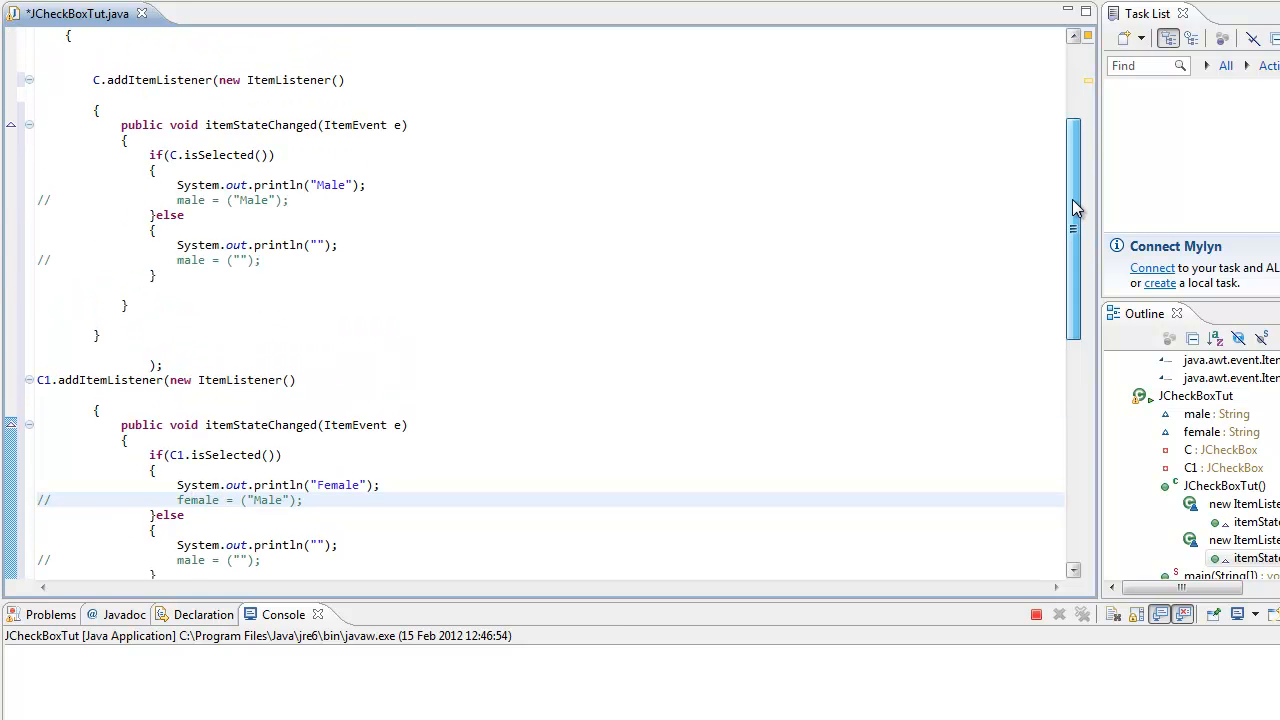
scroll("down", 3)
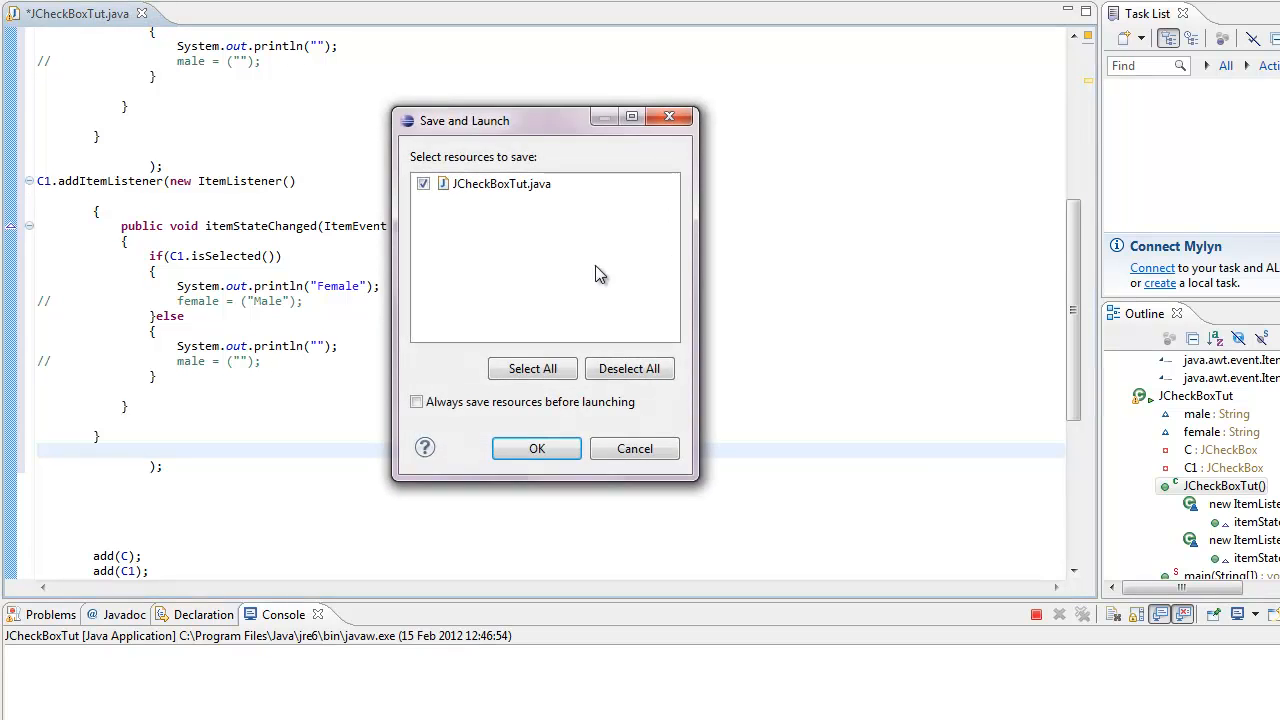
Save and launch the program, tick Female and Male to print each label, then close the frame.
left_click(536, 448)
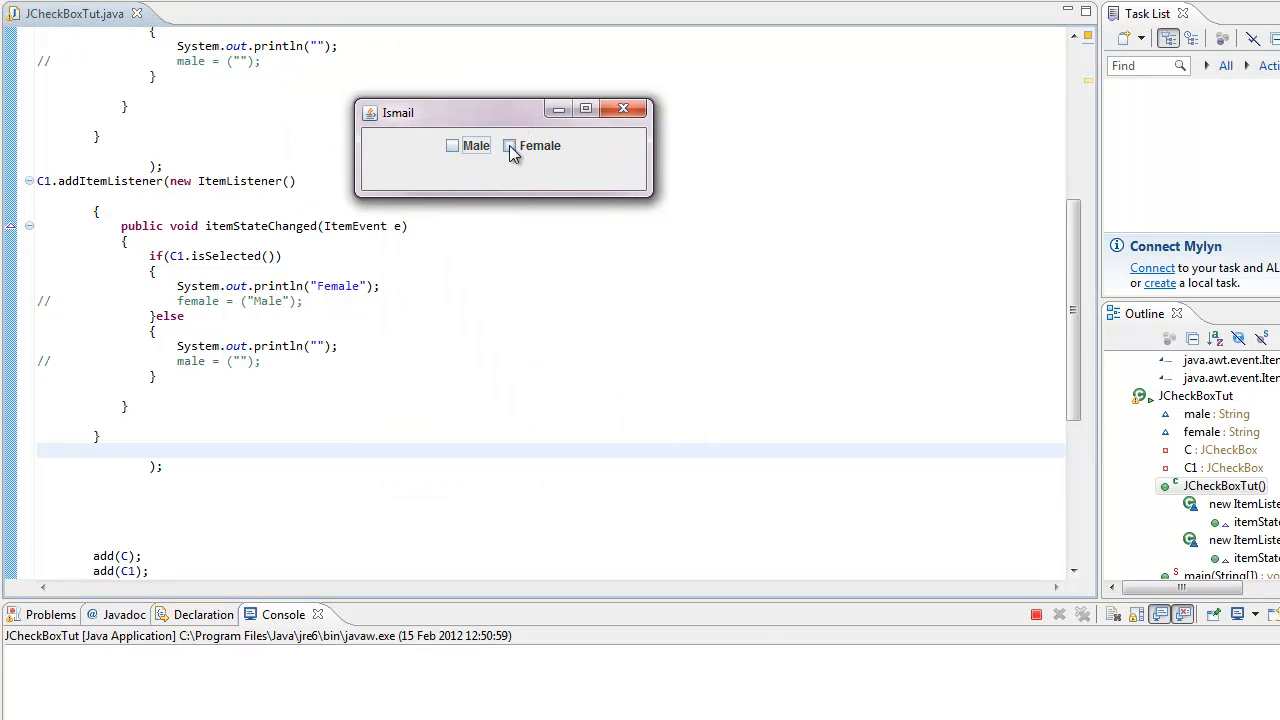
left_click(509, 145)
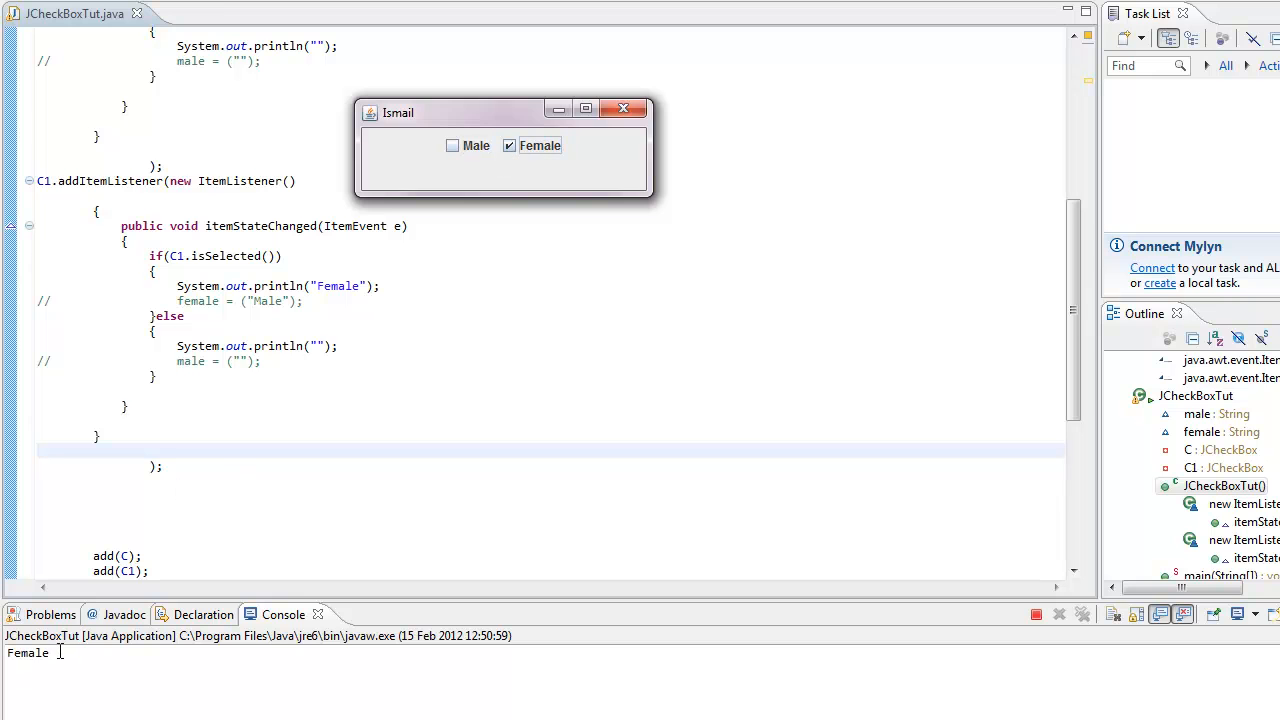
left_click(623, 108)
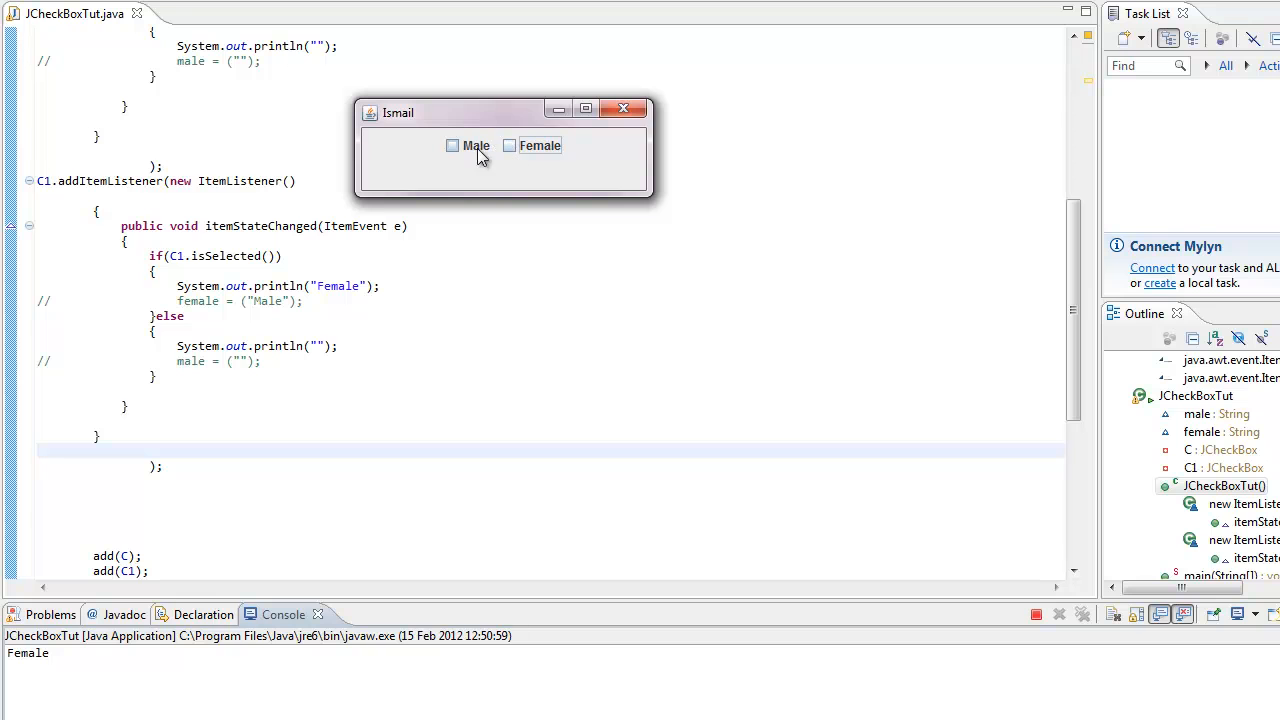
mouse_move(460, 152)
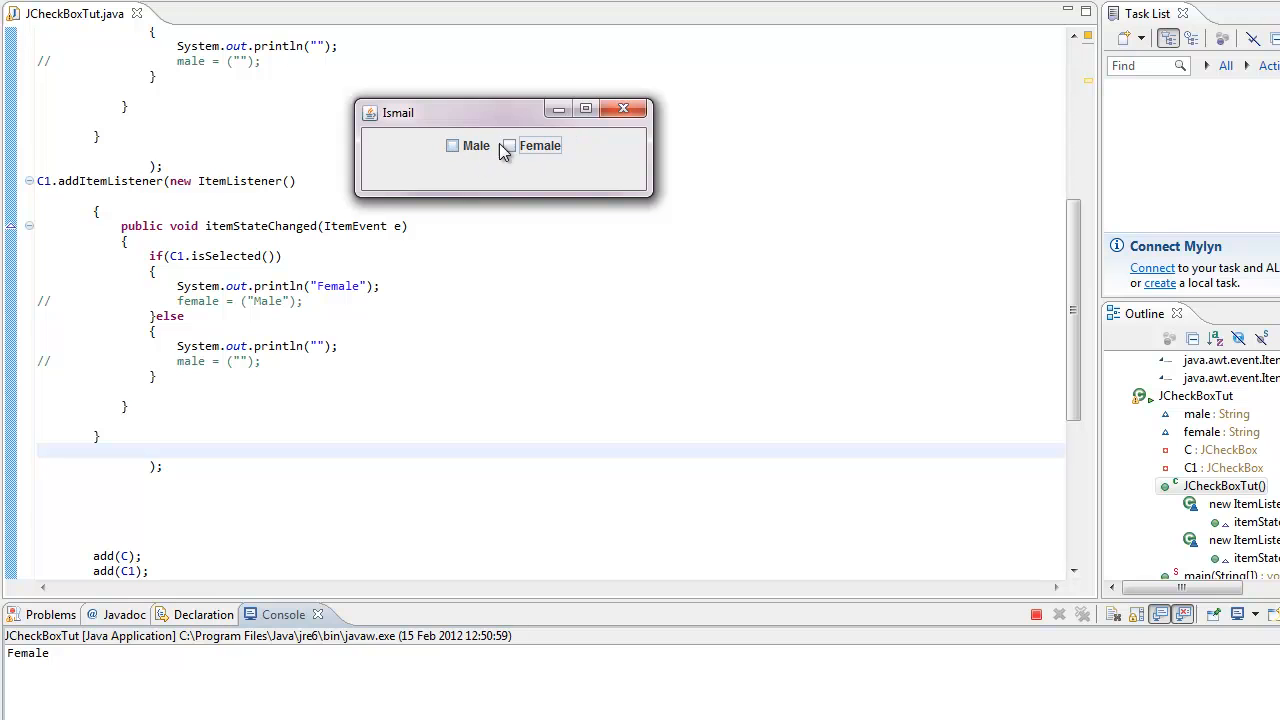
left_click(452, 145)
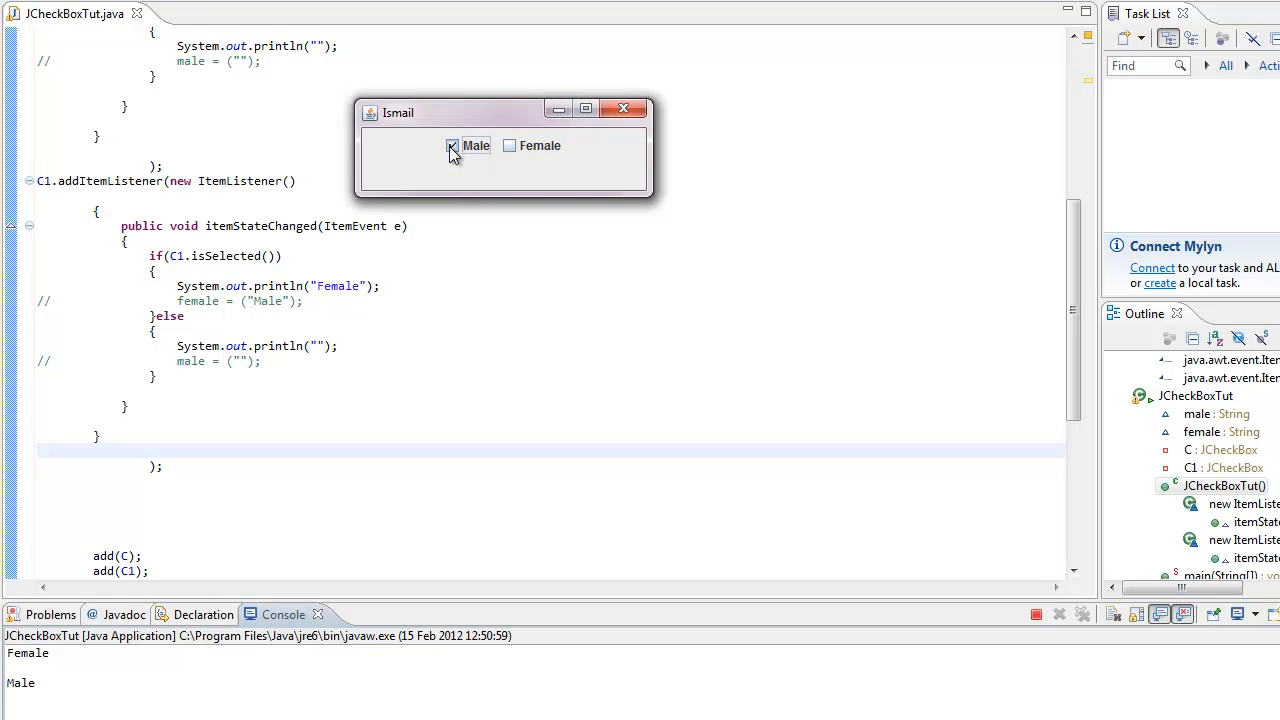
left_click(510, 145)
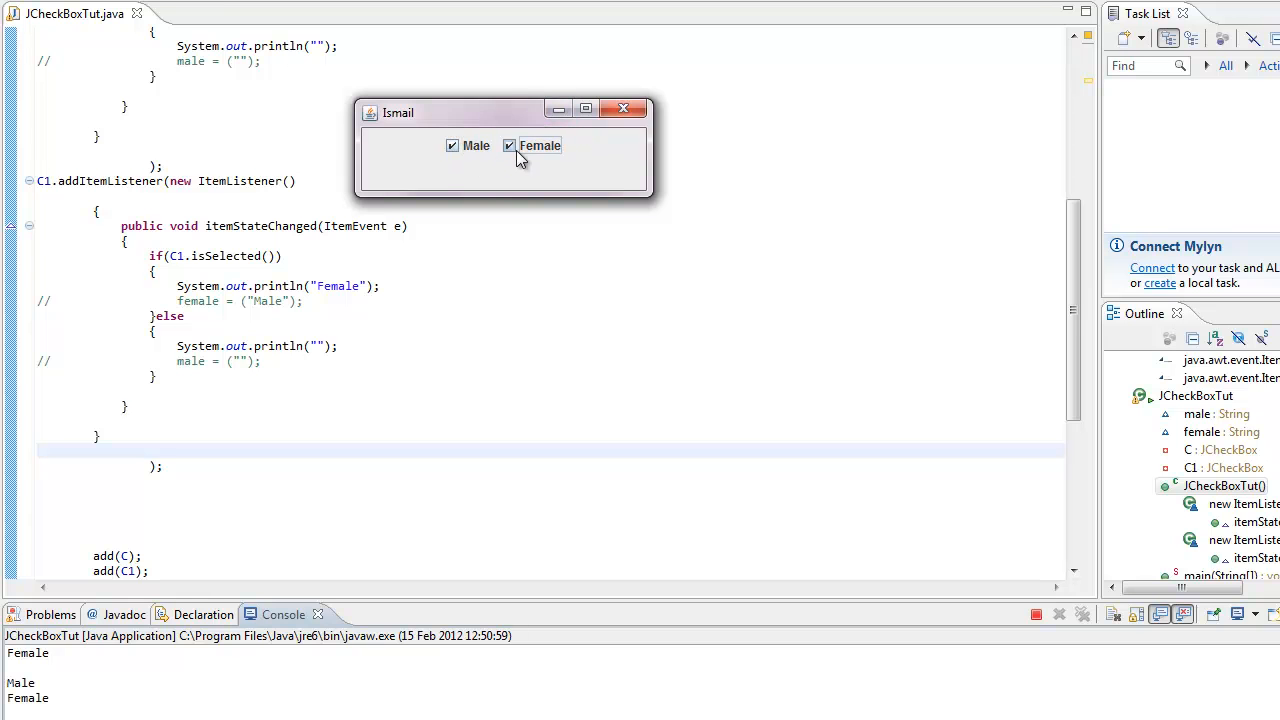
mouse_move(515, 160)
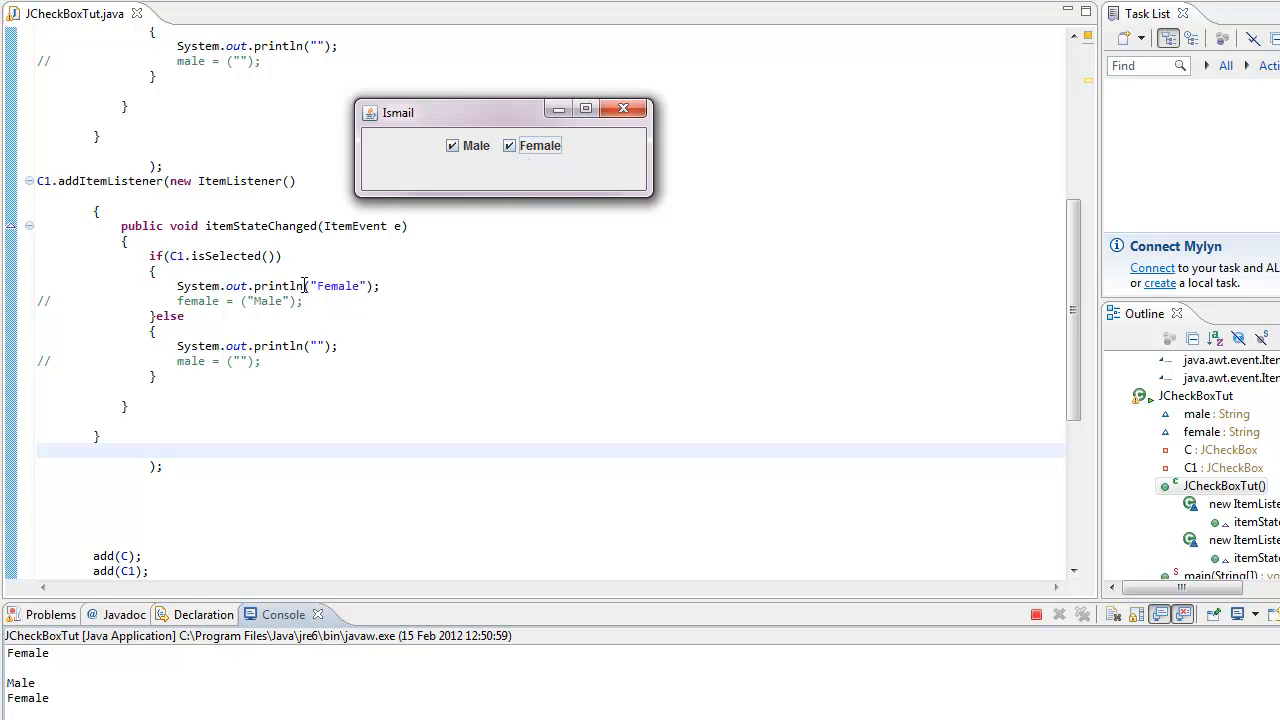
mouse_move(979, 221)
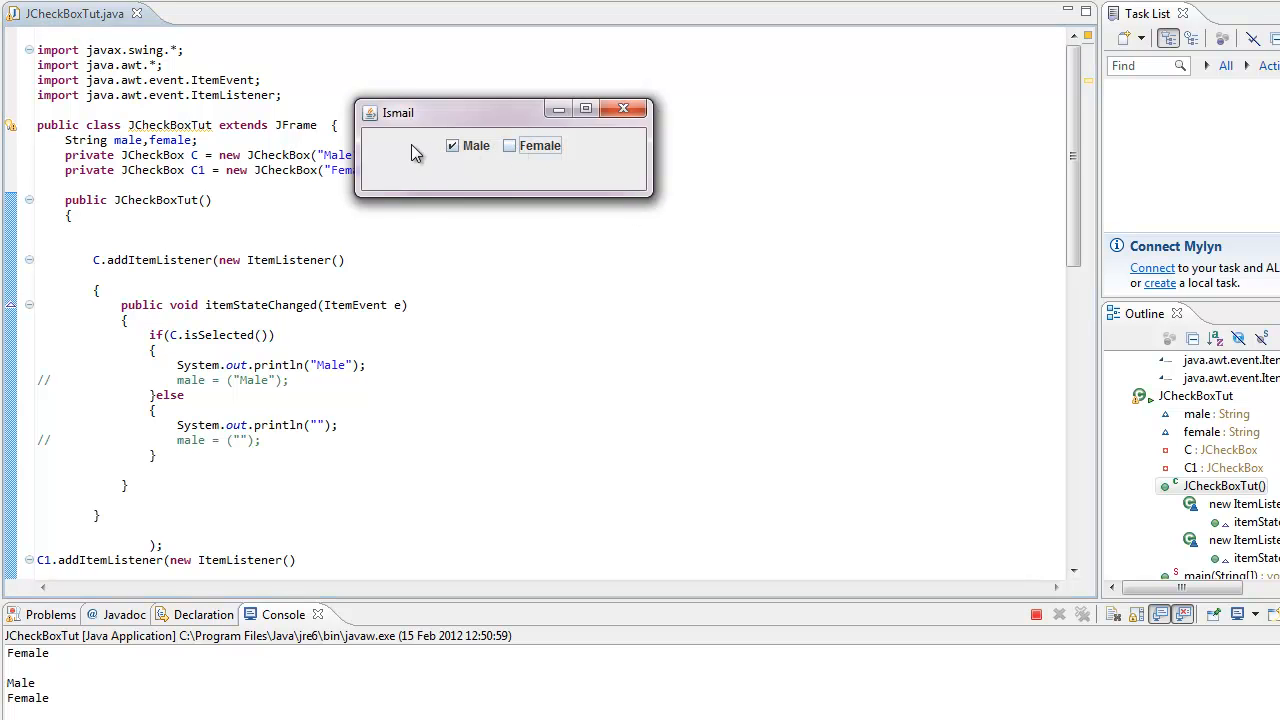
left_click(451, 145)
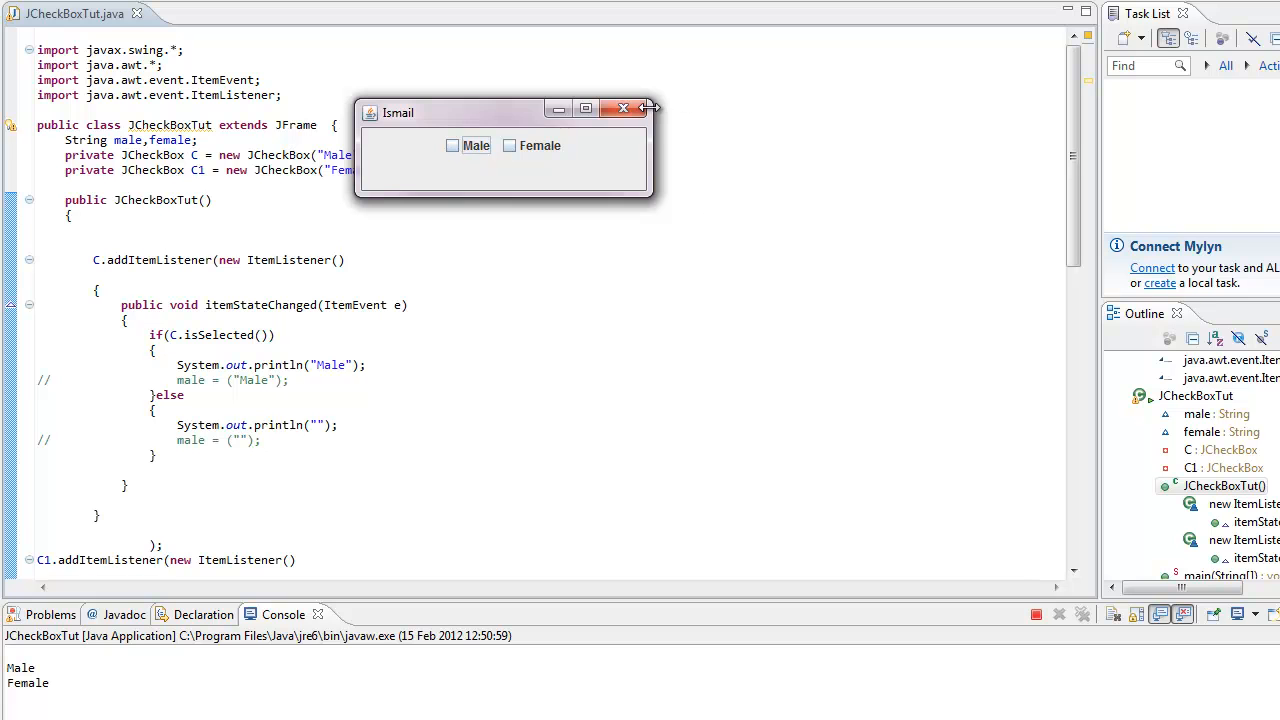
left_click(623, 108)
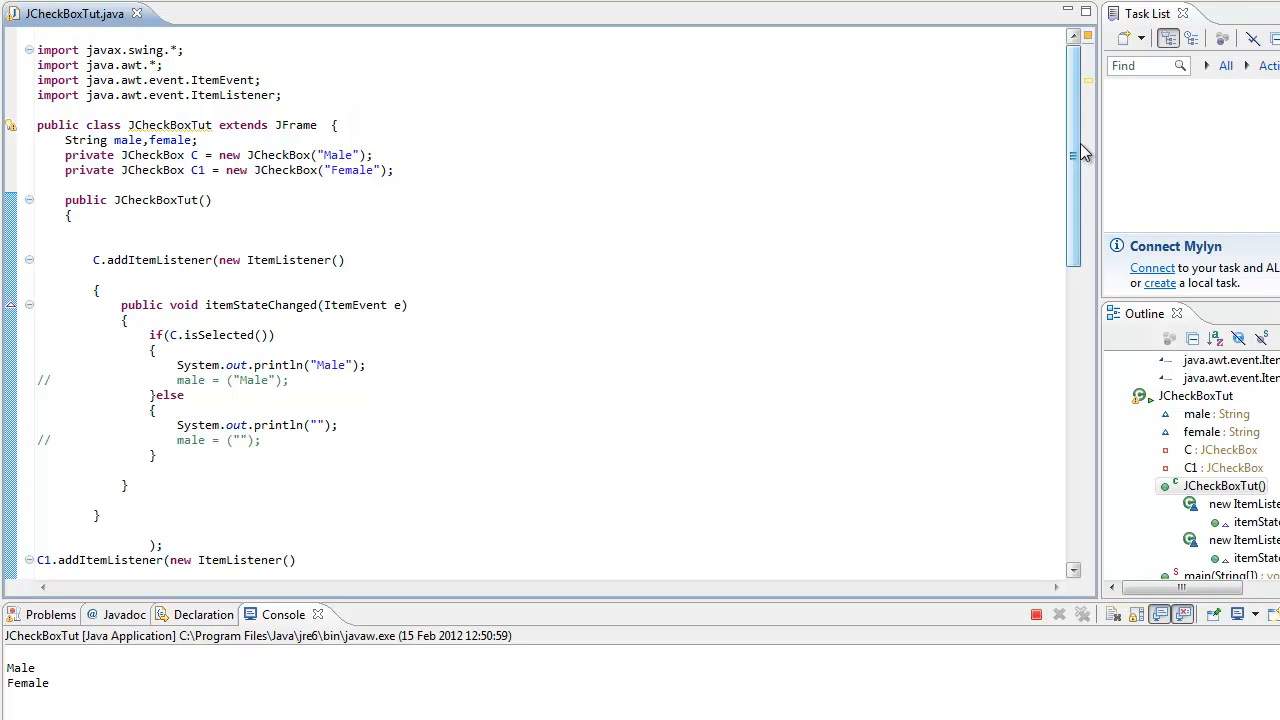